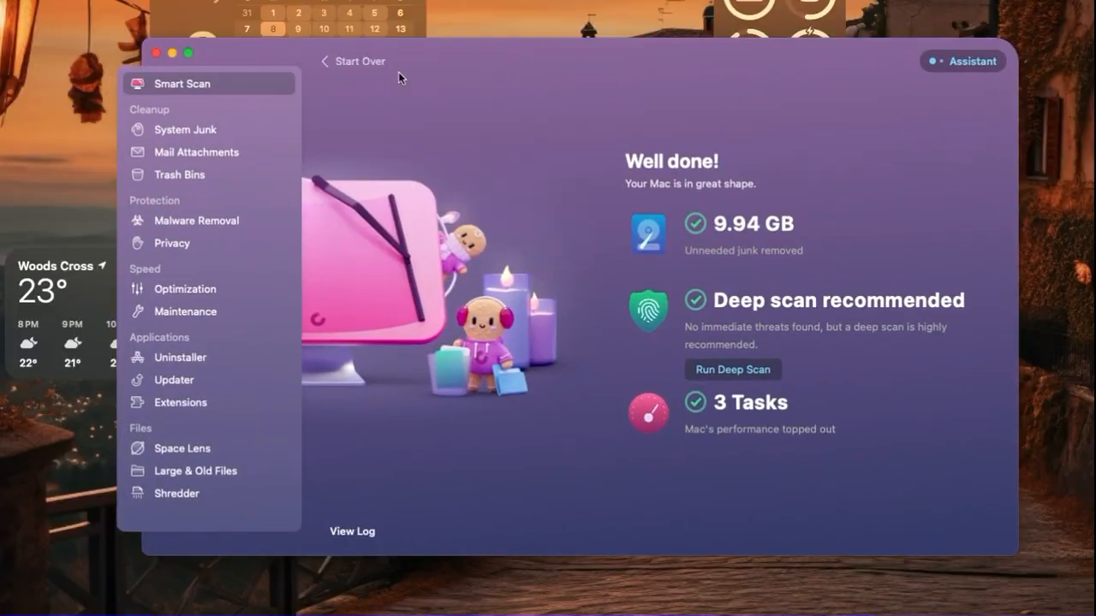
# Step: Start over from the cleanup results to return to the welcome screen
pyautogui.click(353, 62)
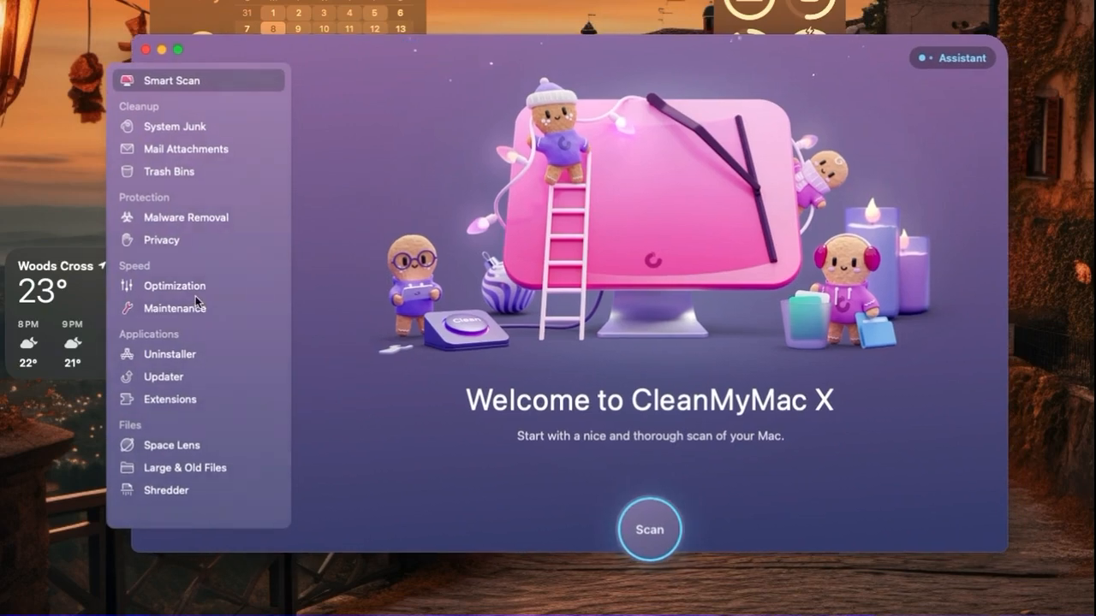
pyautogui.moveTo(390, 58)
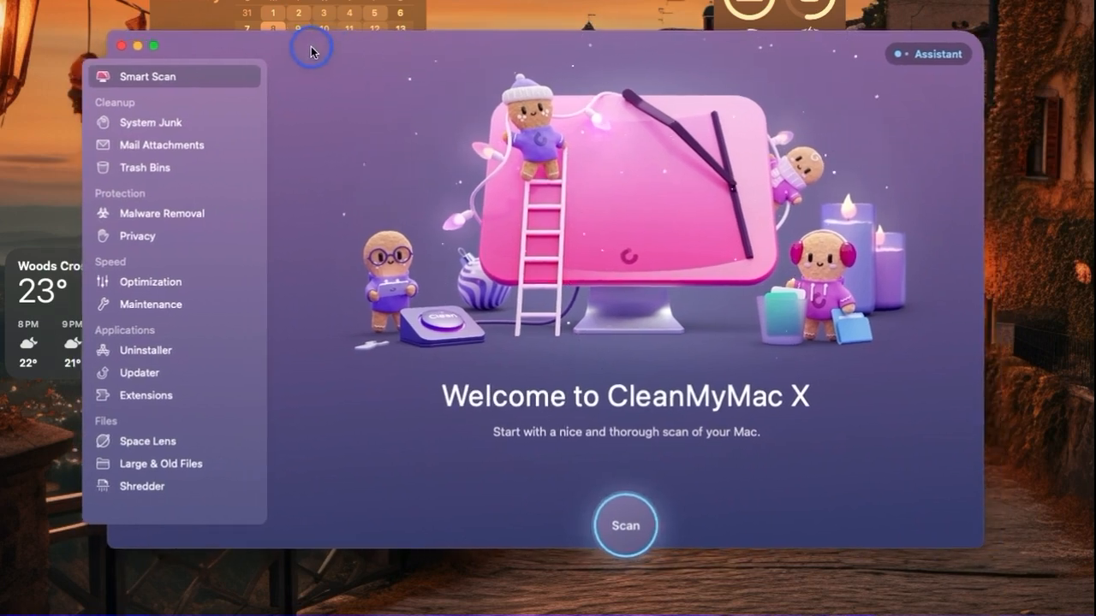
pyautogui.moveTo(339, 77)
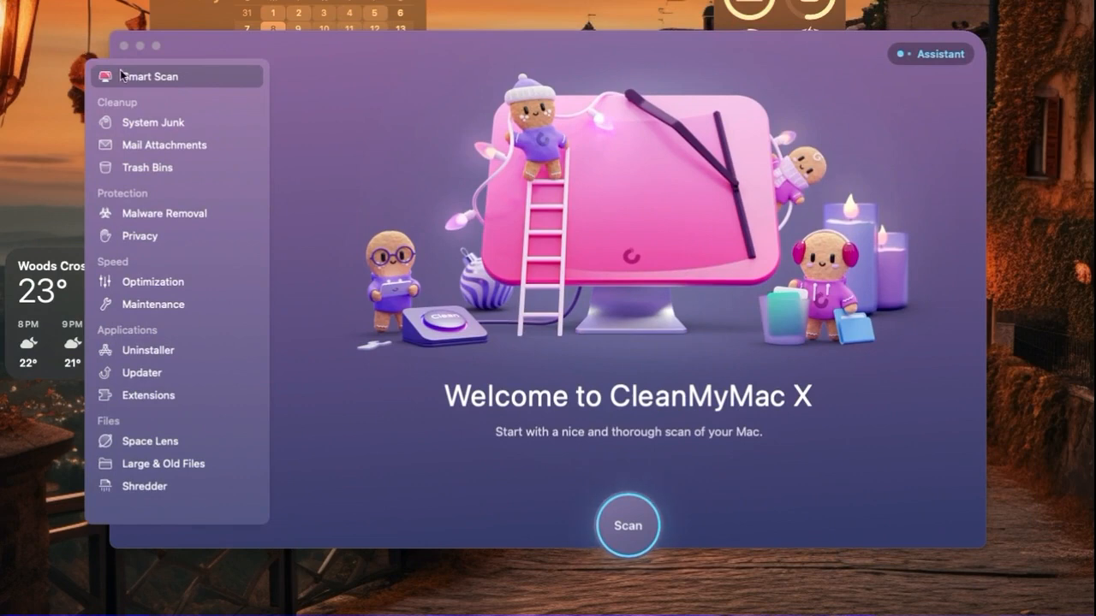
pyautogui.moveTo(551, 317)
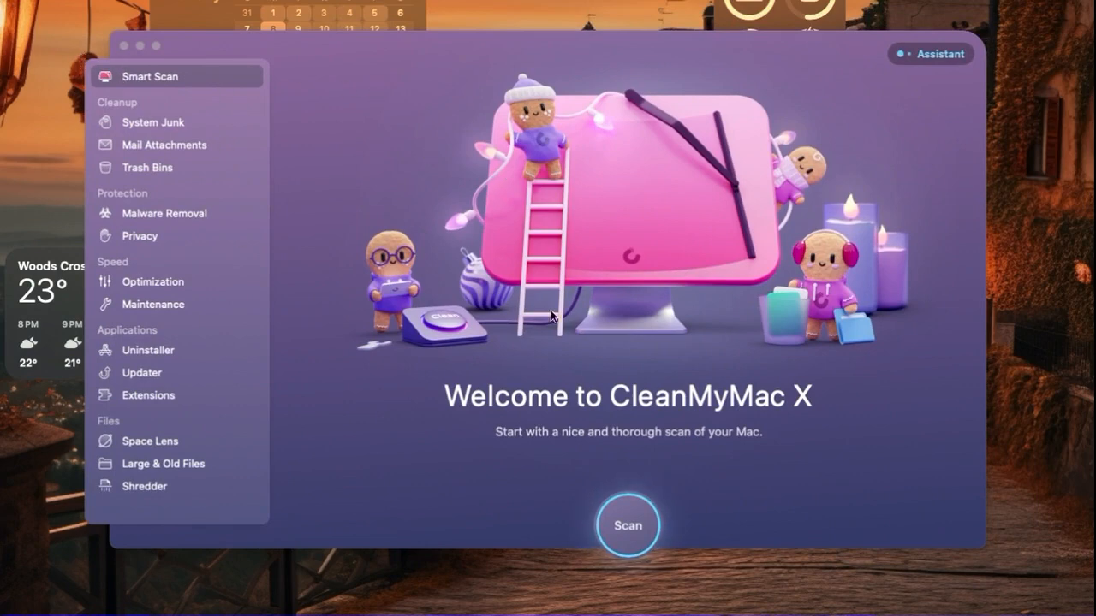
pyautogui.moveTo(483, 171)
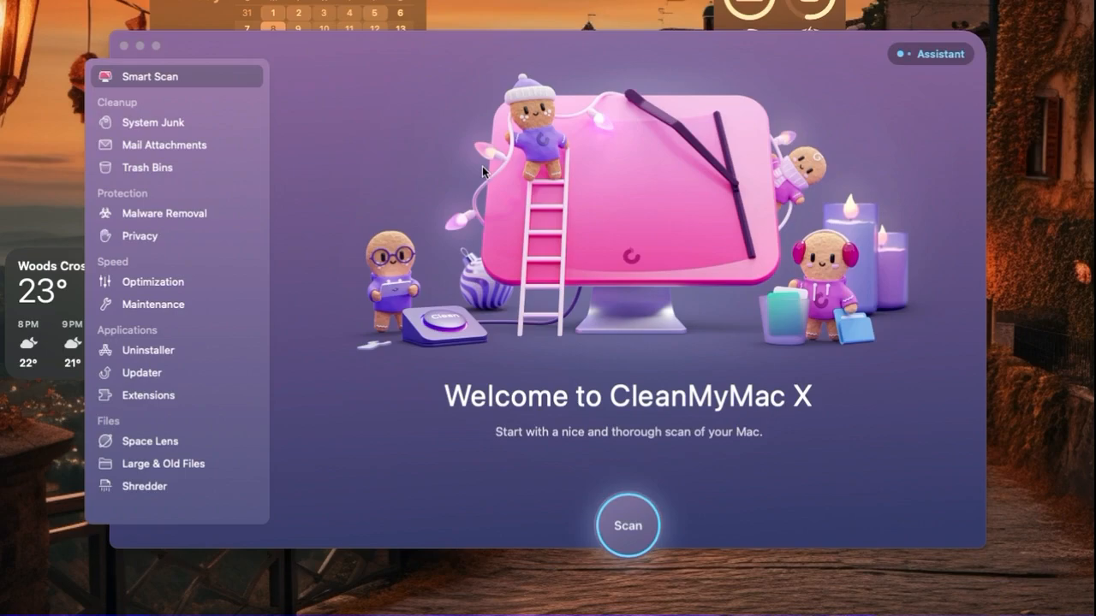
pyautogui.moveTo(336, 414)
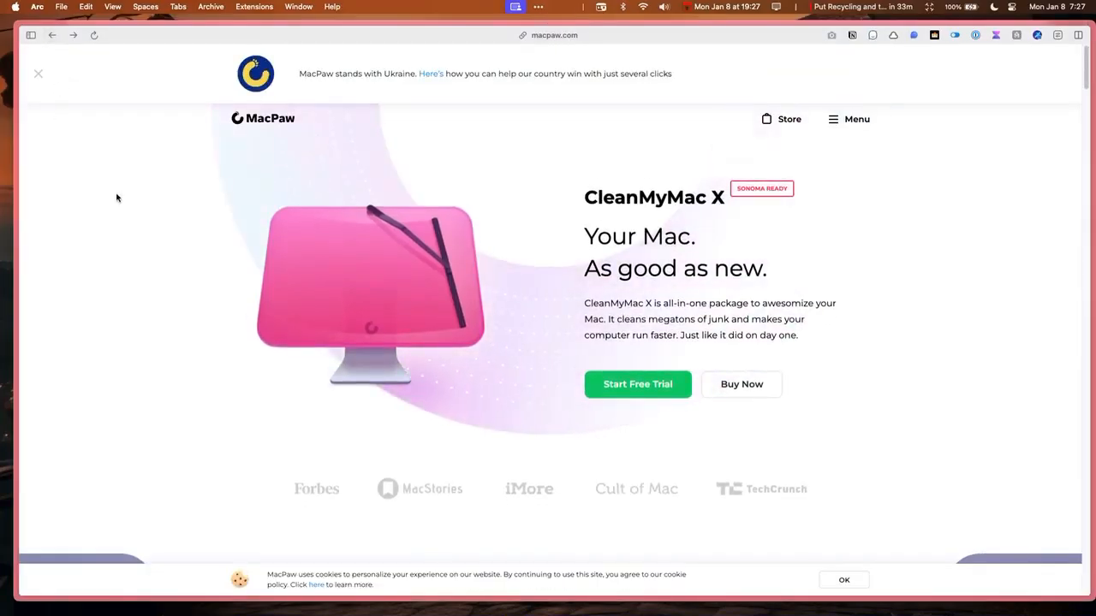
pyautogui.moveTo(144, 111)
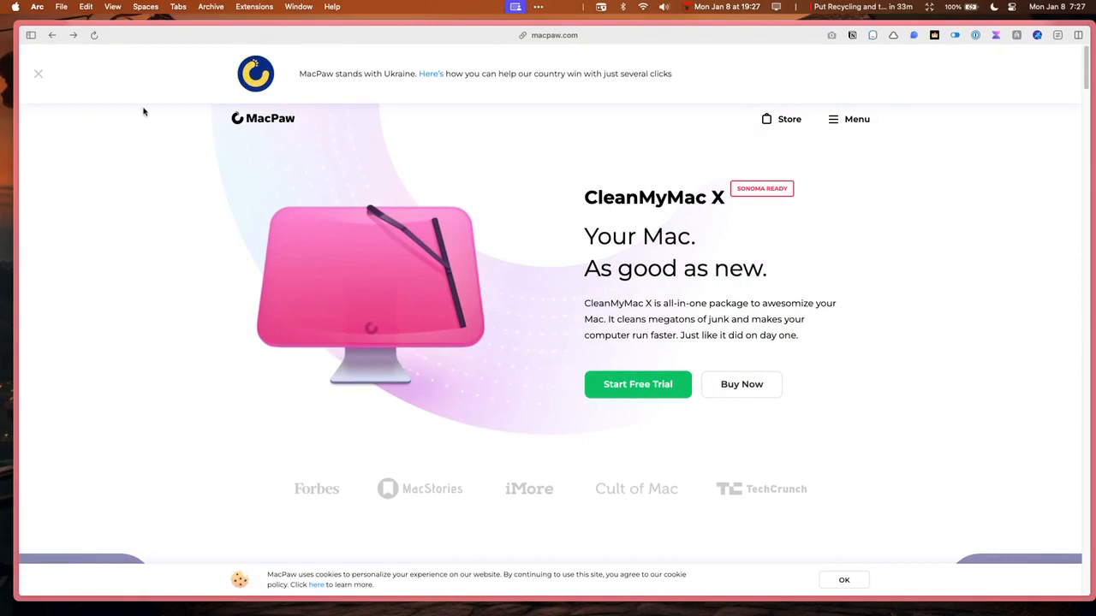
pyautogui.moveTo(232, 144)
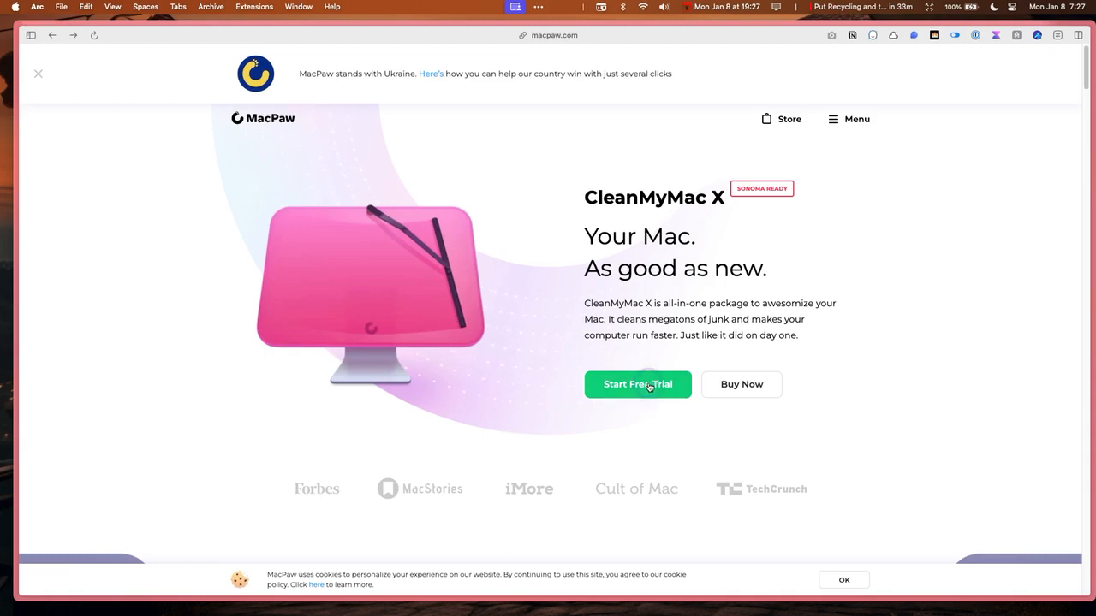
# Step: Start the free trial from MacPaw's CleanMyMac X page, landing on Setapp
pyautogui.click(636, 383)
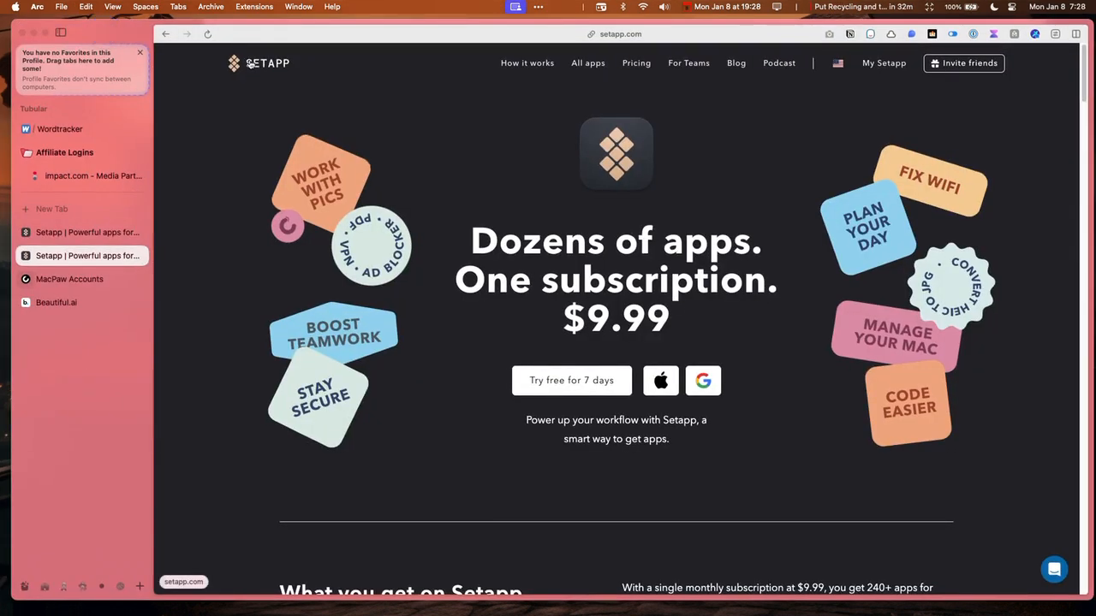
pyautogui.moveTo(661, 80)
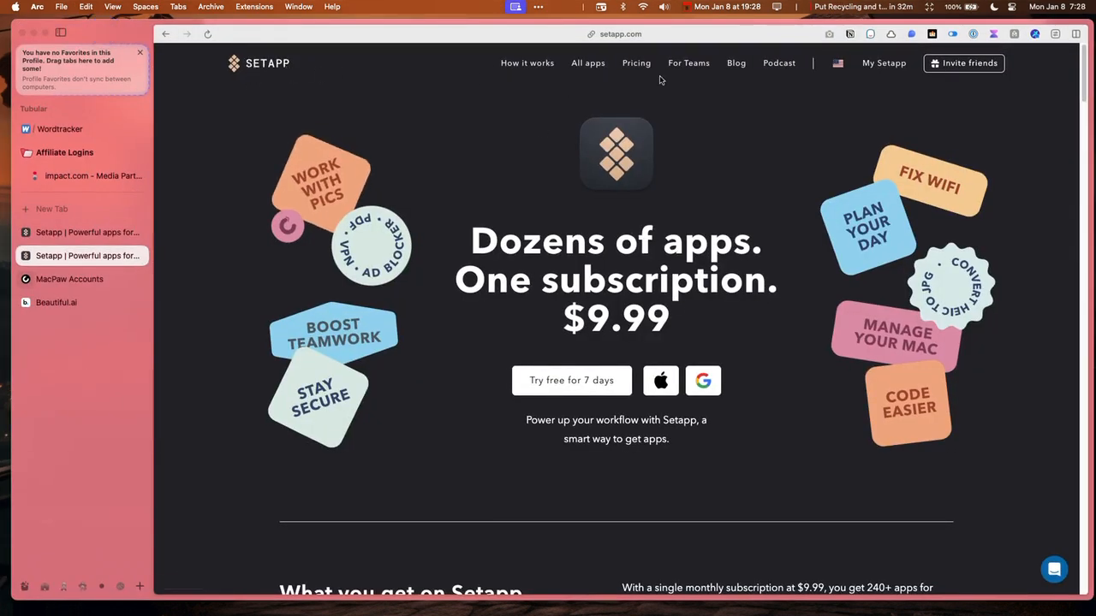
# Step: Browse Setapp's full list of apps, scrolling through the catalogue
pyautogui.click(589, 62)
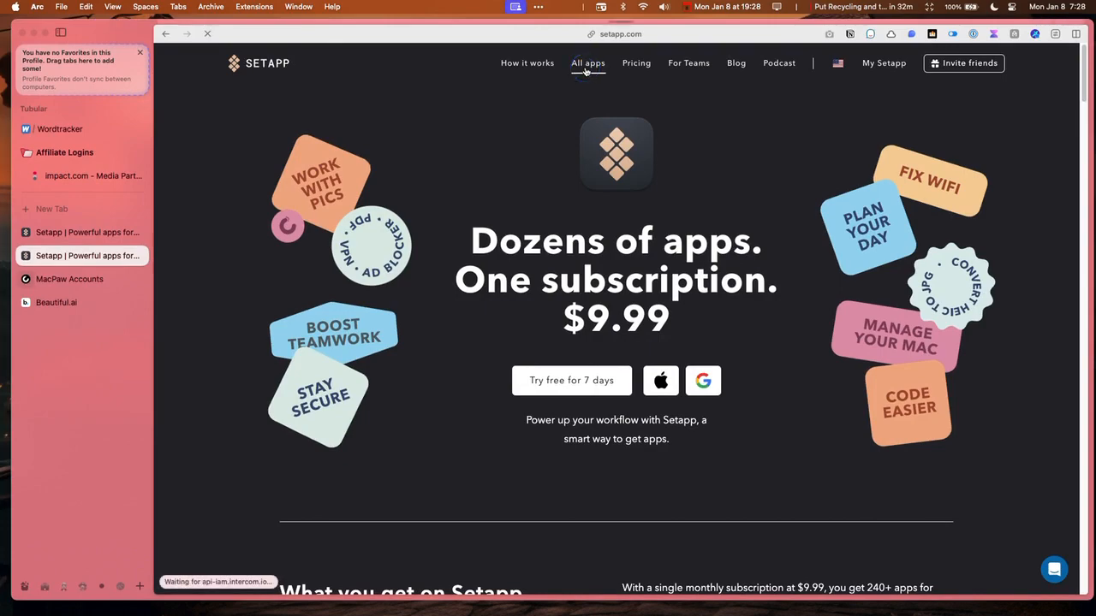
pyautogui.click(589, 61)
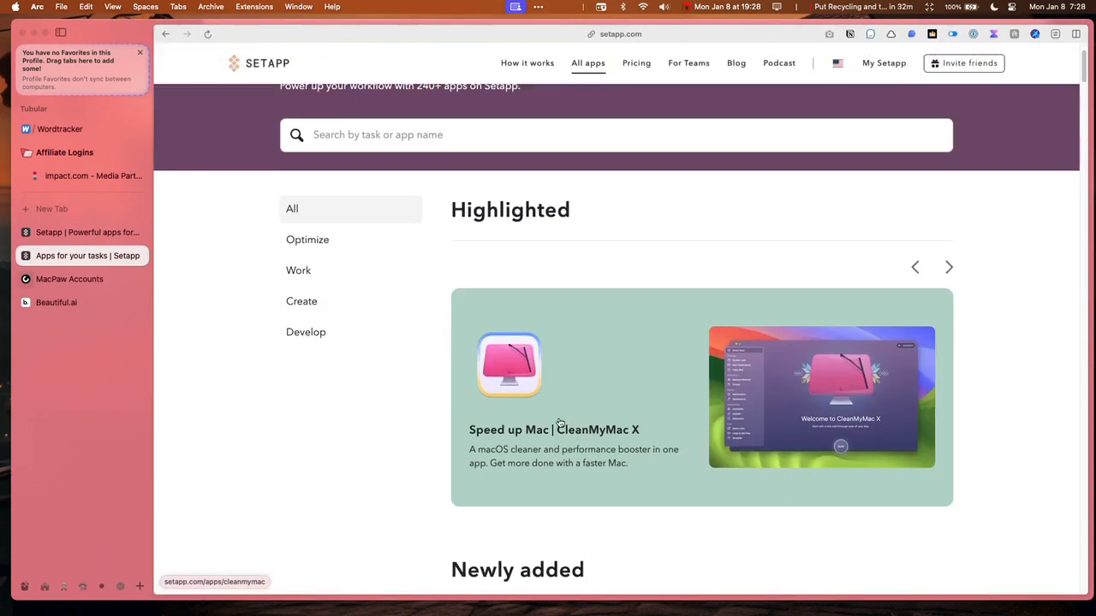
pyautogui.scroll(-3)
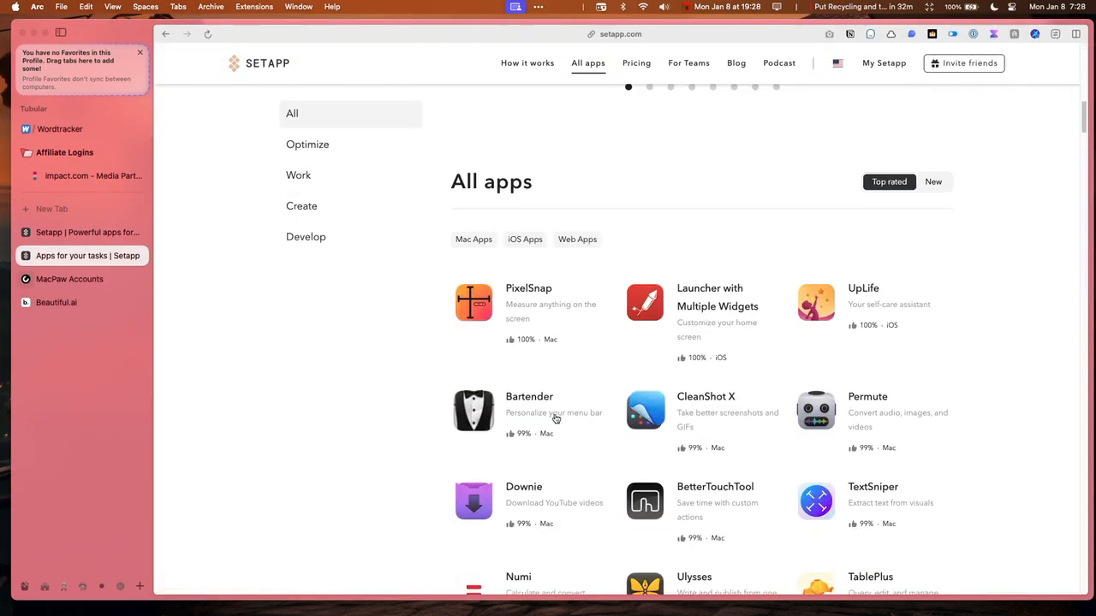
pyautogui.scroll(-3)
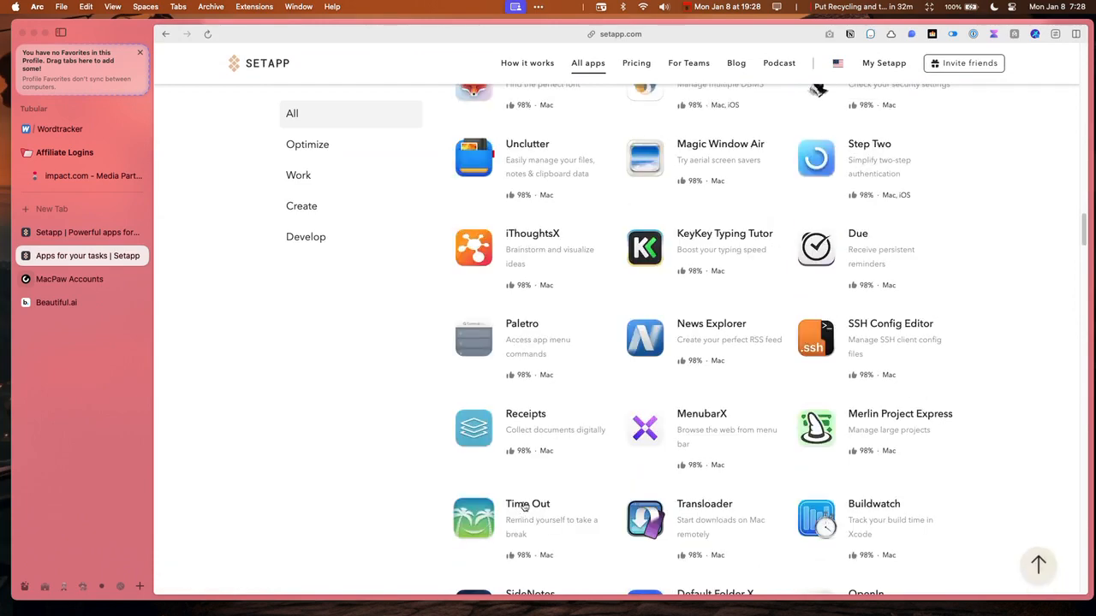
pyautogui.scroll(-3)
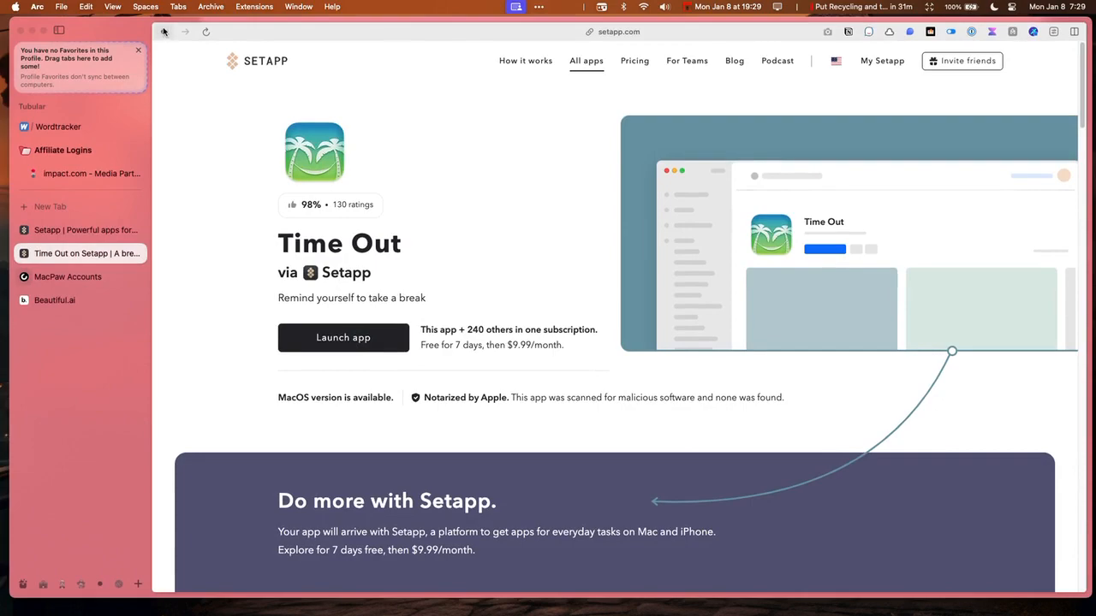
# Step: Try launching the Time Out app, dismiss the sign-up prompt and return home
pyautogui.click(165, 31)
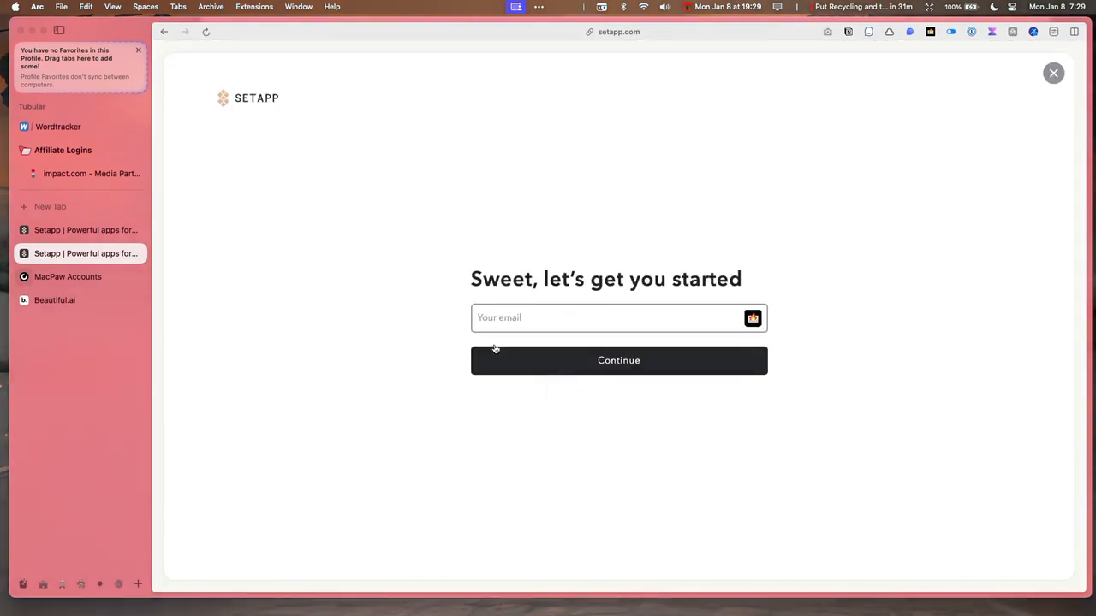
pyautogui.click(1053, 72)
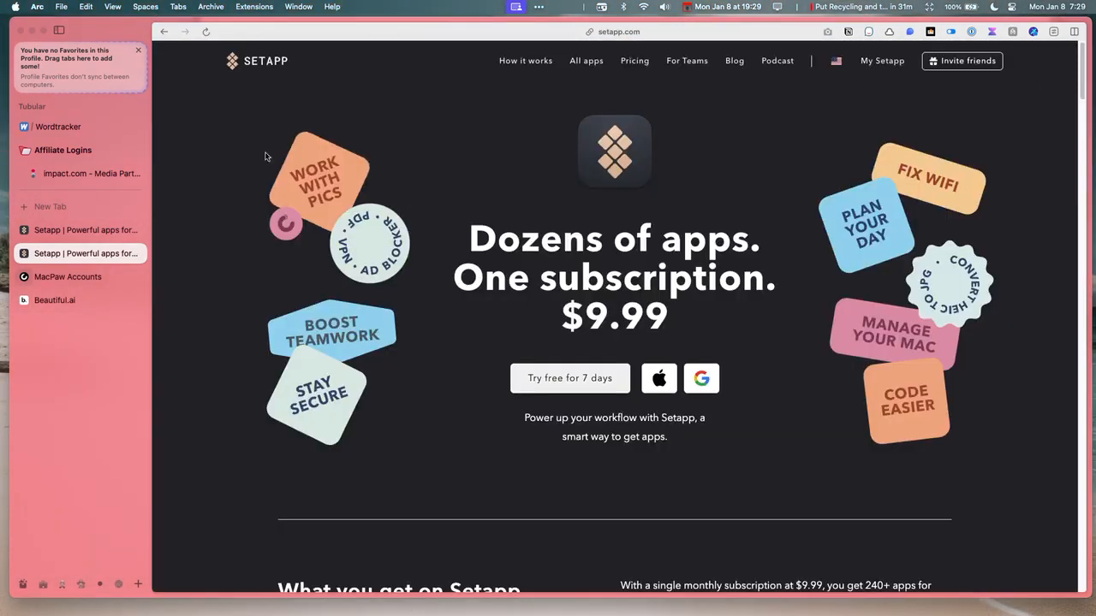
pyautogui.moveTo(66, 282)
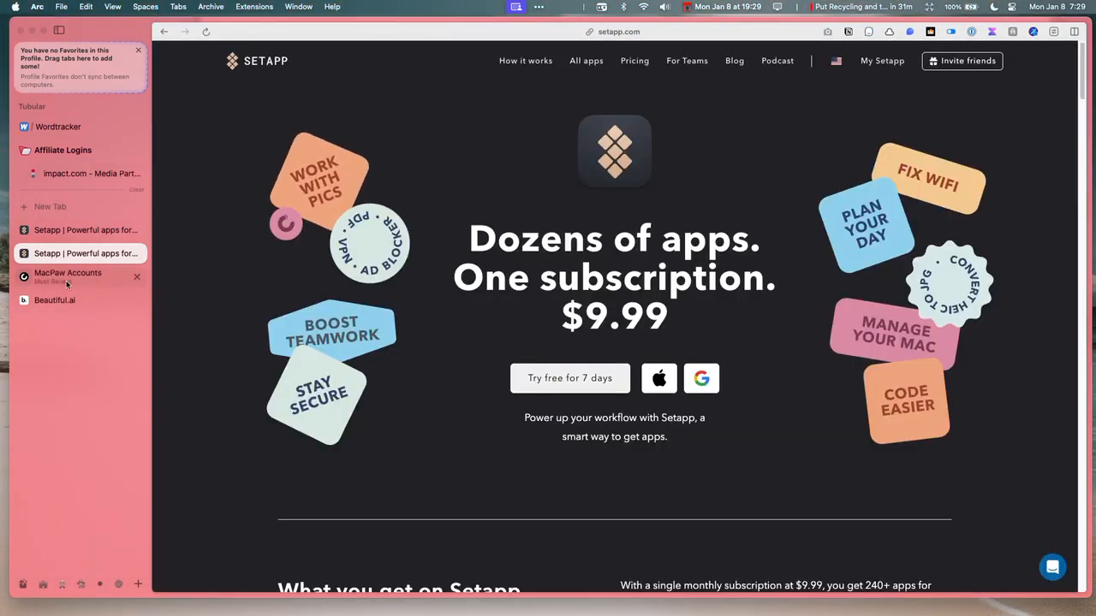
pyautogui.click(68, 278)
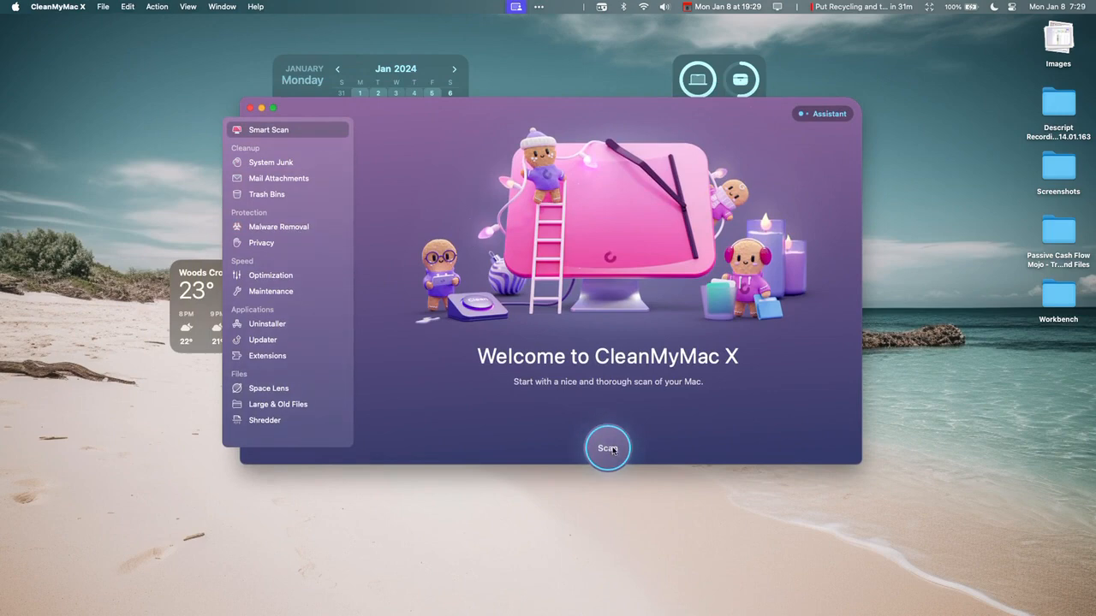
# Step: Start a full Smart Scan of the Mac from the welcome screen
pyautogui.click(606, 449)
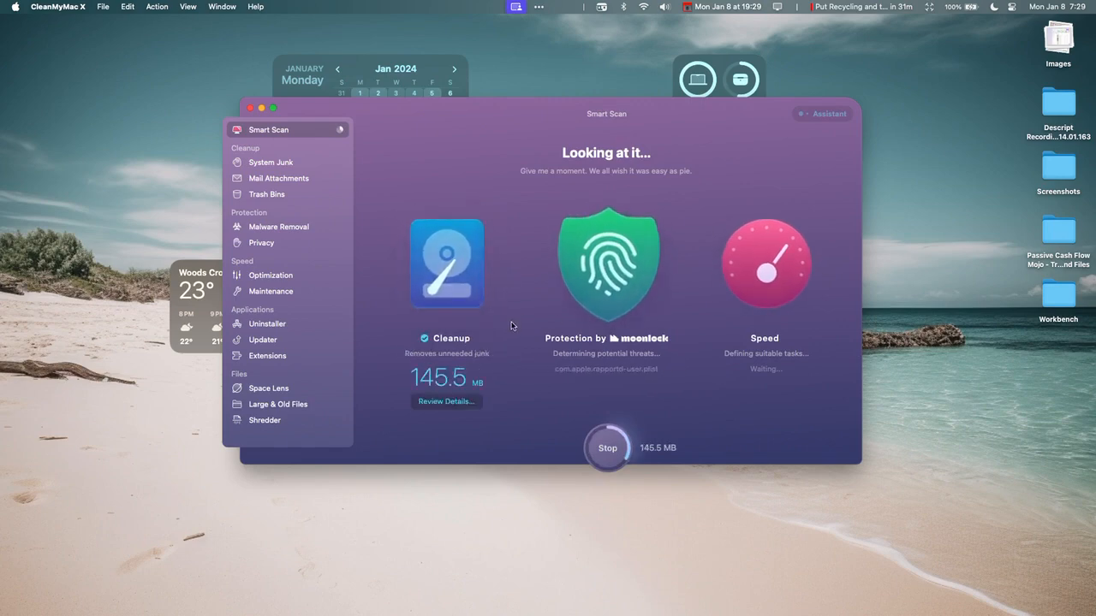
pyautogui.moveTo(717, 335)
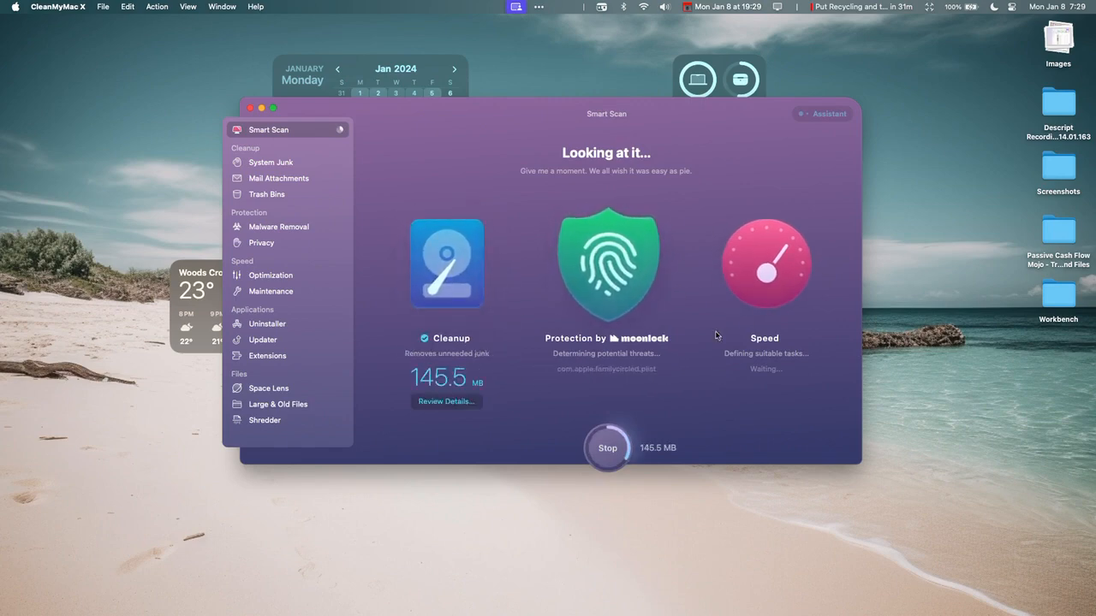
pyautogui.moveTo(762, 273)
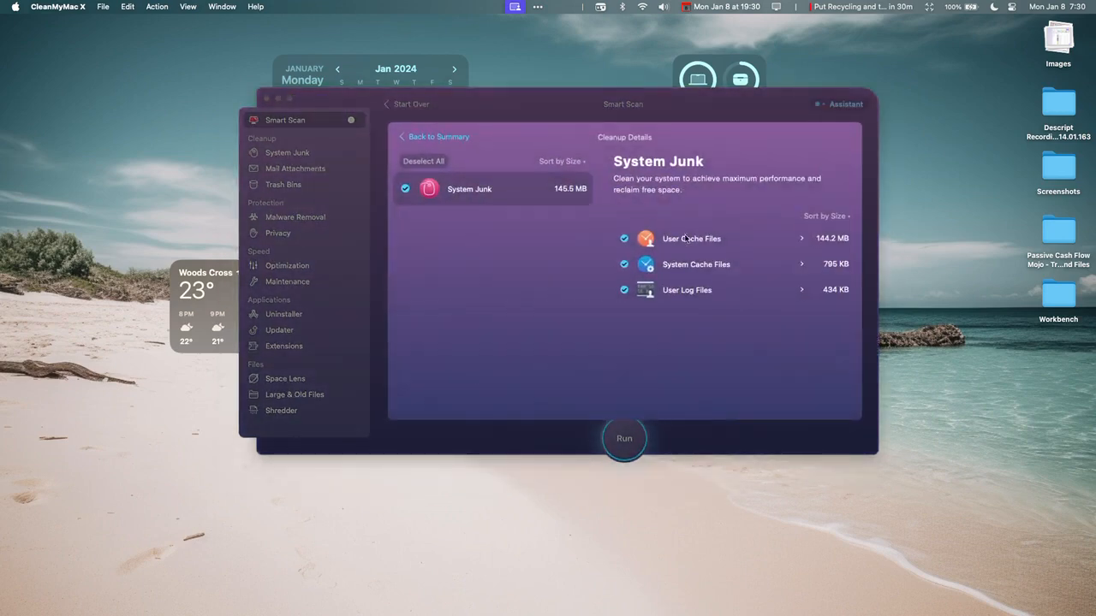
pyautogui.moveTo(754, 221)
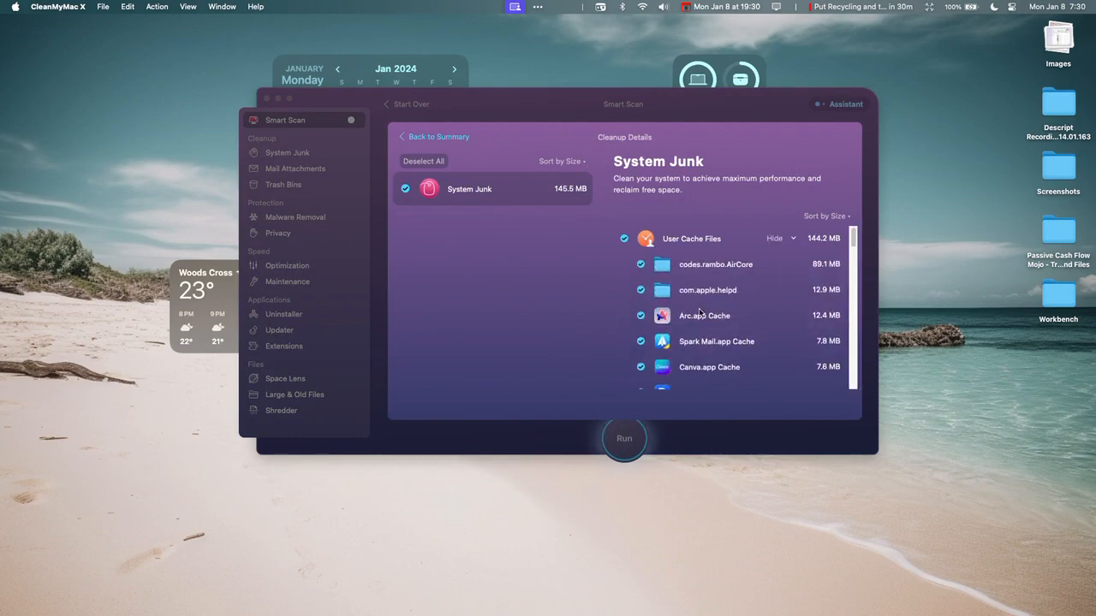
# Step: Review the junk details, return to the summary and run the 145.5 MB cleanup with speed tasks
pyautogui.scroll(-3)
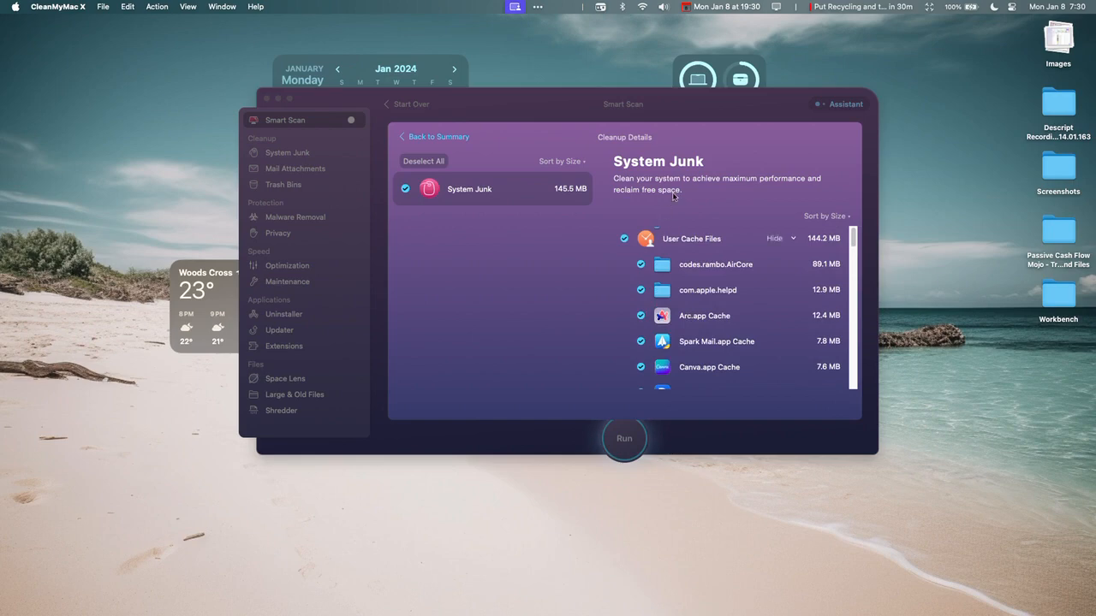
pyautogui.click(438, 137)
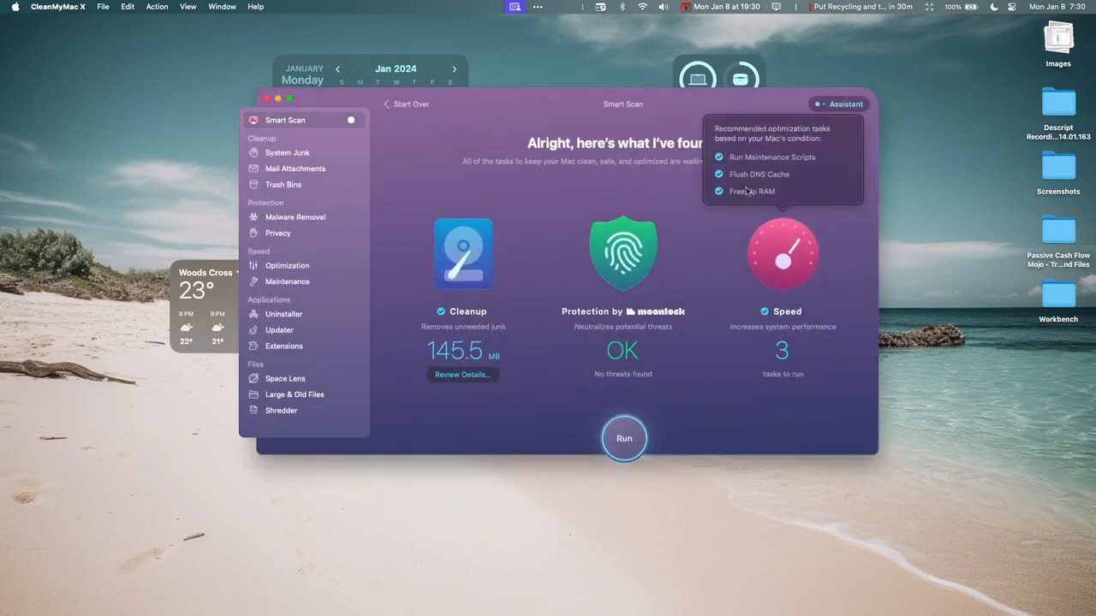
pyautogui.click(623, 438)
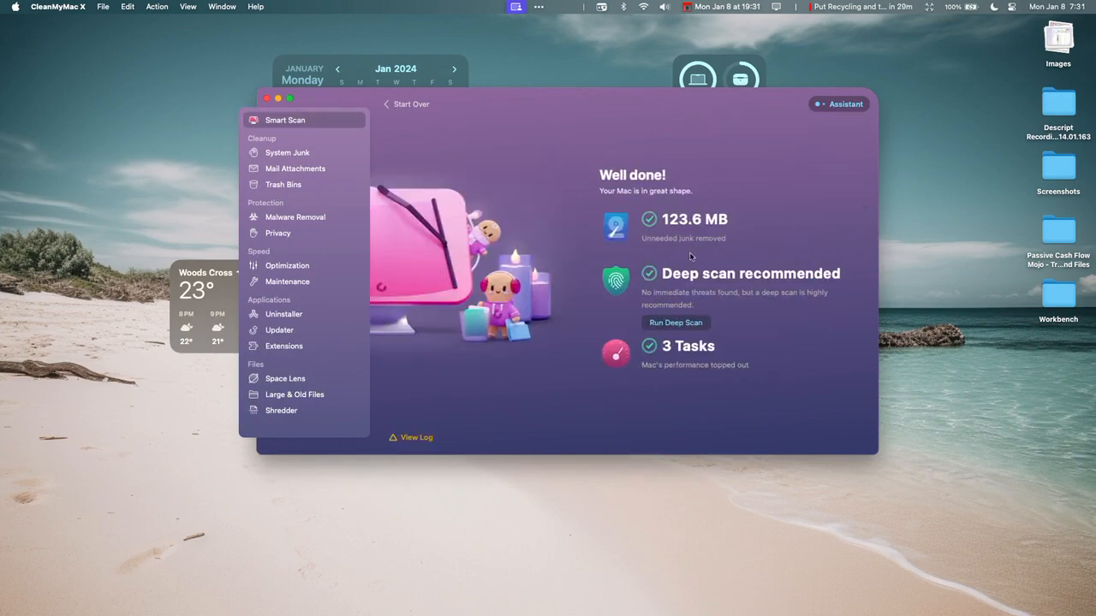
pyautogui.moveTo(723, 287)
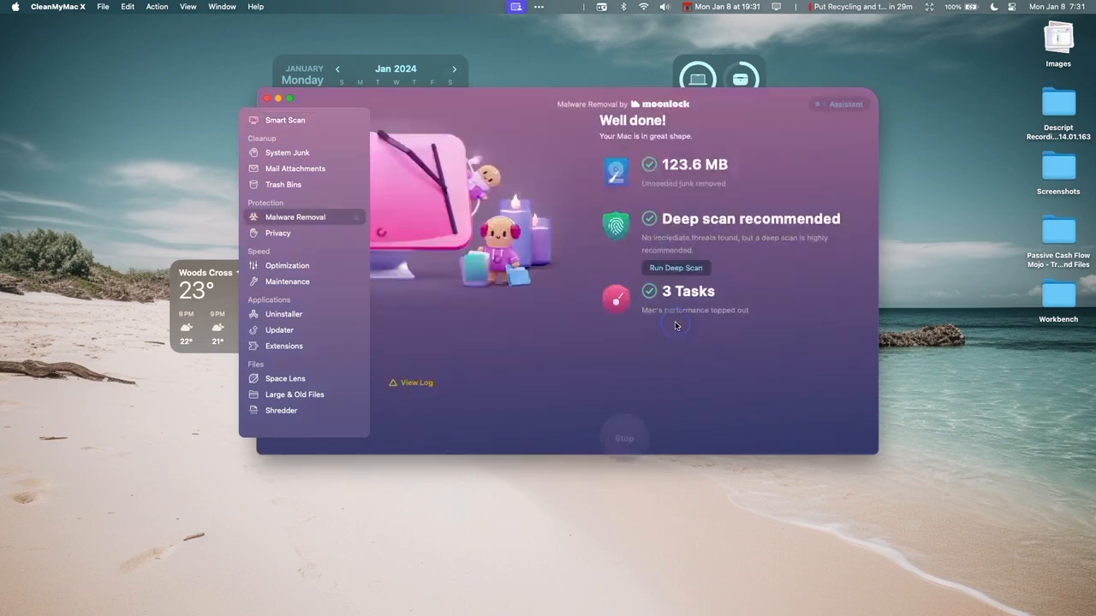
# Step: Kick off a malware scan and switch to the Maintenance tools
pyautogui.click(675, 267)
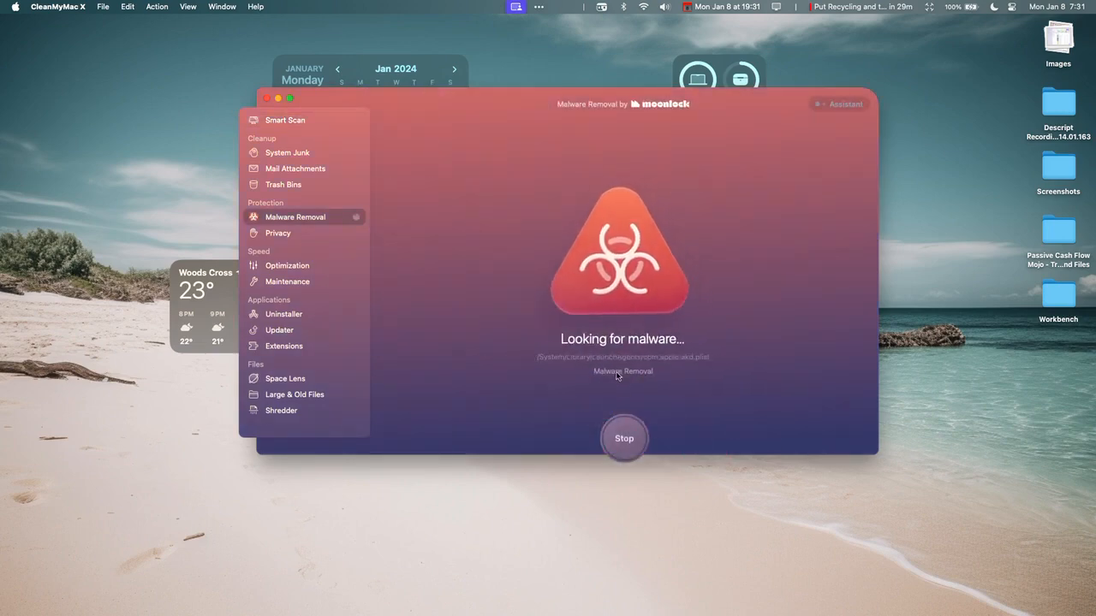
pyautogui.moveTo(582, 315)
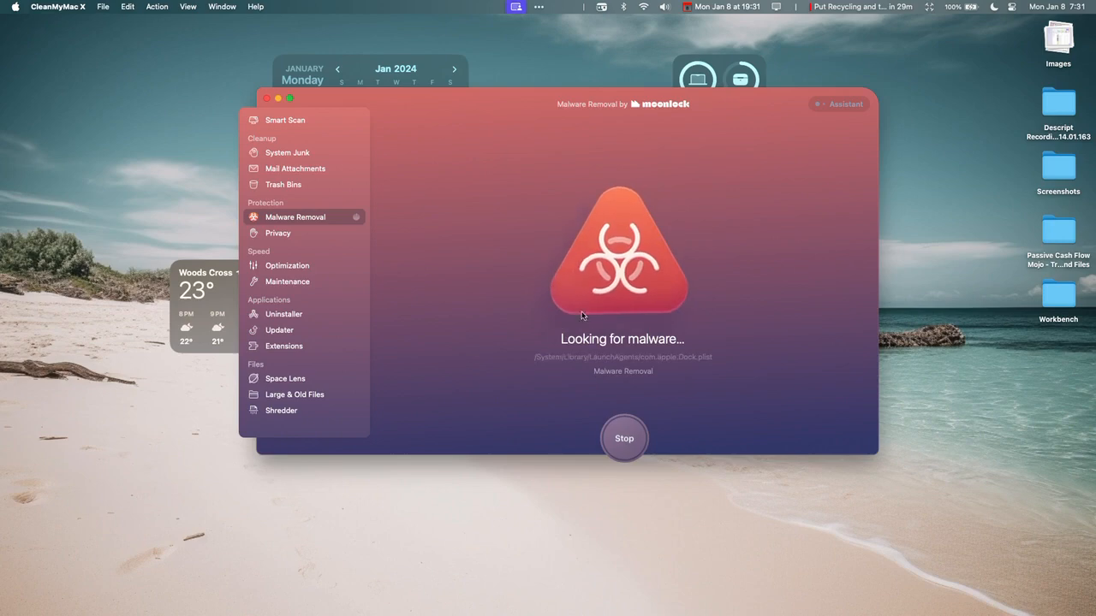
pyautogui.click(287, 281)
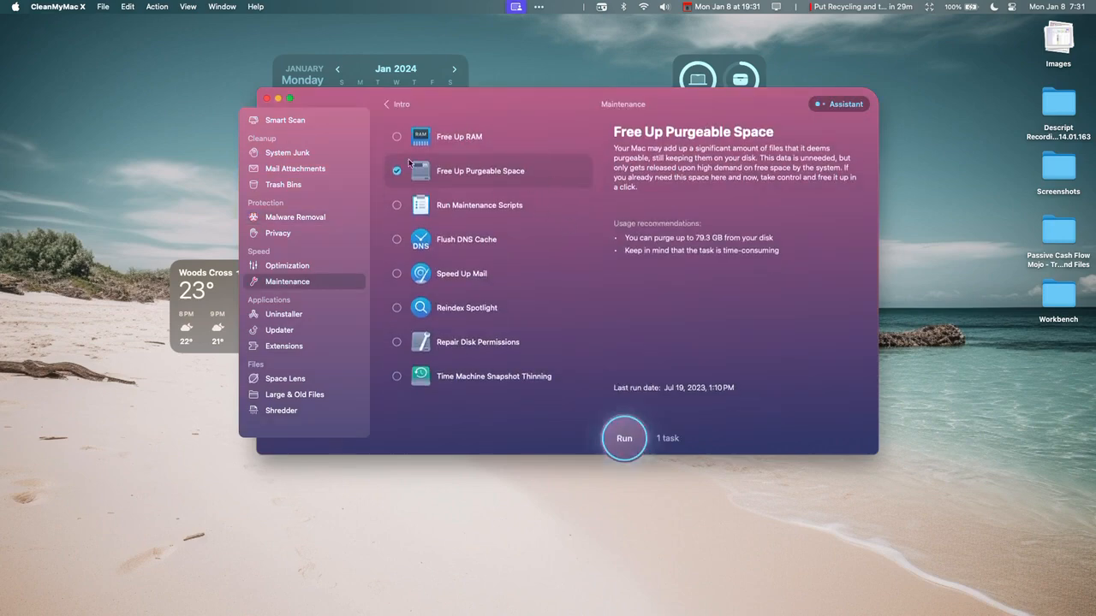
pyautogui.moveTo(458, 142)
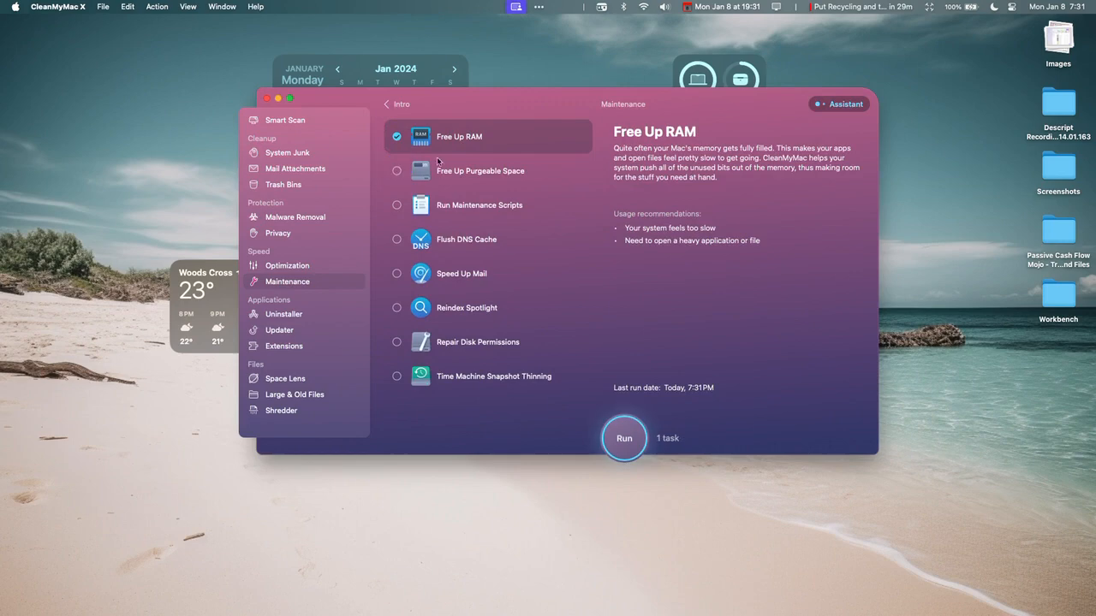
# Step: Tick Free Up RAM and two more maintenance tasks, then run the four selected
pyautogui.click(397, 171)
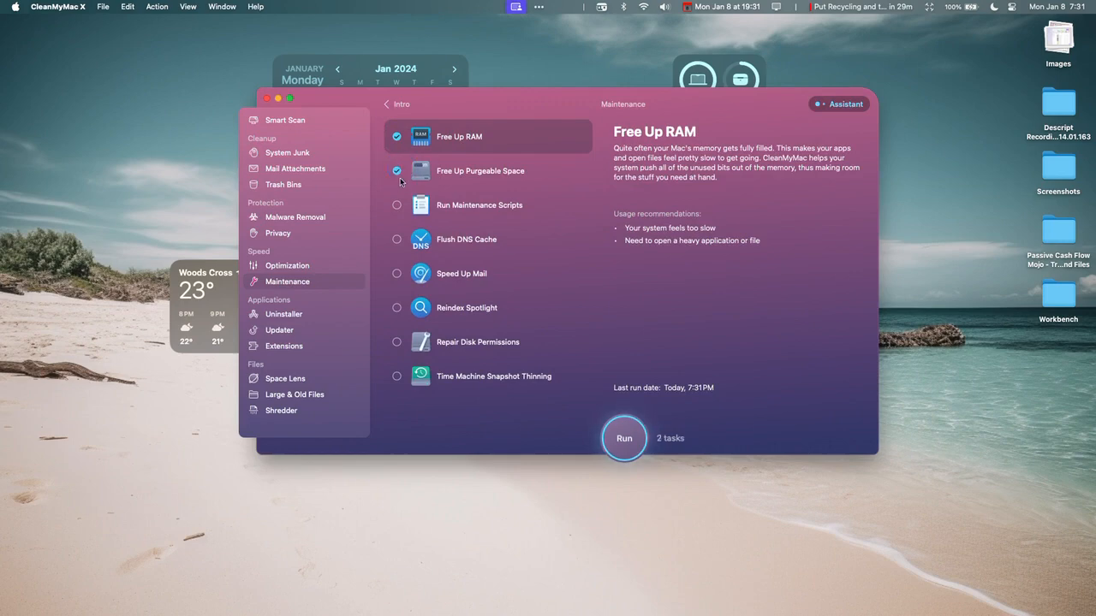
pyautogui.click(397, 342)
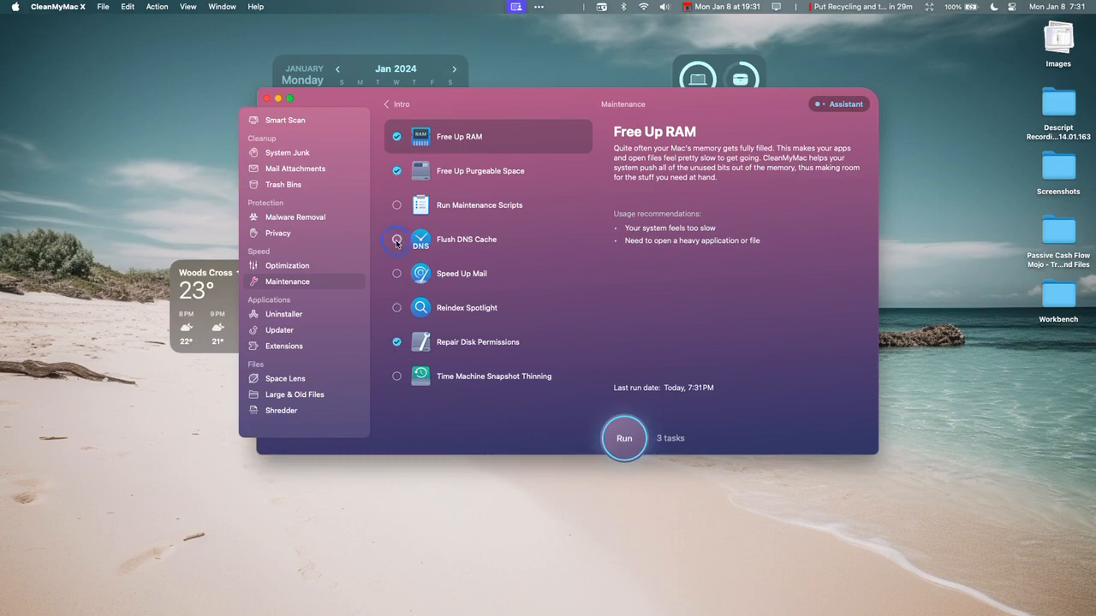
pyautogui.click(397, 239)
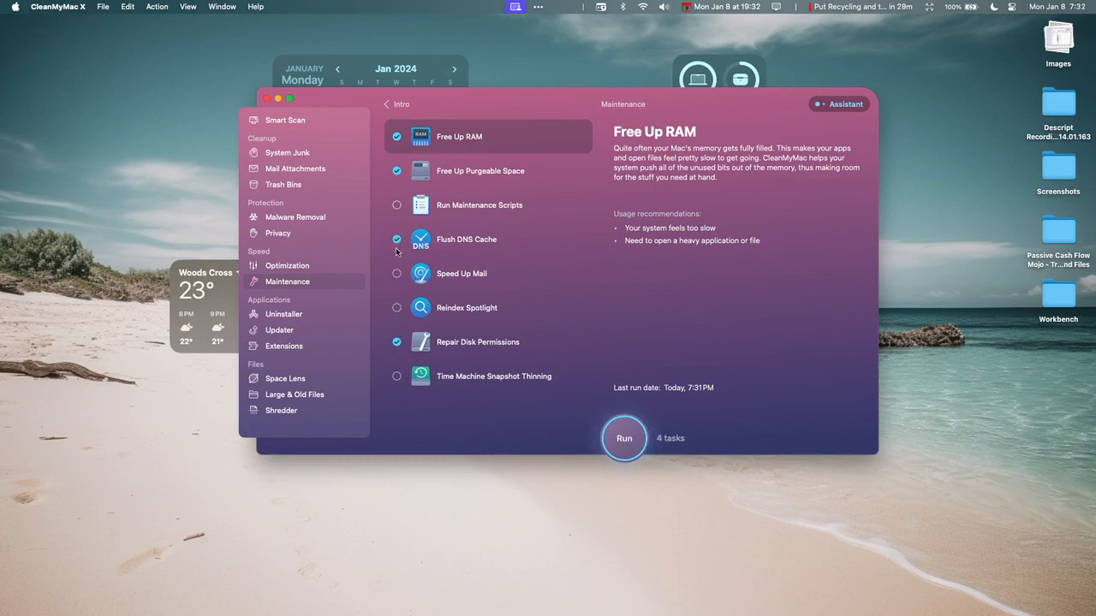
pyautogui.moveTo(483, 145)
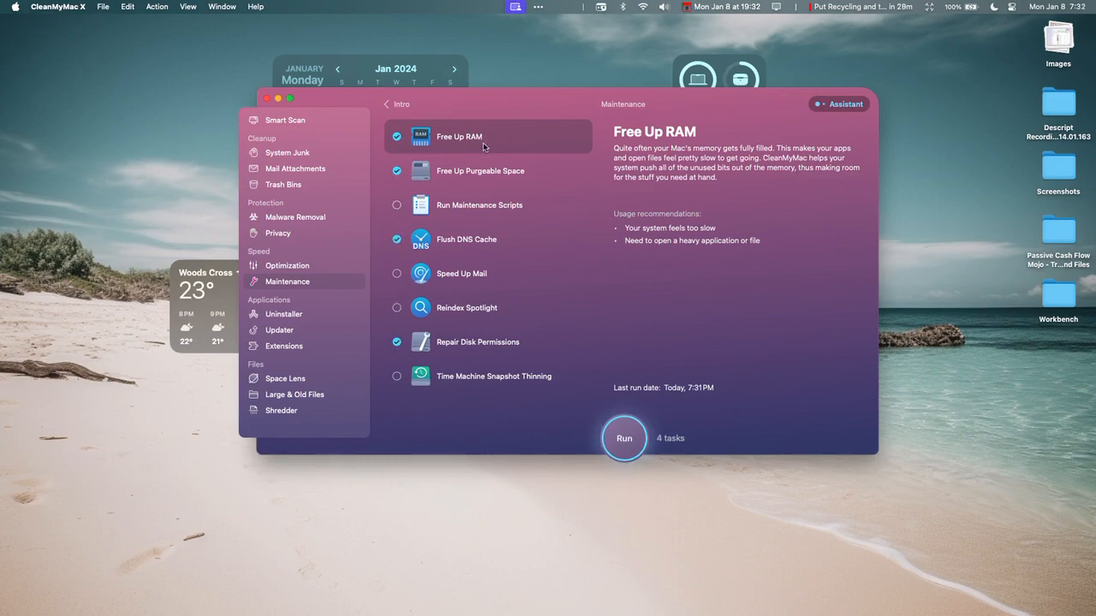
pyautogui.click(624, 439)
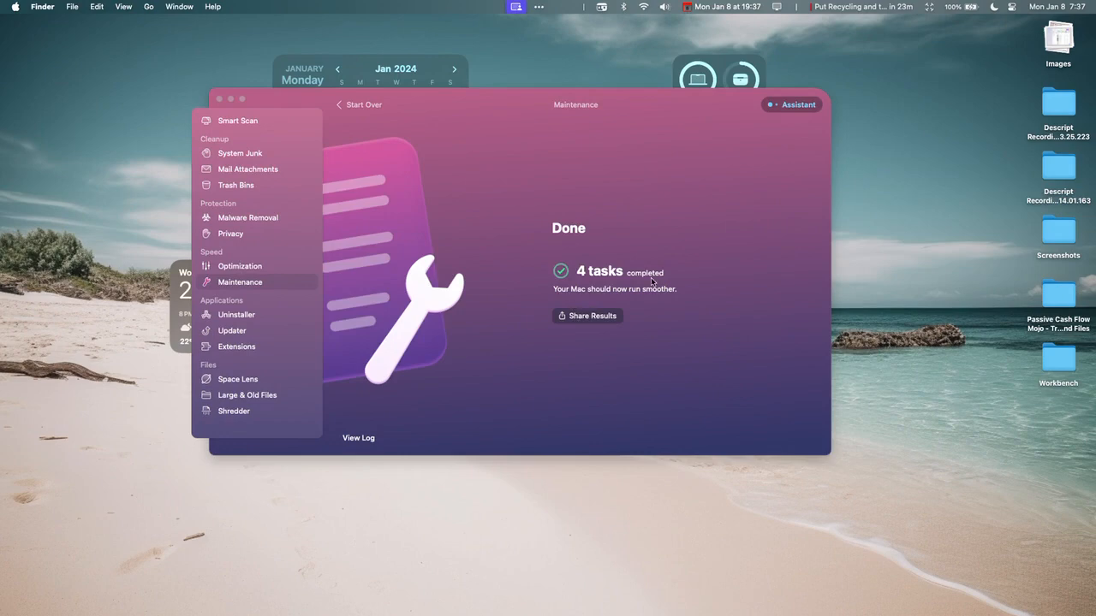
pyautogui.moveTo(651, 296)
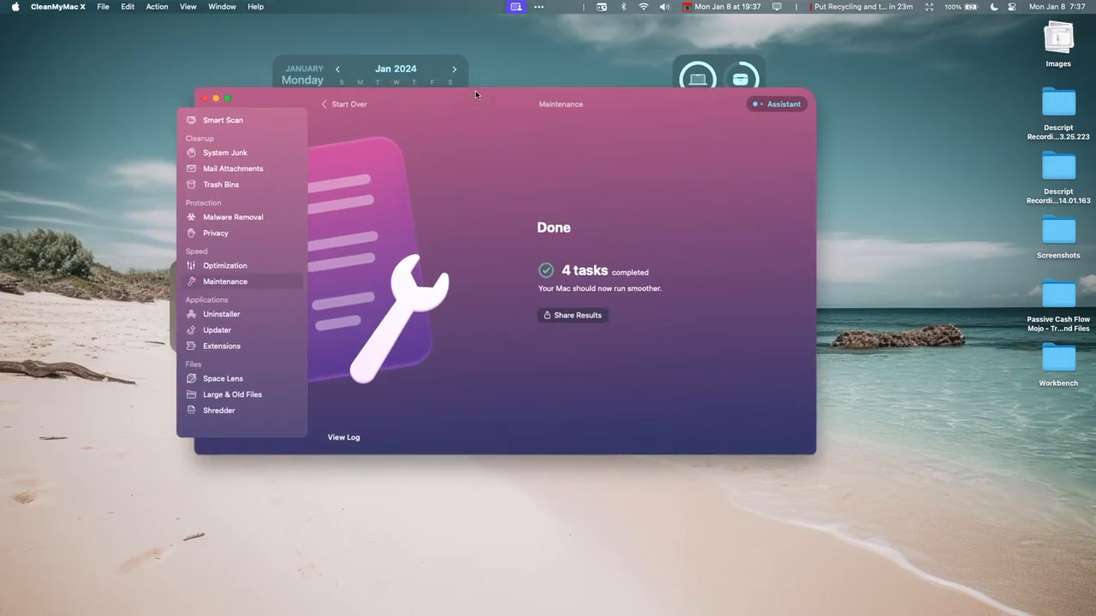
# Step: Move on from the finished maintenance run to the Uninstaller's app list
pyautogui.click(222, 313)
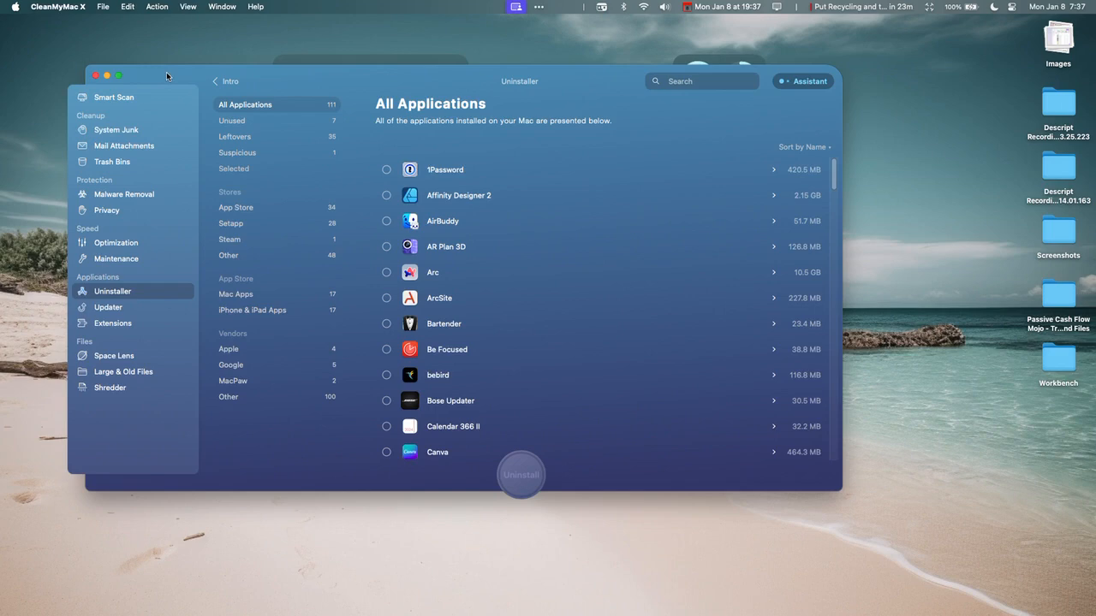
pyautogui.moveTo(236, 105)
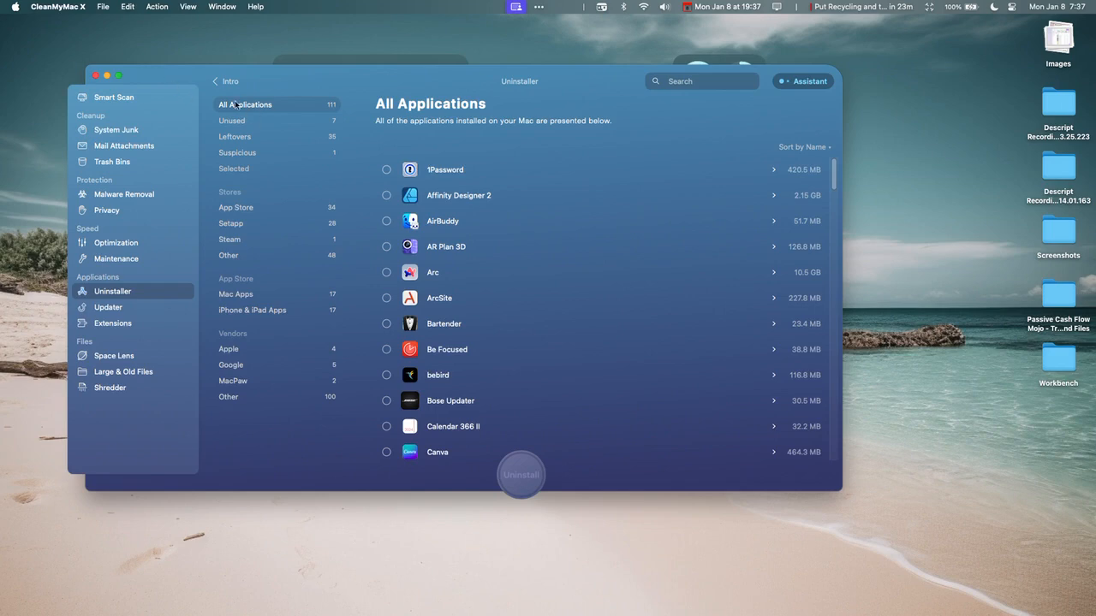
# Step: Browse Unused and Leftovers groups, marking the first and last leftover items for removal
pyautogui.click(231, 120)
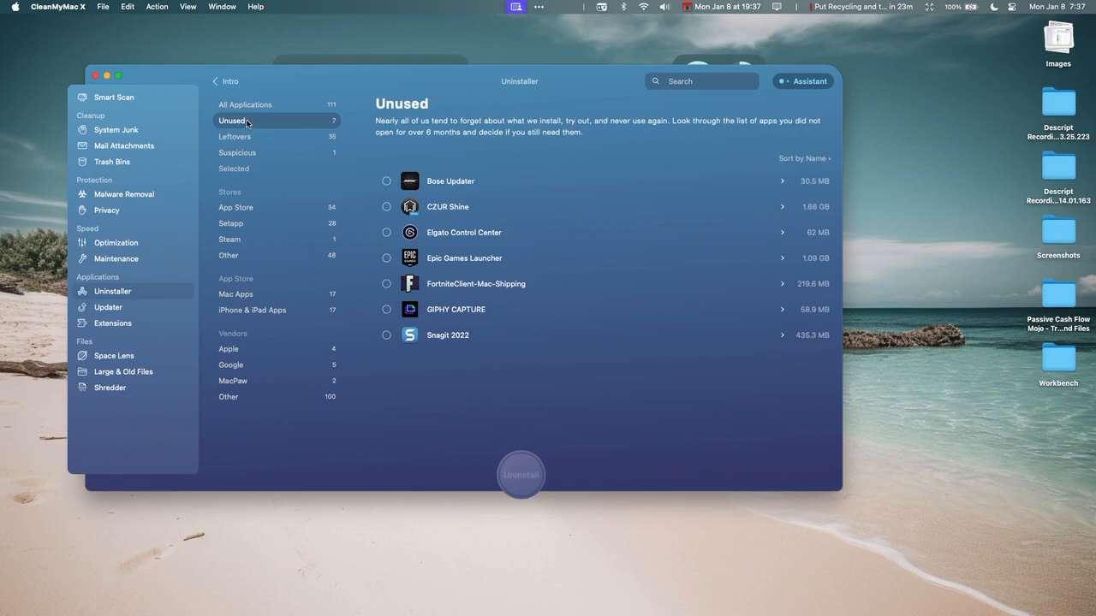
pyautogui.click(235, 137)
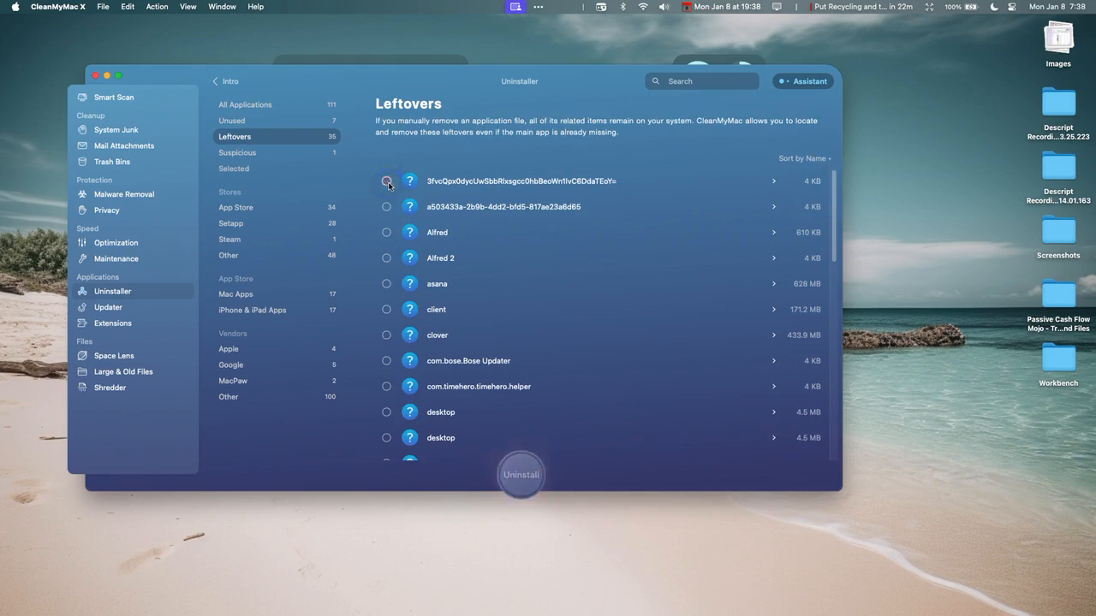
pyautogui.click(387, 182)
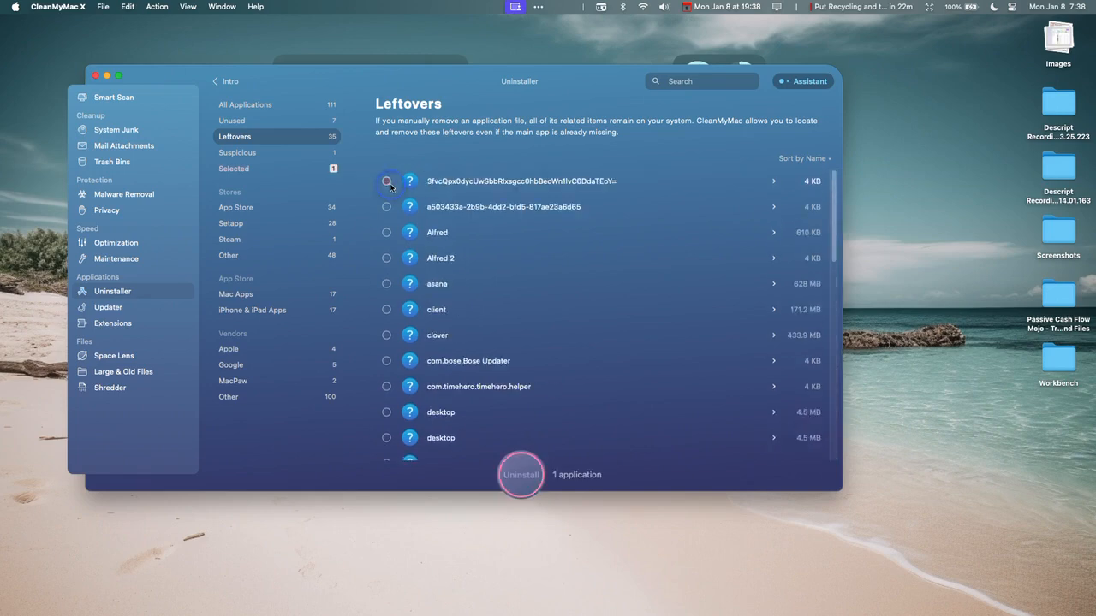
pyautogui.scroll(-3)
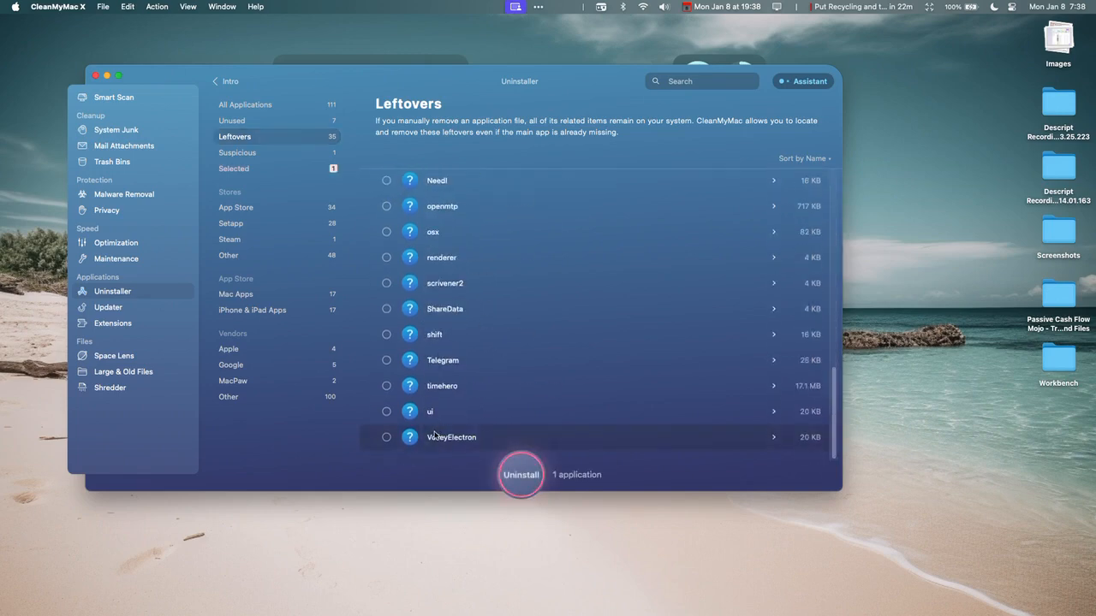
pyautogui.click(387, 436)
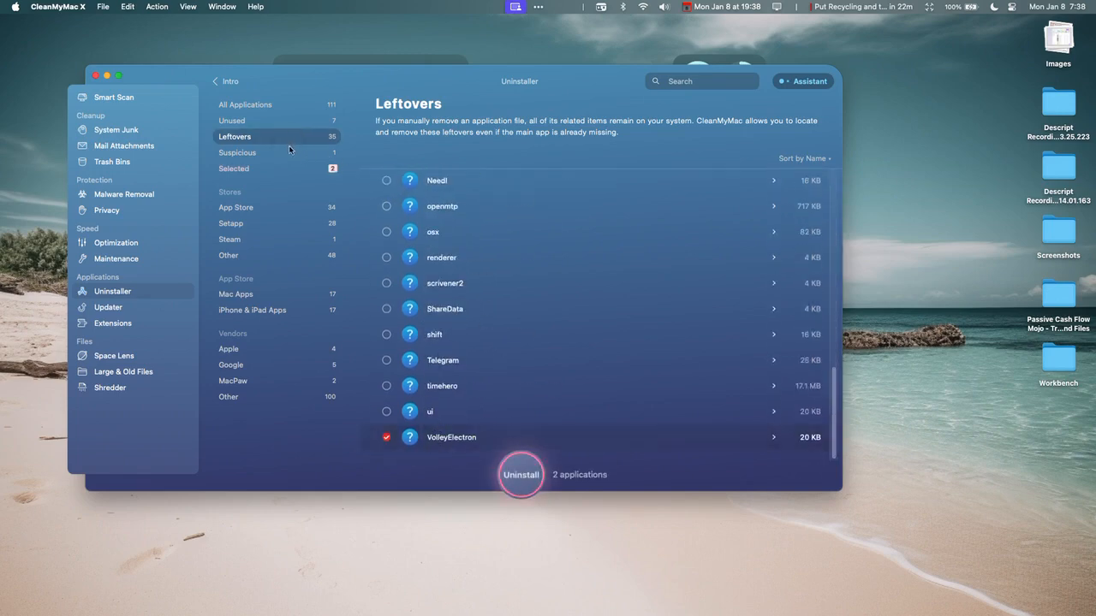
# Step: Mark the suspicious Kettlebell app and look through App Store and Setapp groups
pyautogui.click(236, 152)
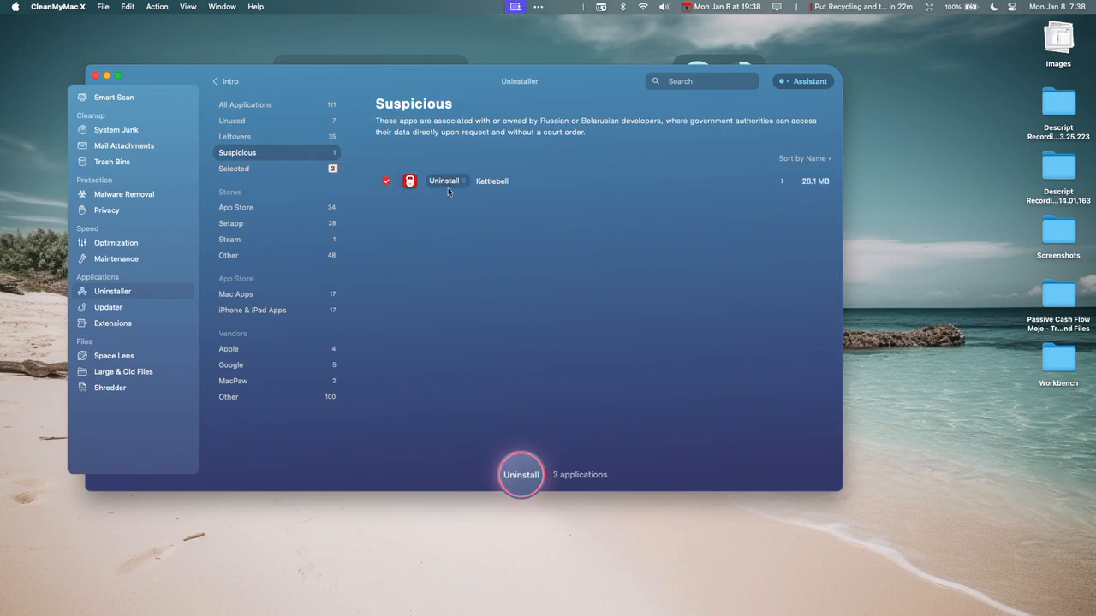
pyautogui.click(234, 136)
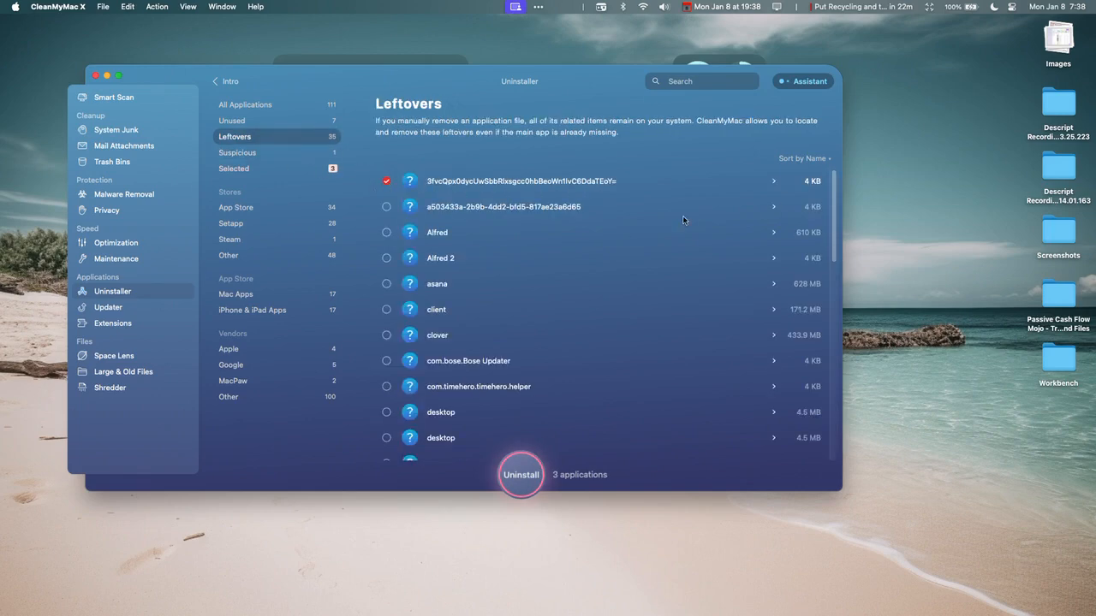
pyautogui.click(237, 153)
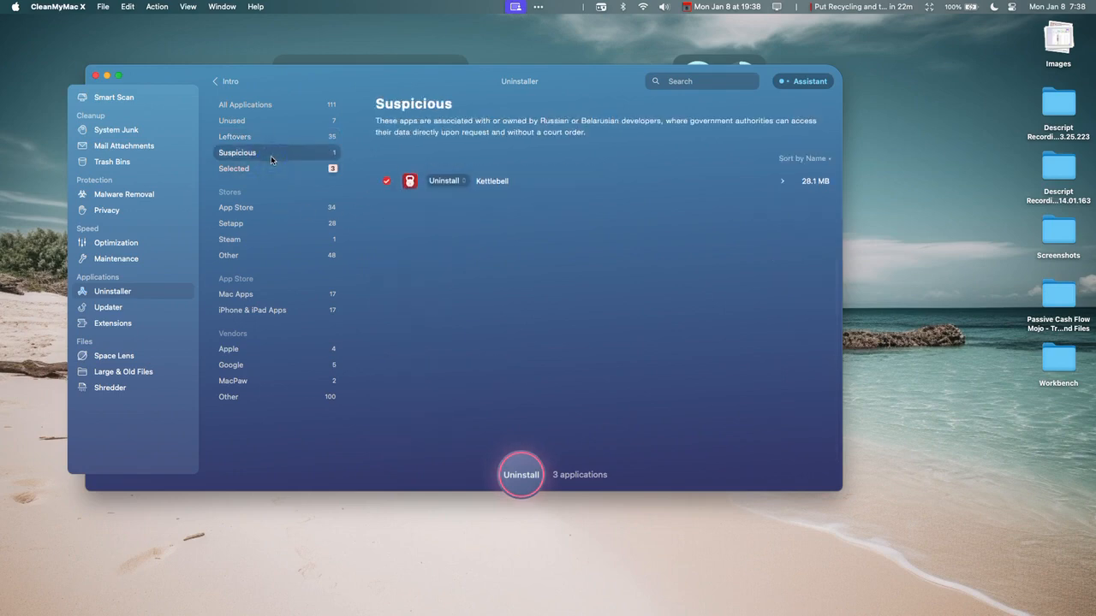
pyautogui.click(234, 137)
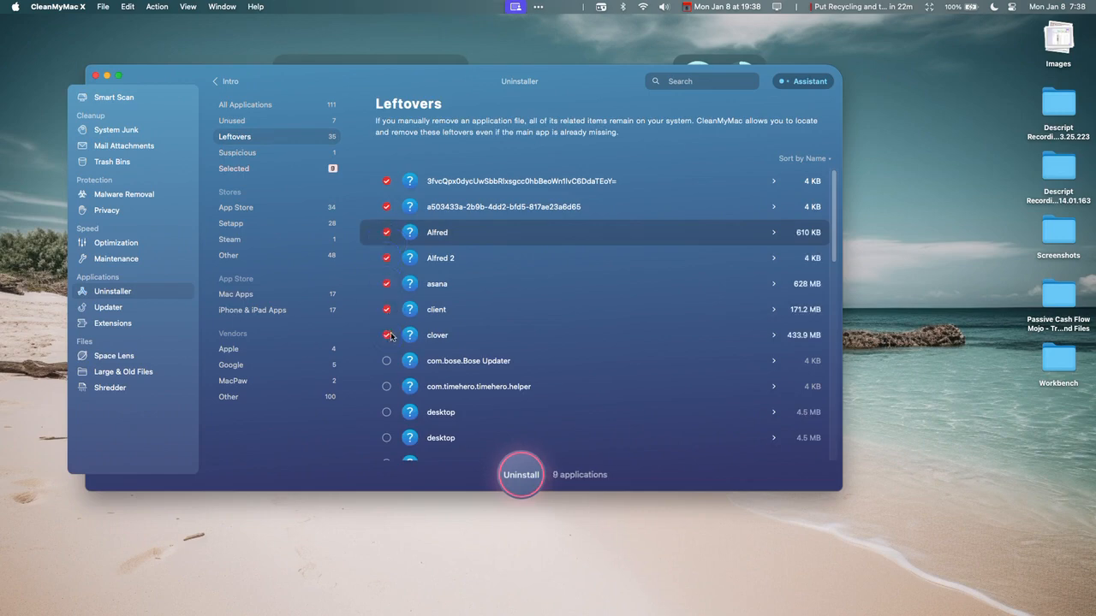
pyautogui.click(236, 207)
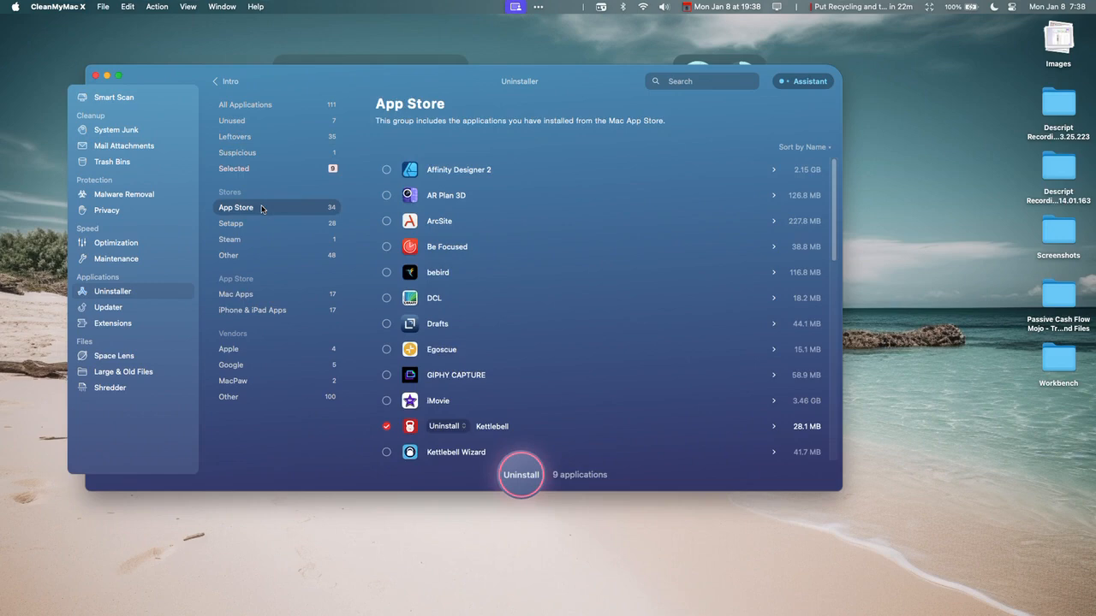
pyautogui.click(229, 223)
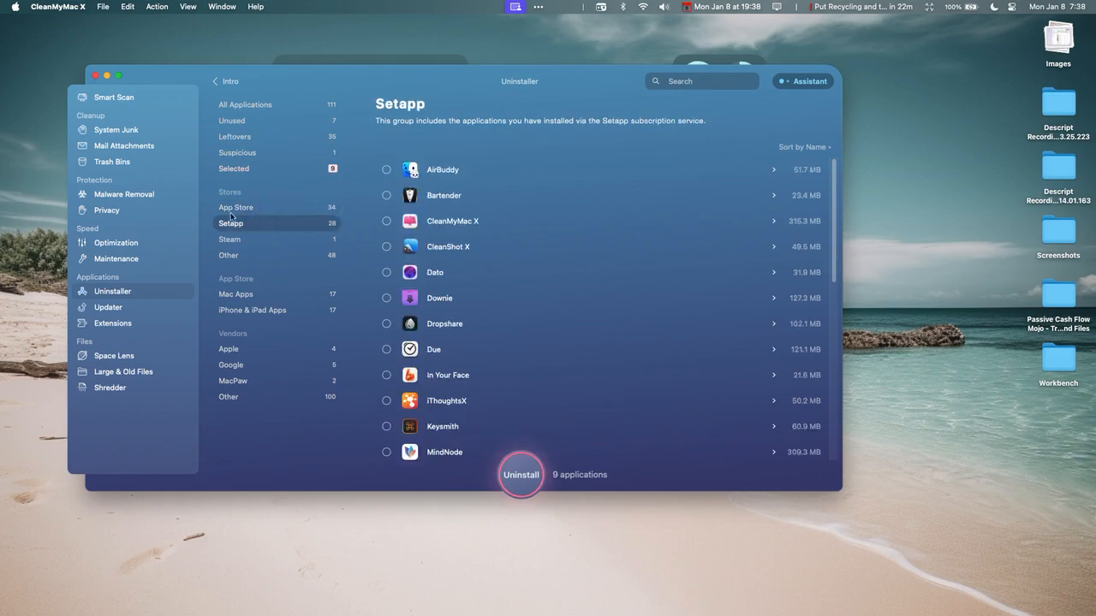
pyautogui.moveTo(272, 226)
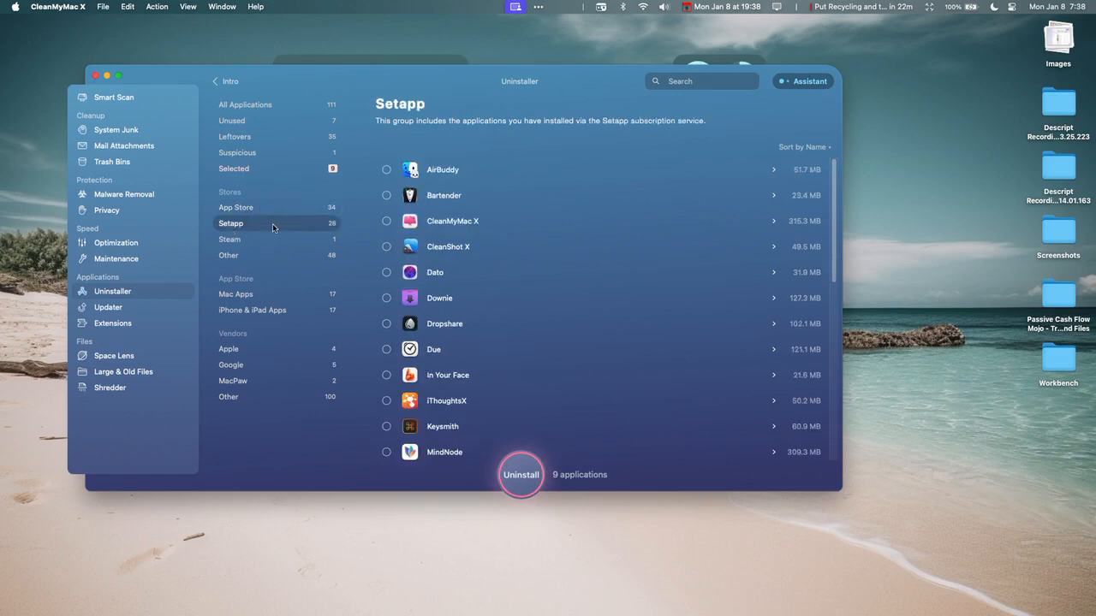
# Step: Mark iPhone & iPad apps for removal until 12 applications are selected
pyautogui.click(252, 310)
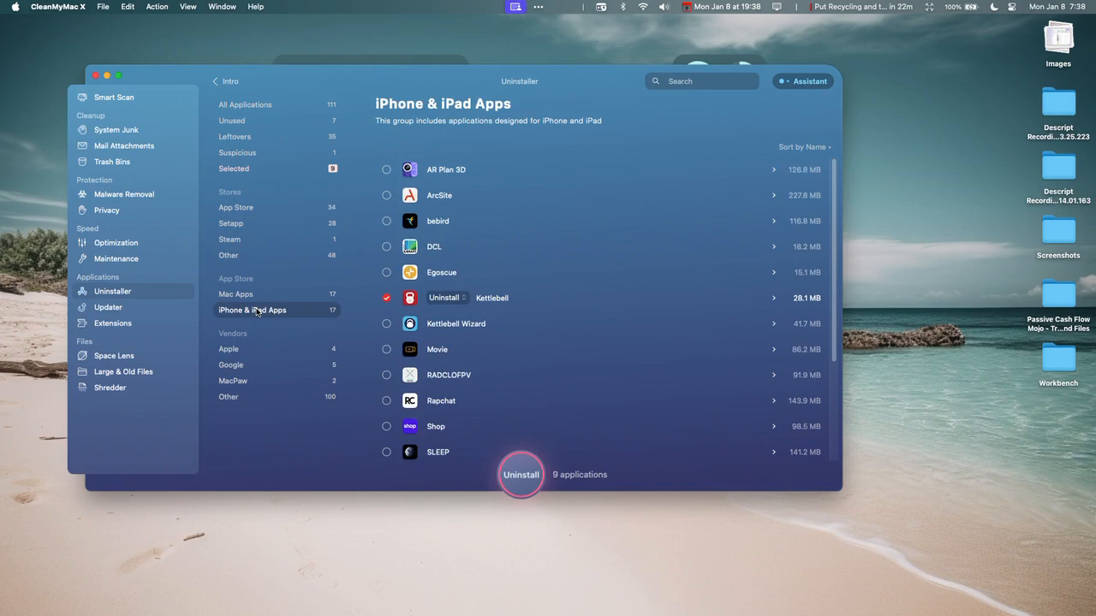
pyautogui.click(387, 374)
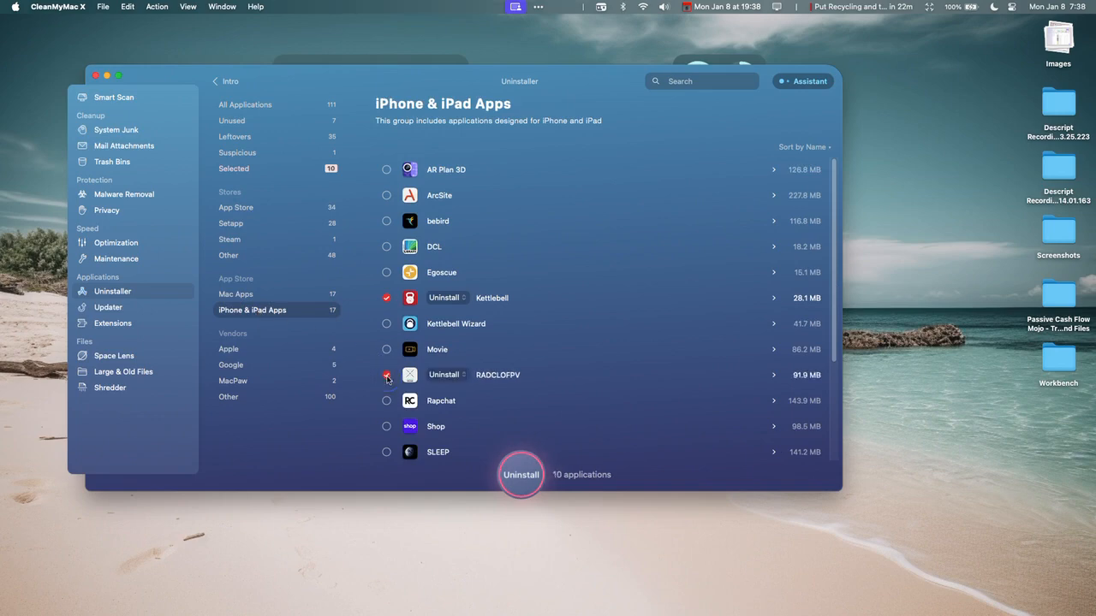
pyautogui.click(387, 375)
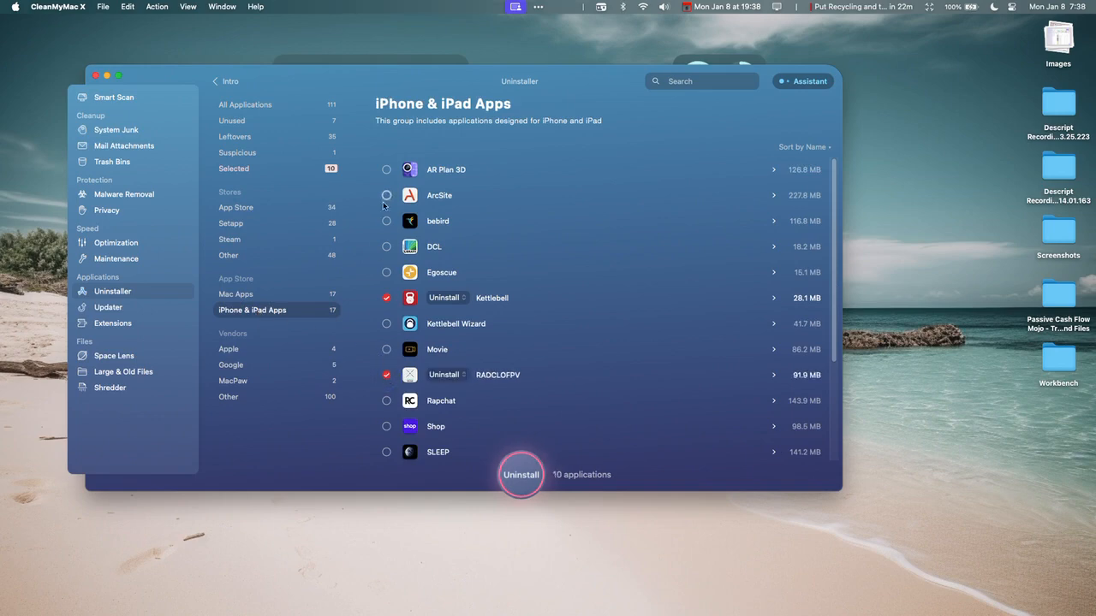
pyautogui.moveTo(380, 287)
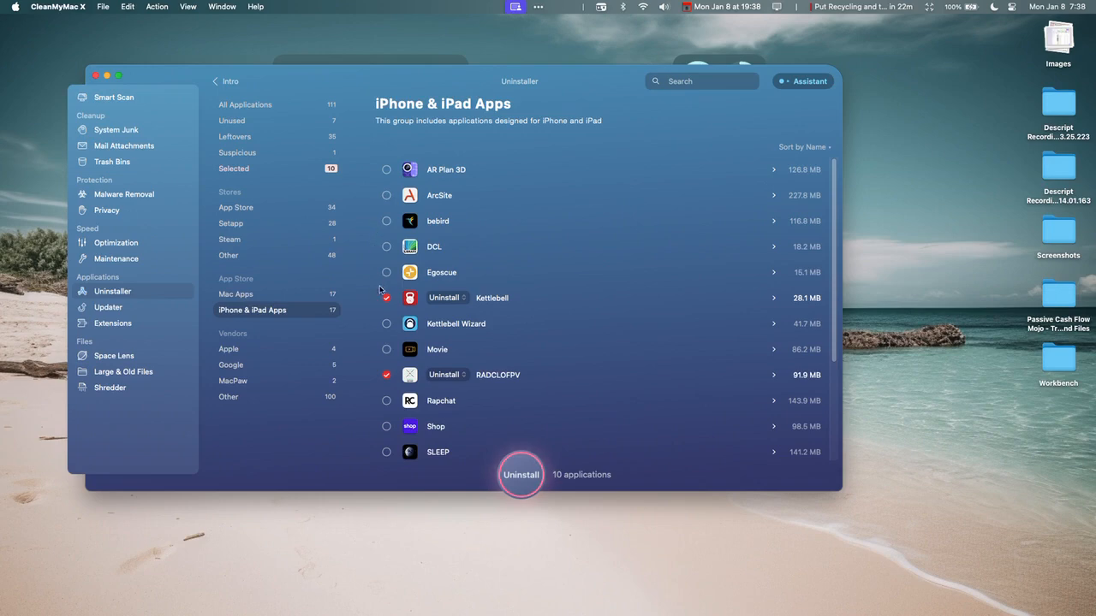
pyautogui.scroll(-3)
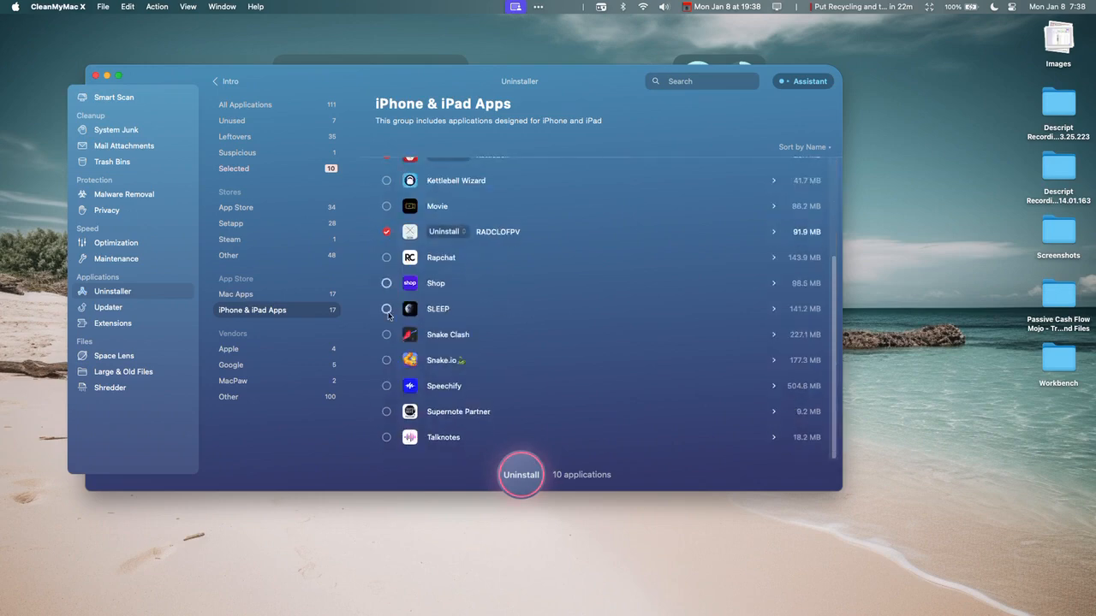
pyautogui.moveTo(387, 387)
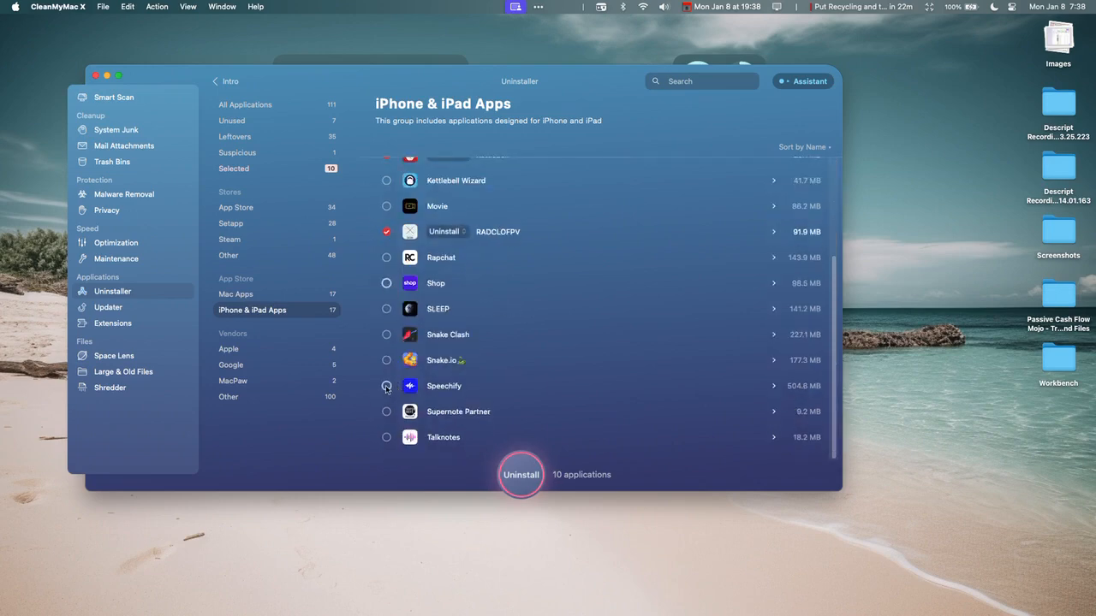
pyautogui.click(387, 385)
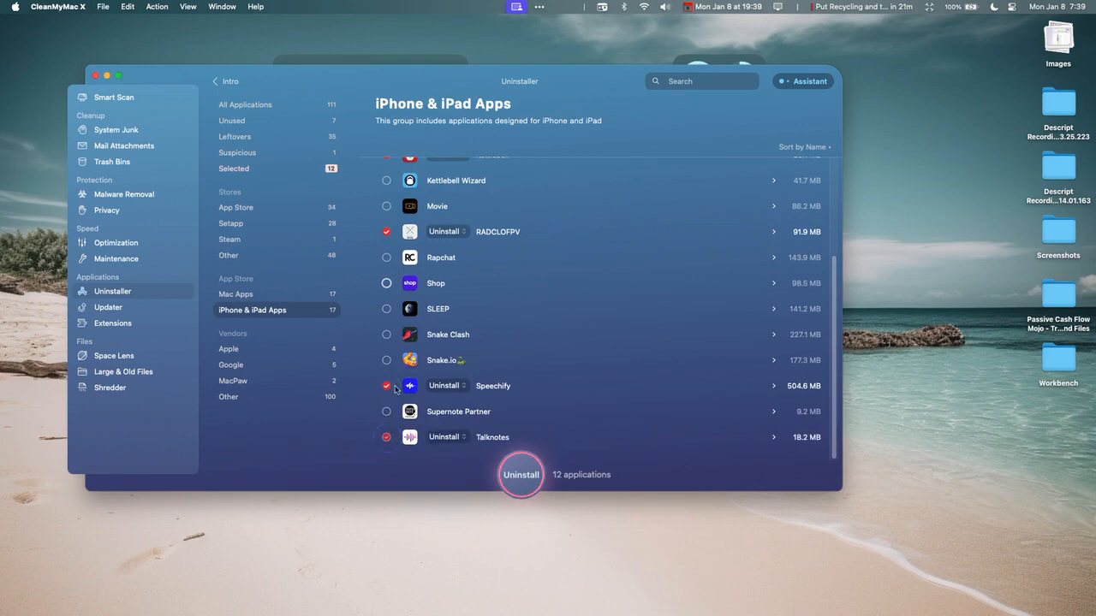
# Step: Uninstall the 12 selected apps, cleaning 2.1 GB
pyautogui.click(521, 474)
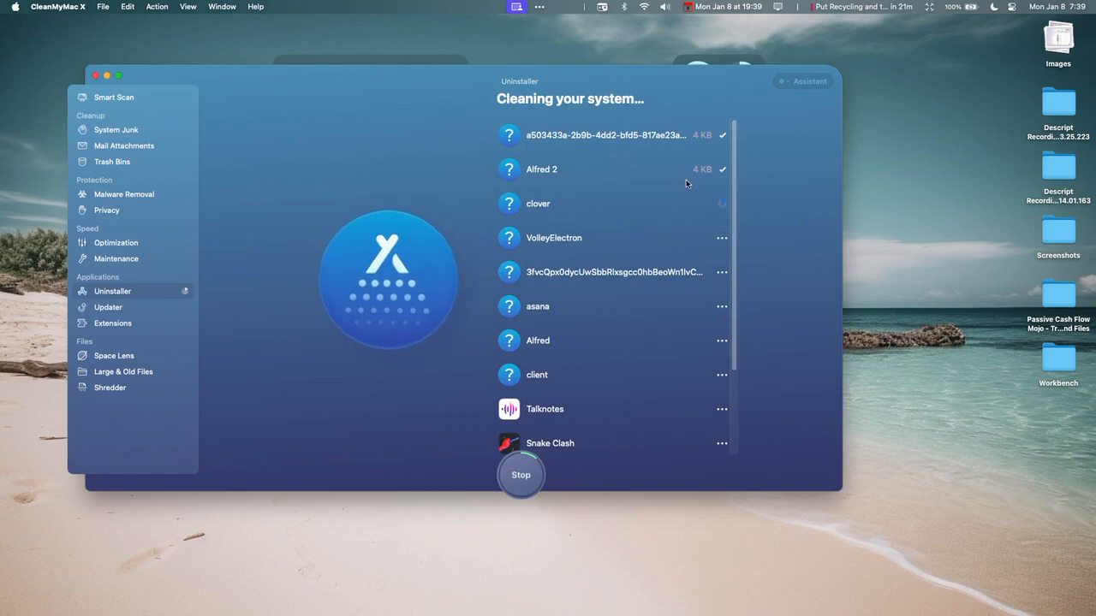
pyautogui.moveTo(529, 206)
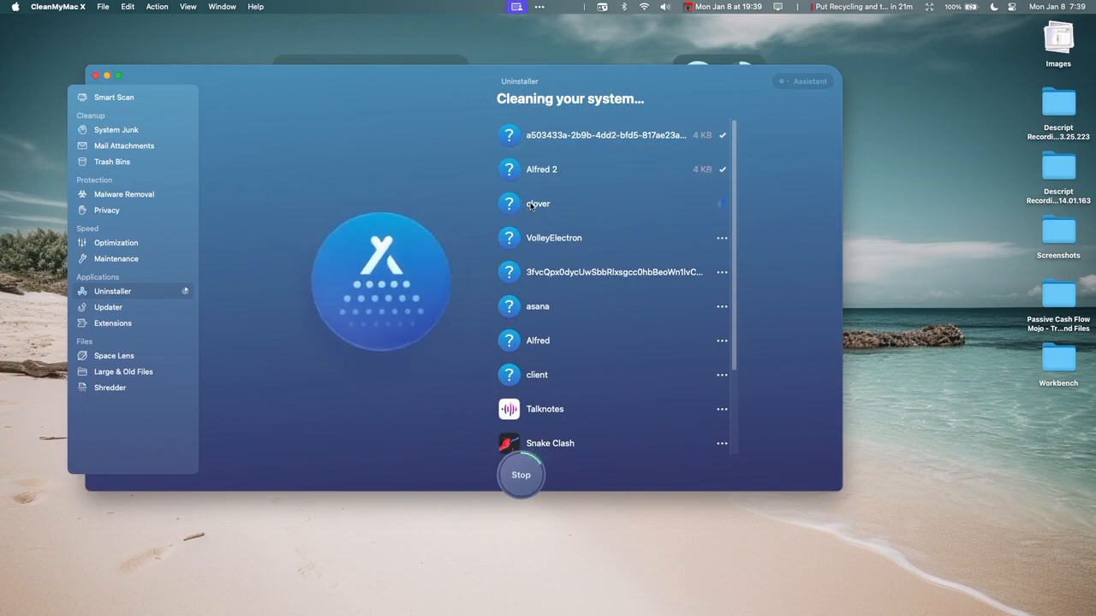
pyautogui.moveTo(1003, 294)
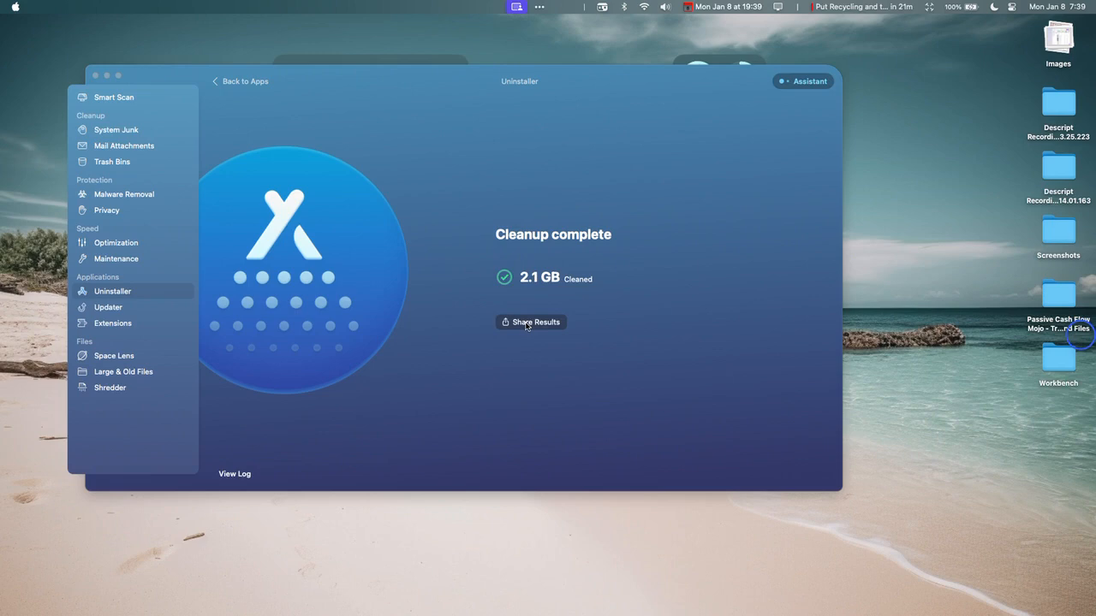
# Step: View the six apps with available updates, selecting all then deselecting all
pyautogui.click(108, 306)
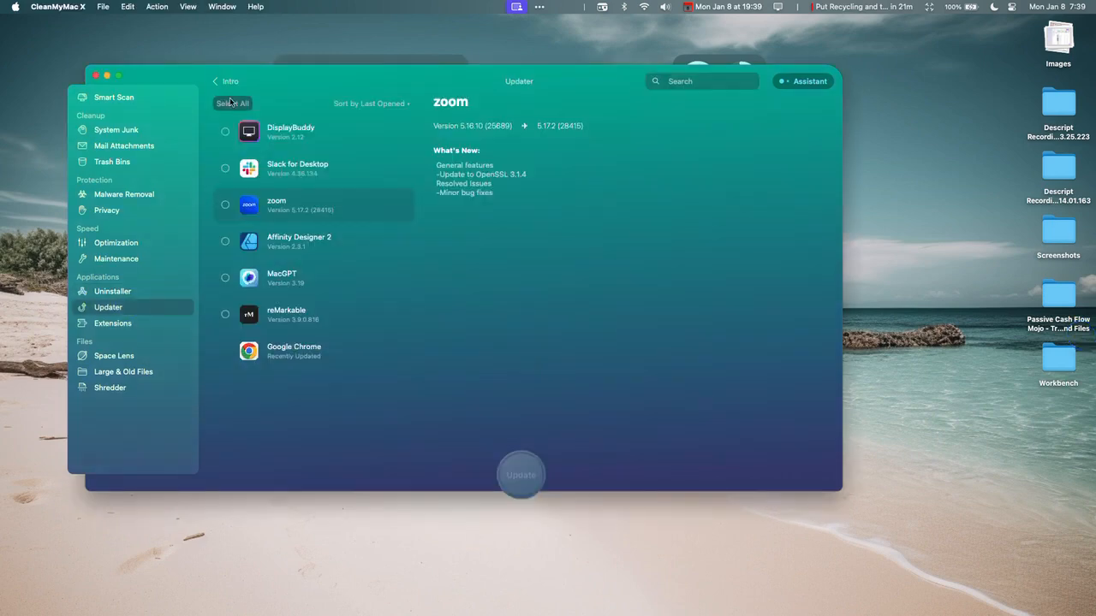
pyautogui.click(232, 103)
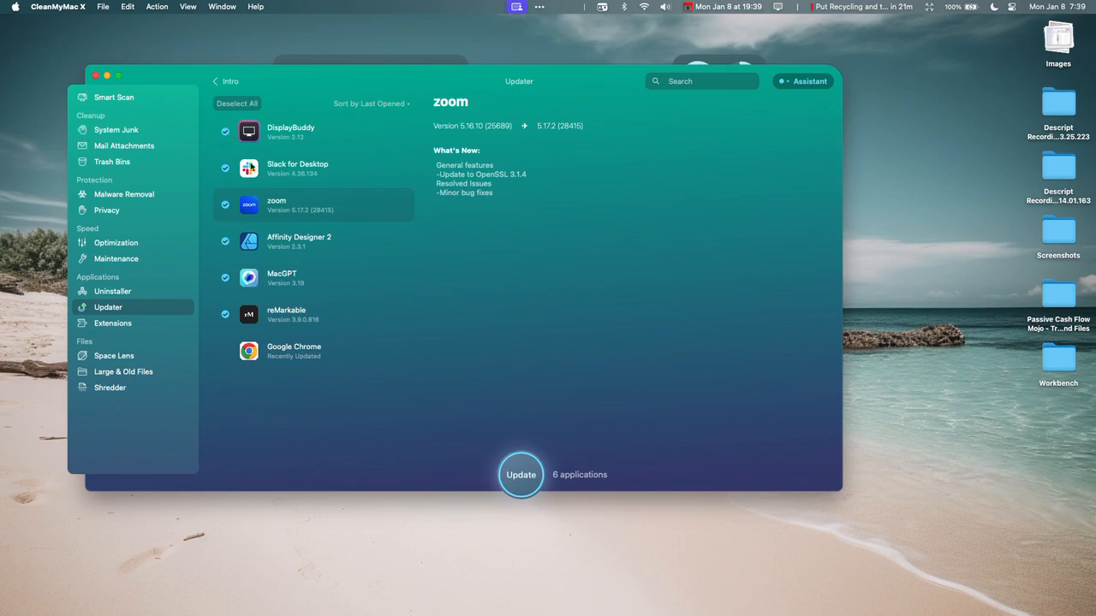
pyautogui.moveTo(236, 269)
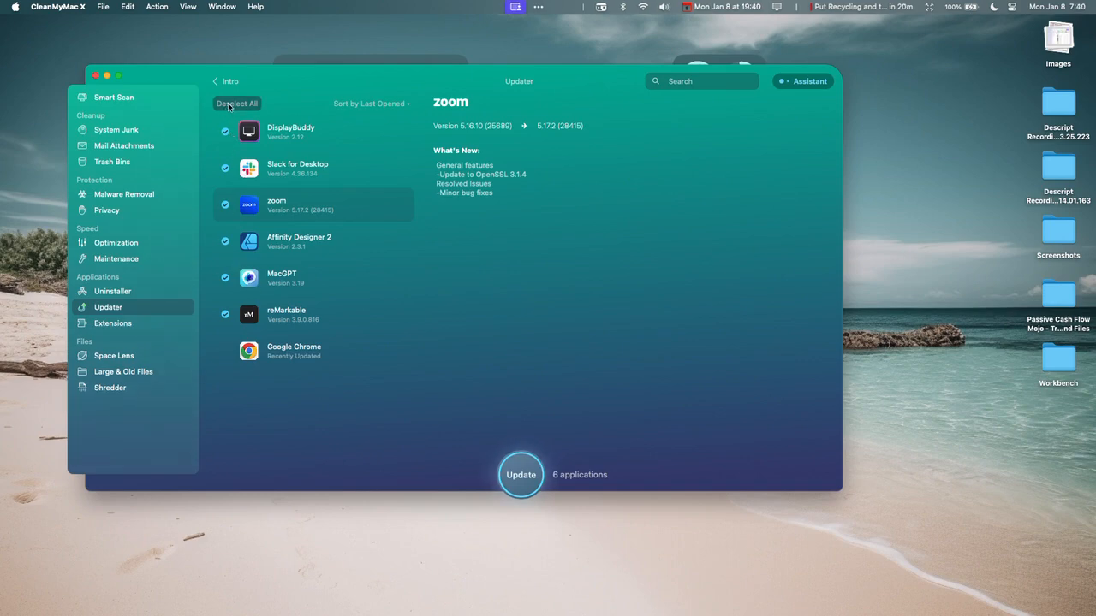
pyautogui.click(236, 104)
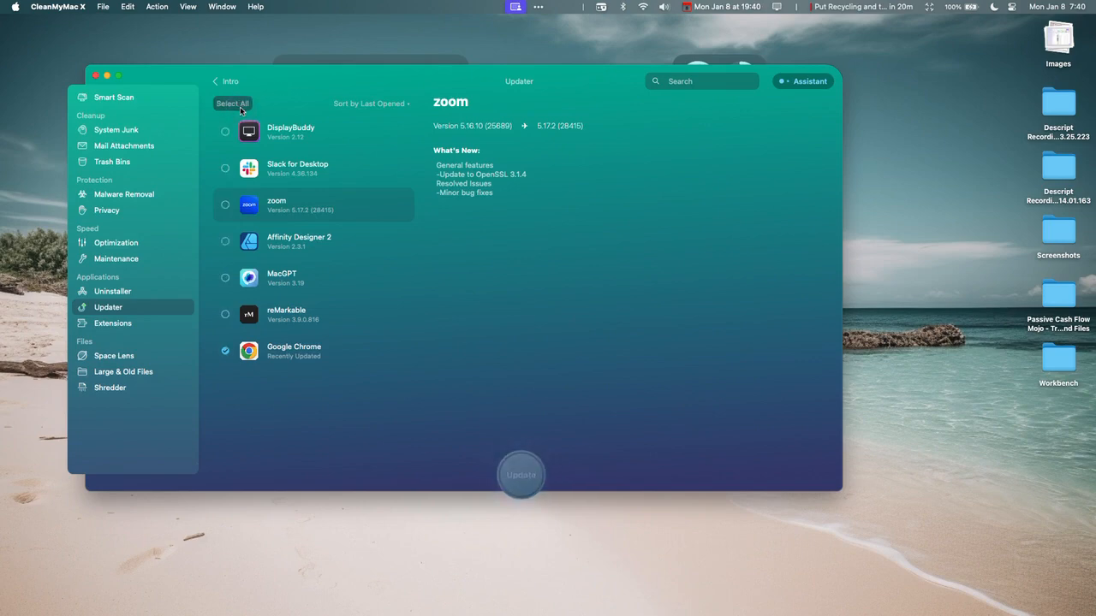
# Step: Remove the iBooks Author Importer for Spotlight plugin from Extensions
pyautogui.click(113, 321)
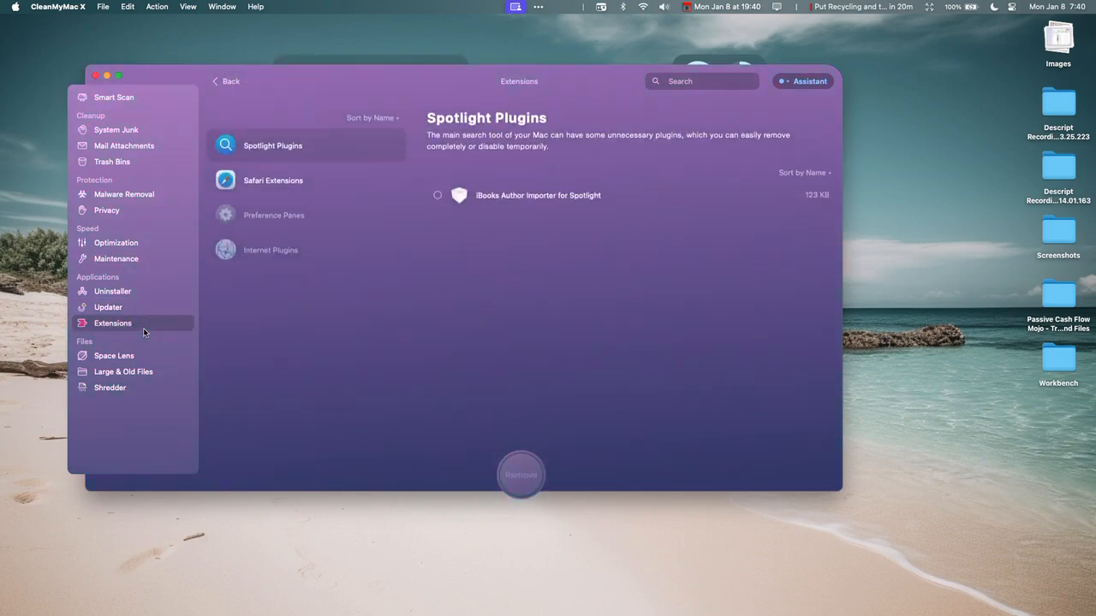
pyautogui.click(438, 196)
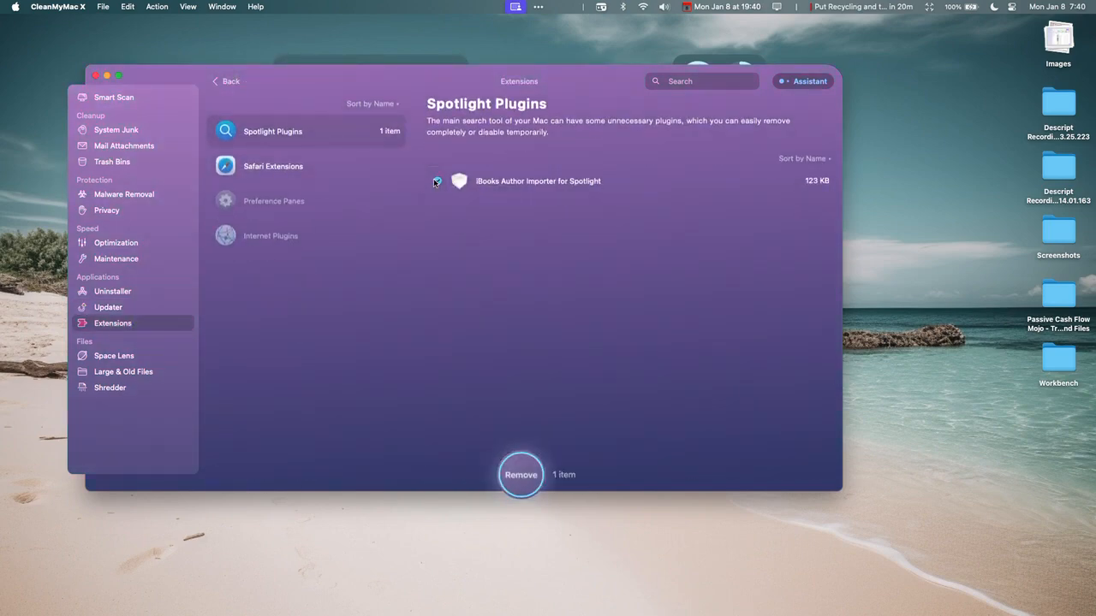
pyautogui.click(520, 474)
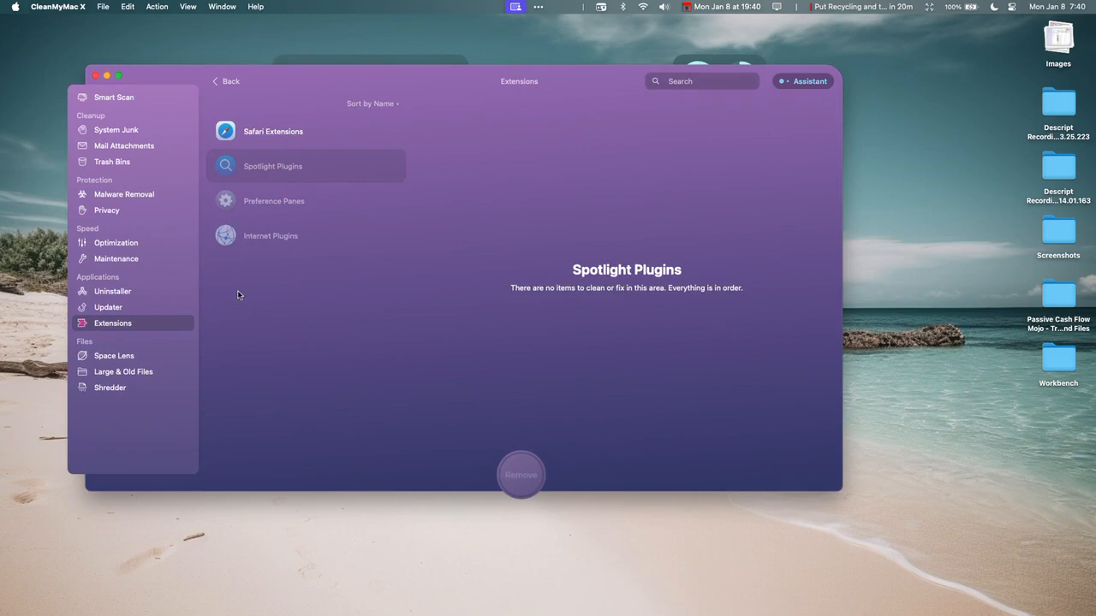
# Step: Build the Space Lens disk map and browse into the user's home folder
pyautogui.click(113, 354)
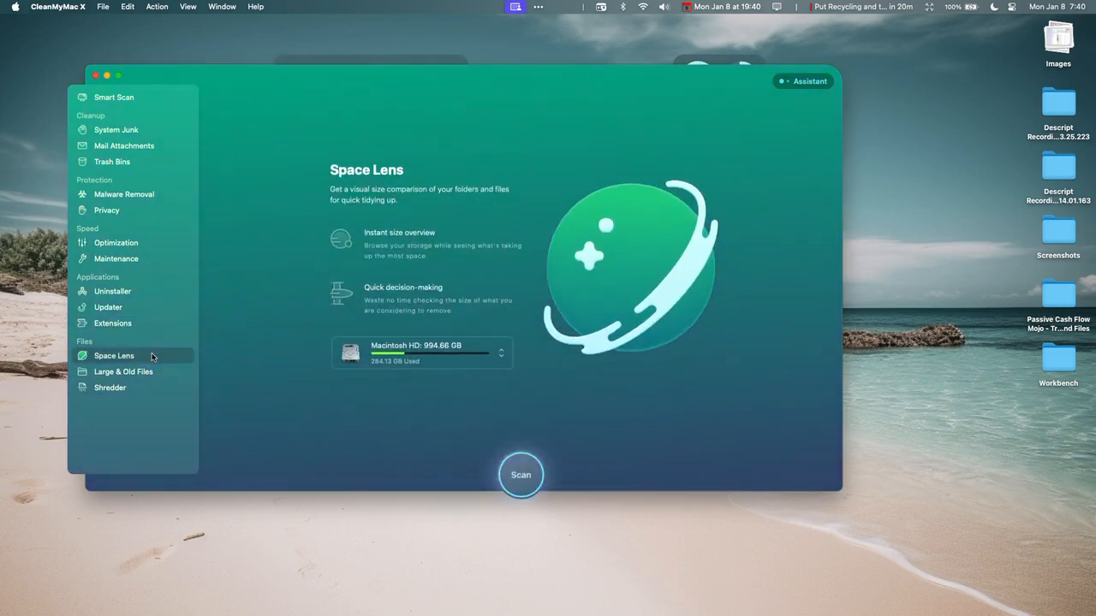
pyautogui.moveTo(386, 320)
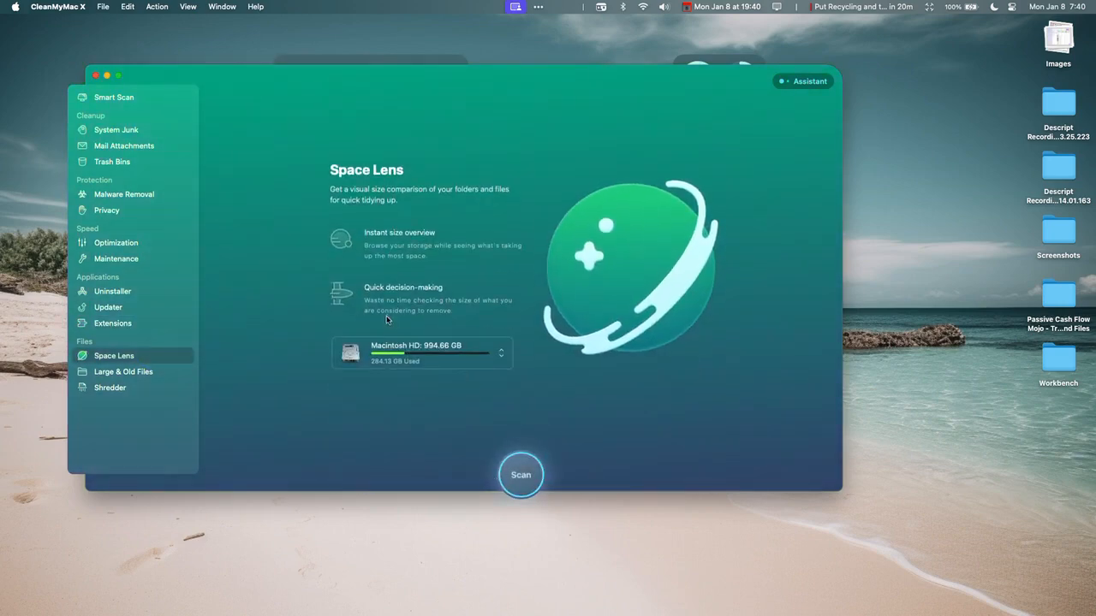
pyautogui.moveTo(351, 226)
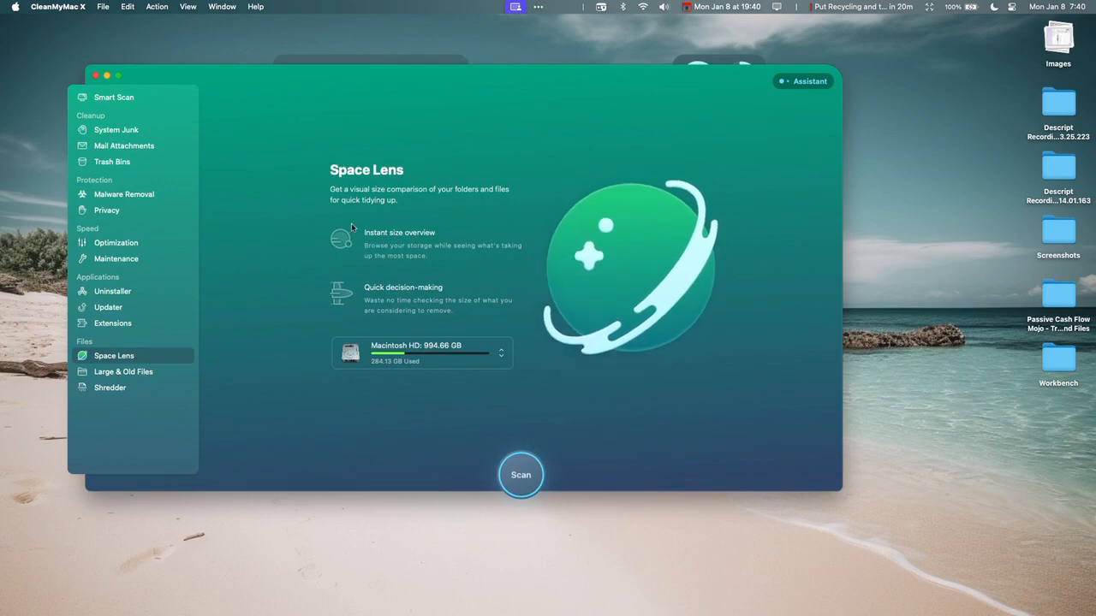
pyautogui.moveTo(370, 257)
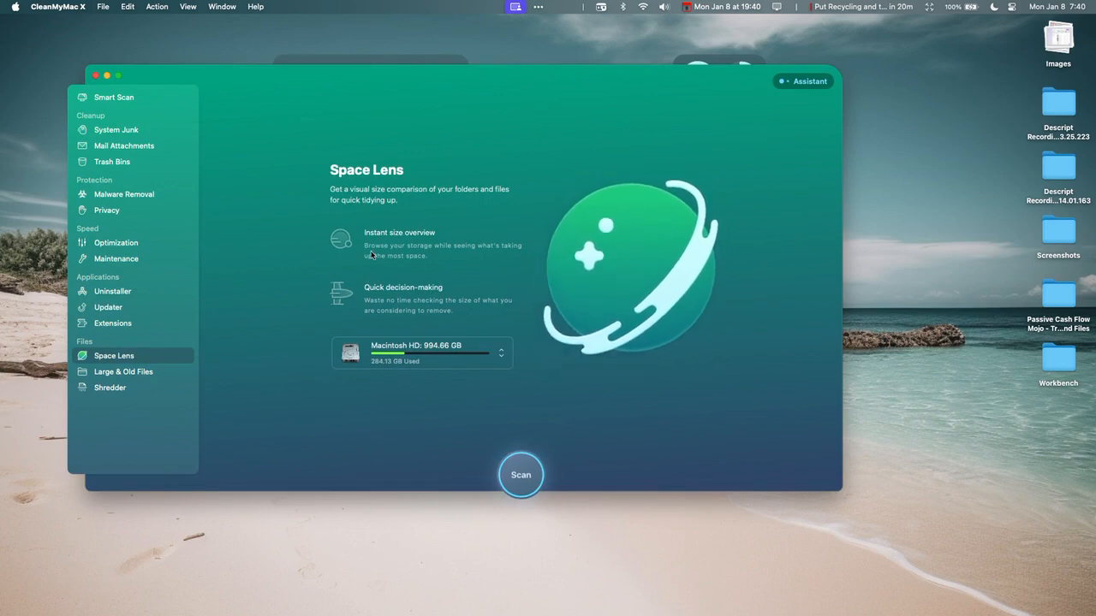
pyautogui.moveTo(366, 329)
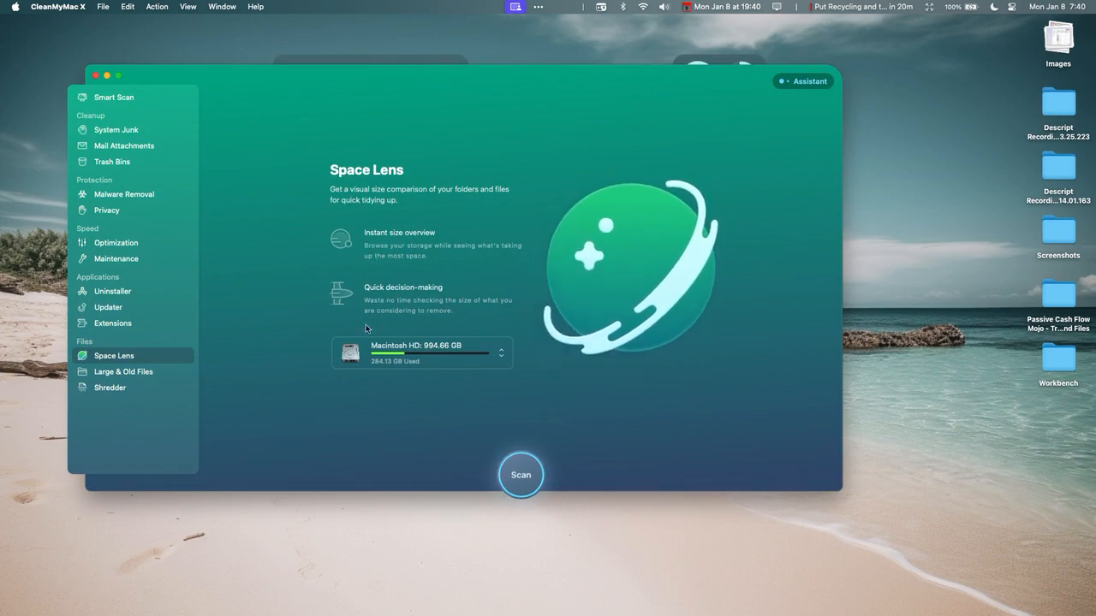
pyautogui.moveTo(537, 466)
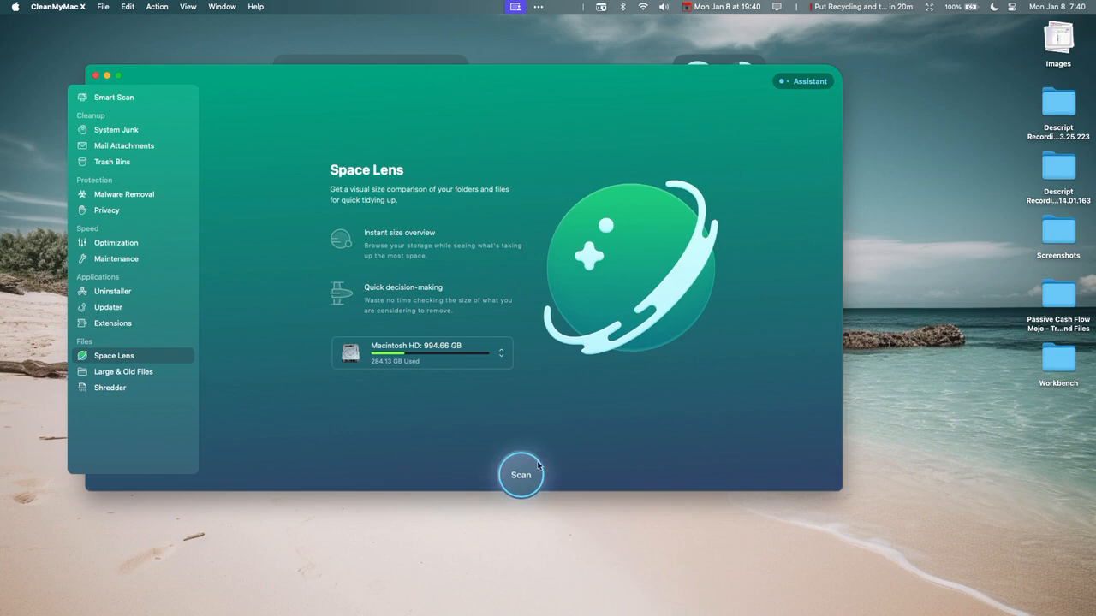
pyautogui.click(520, 474)
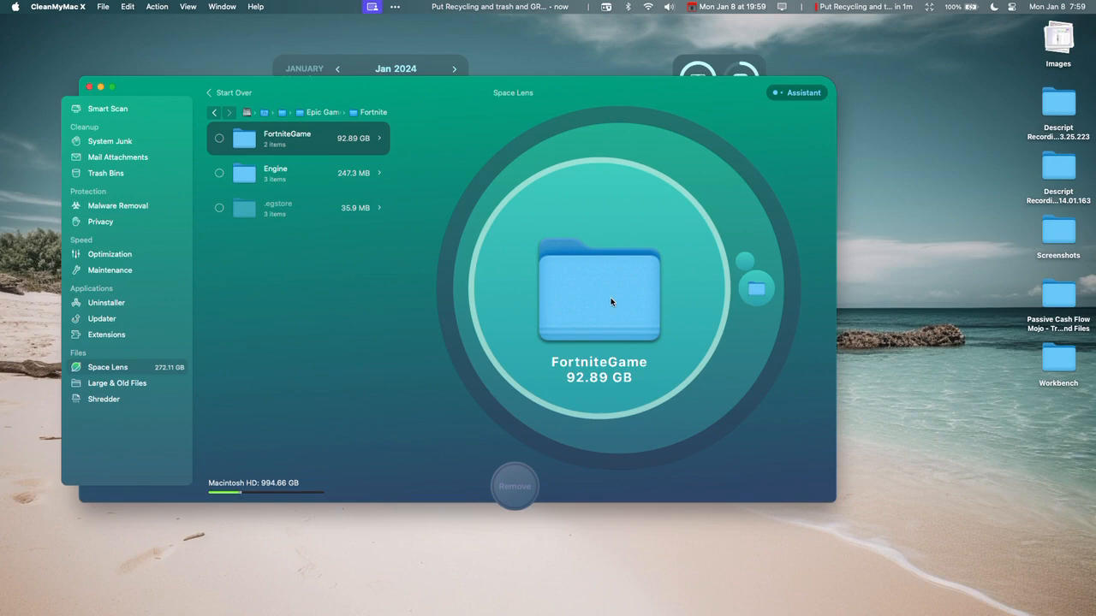
pyautogui.moveTo(185, 154)
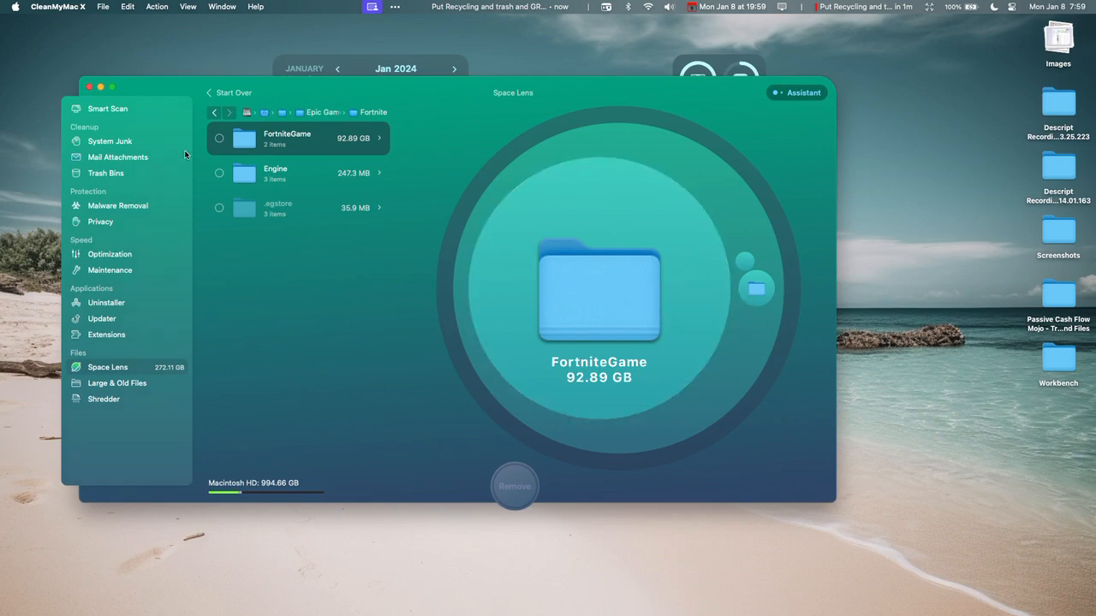
pyautogui.click(216, 113)
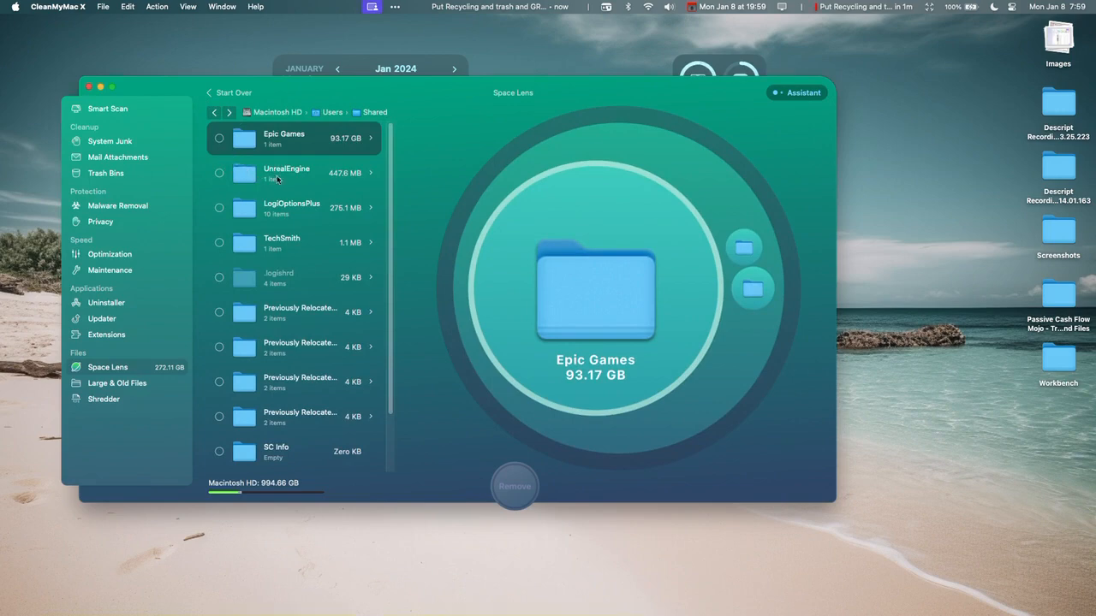
pyautogui.moveTo(315, 274)
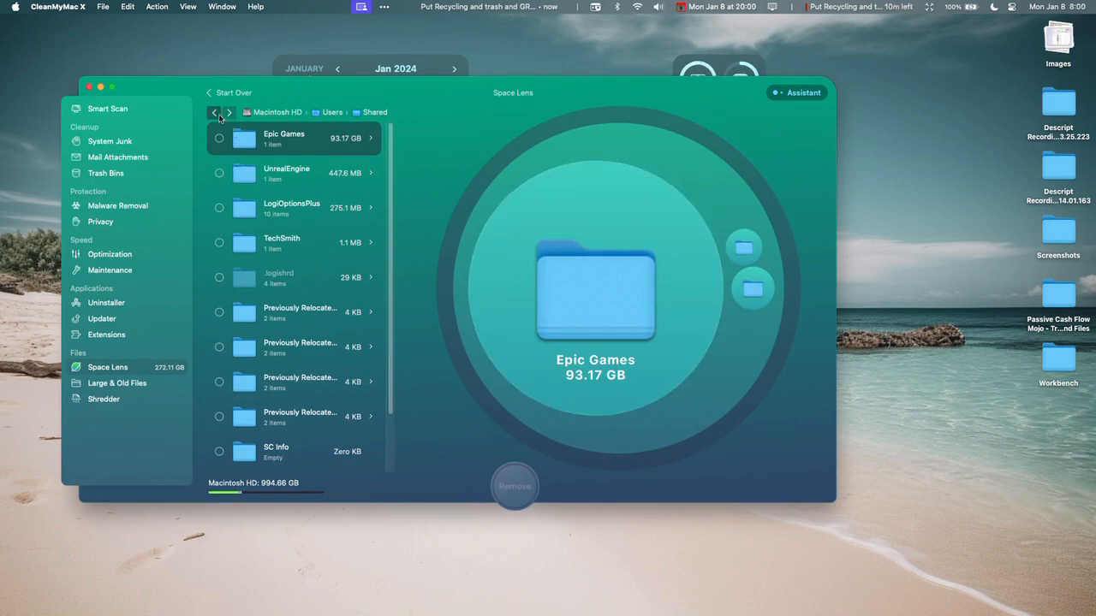
pyautogui.click(214, 113)
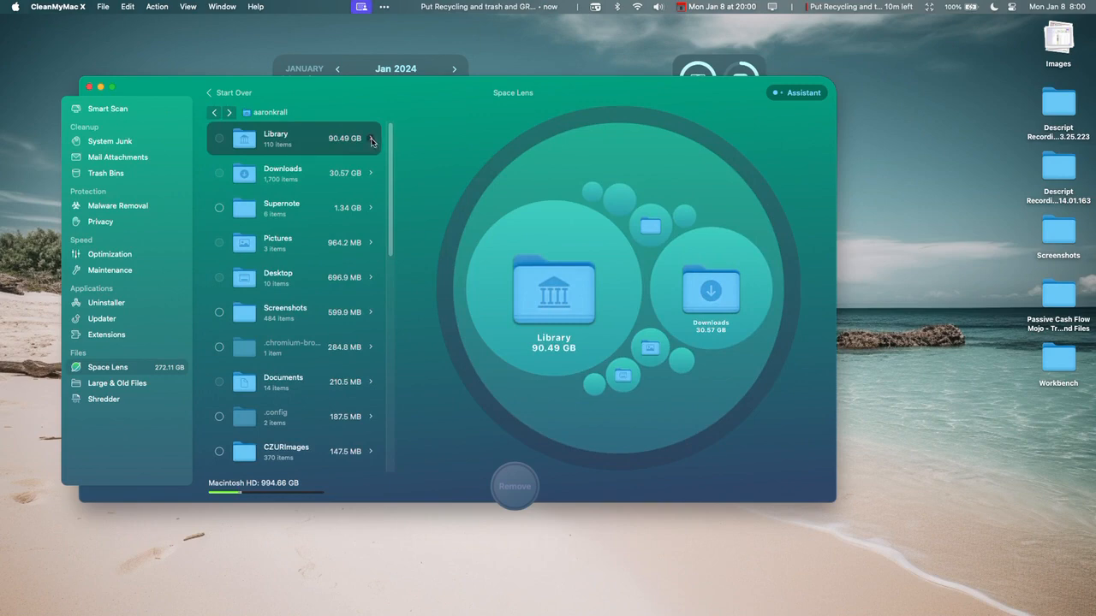
pyautogui.moveTo(371, 174)
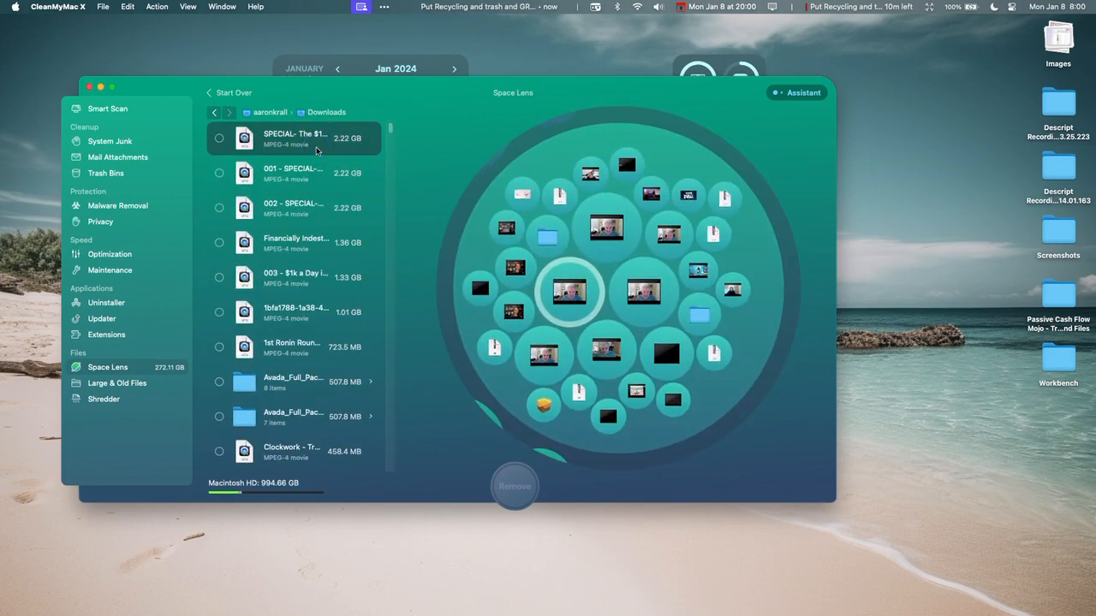
# Step: Inspect the largest downloaded video and mark the three biggest Downloads MP4s, 6.67 GB, for removal
pyautogui.doubleClick(294, 137)
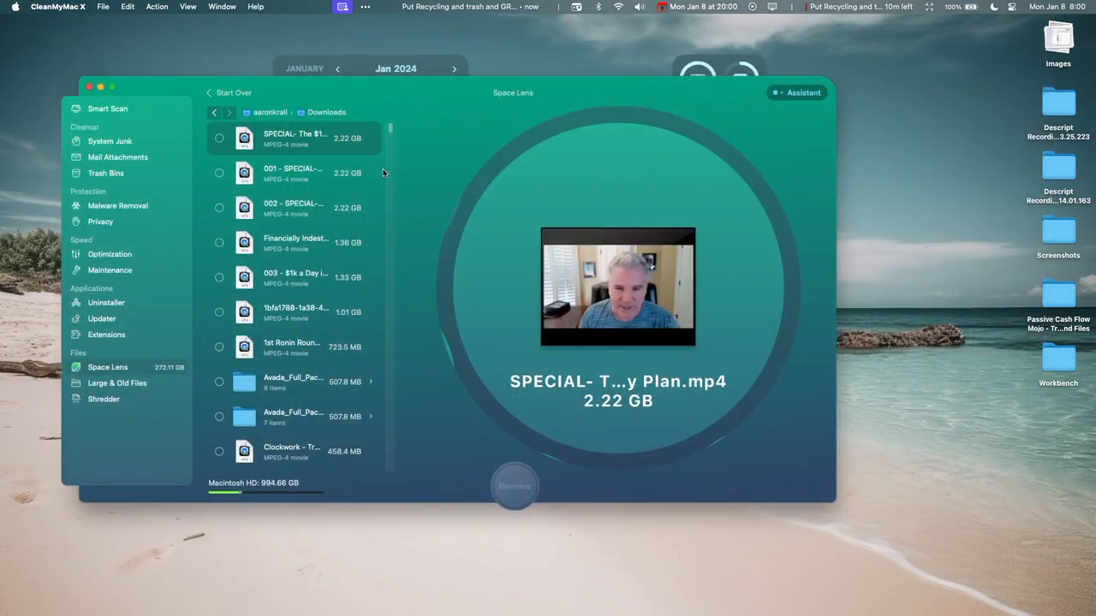
pyautogui.click(294, 311)
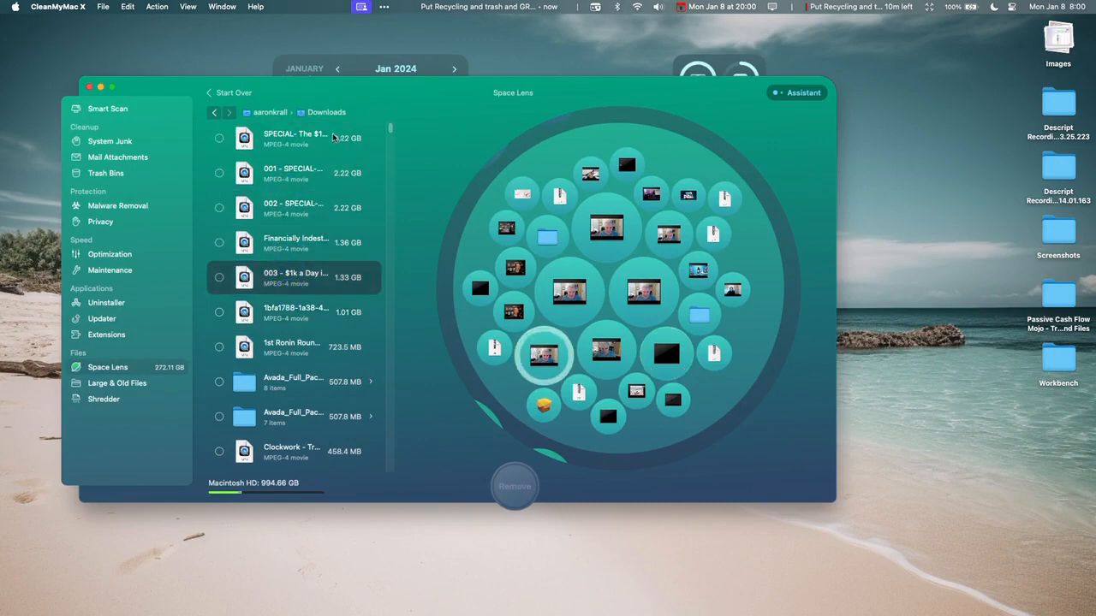
pyautogui.click(219, 137)
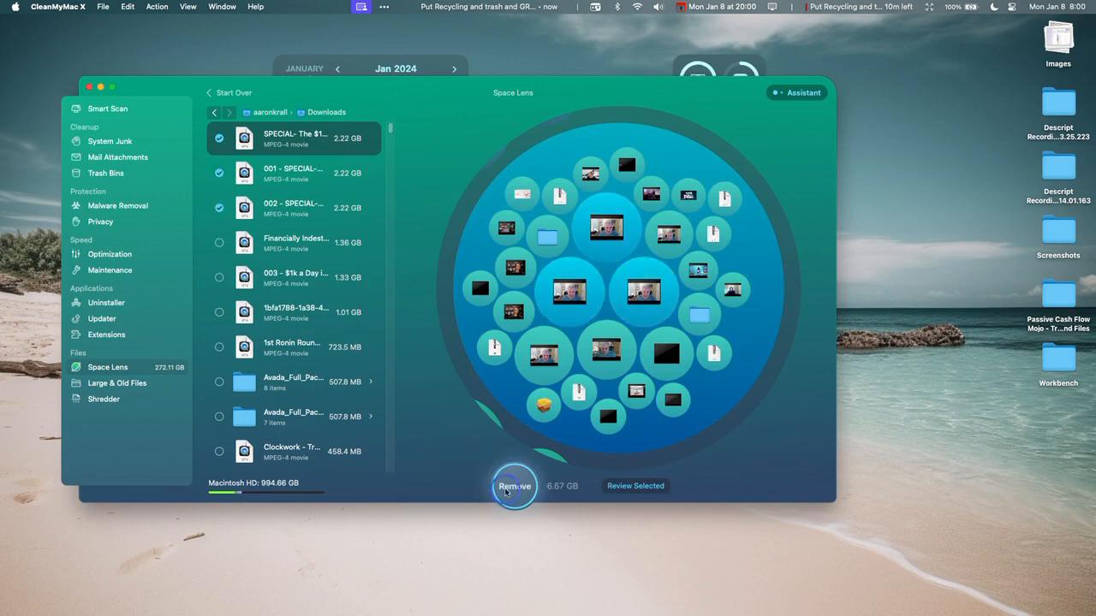
# Step: Remove the marked videos and bring up Large & Old Files ready to scan
pyautogui.click(513, 487)
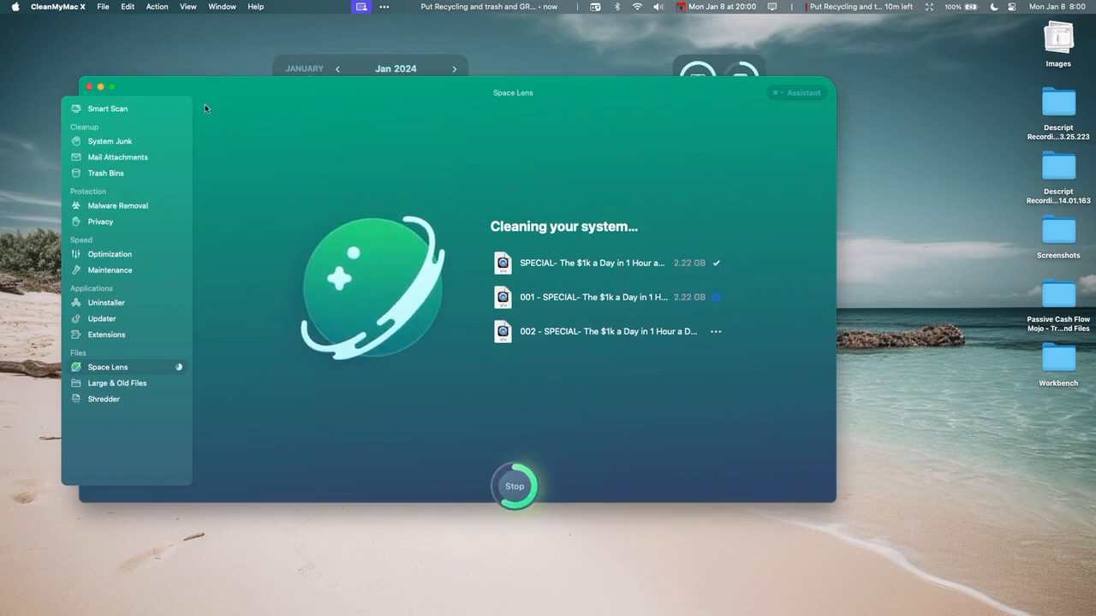
pyautogui.moveTo(404, 161)
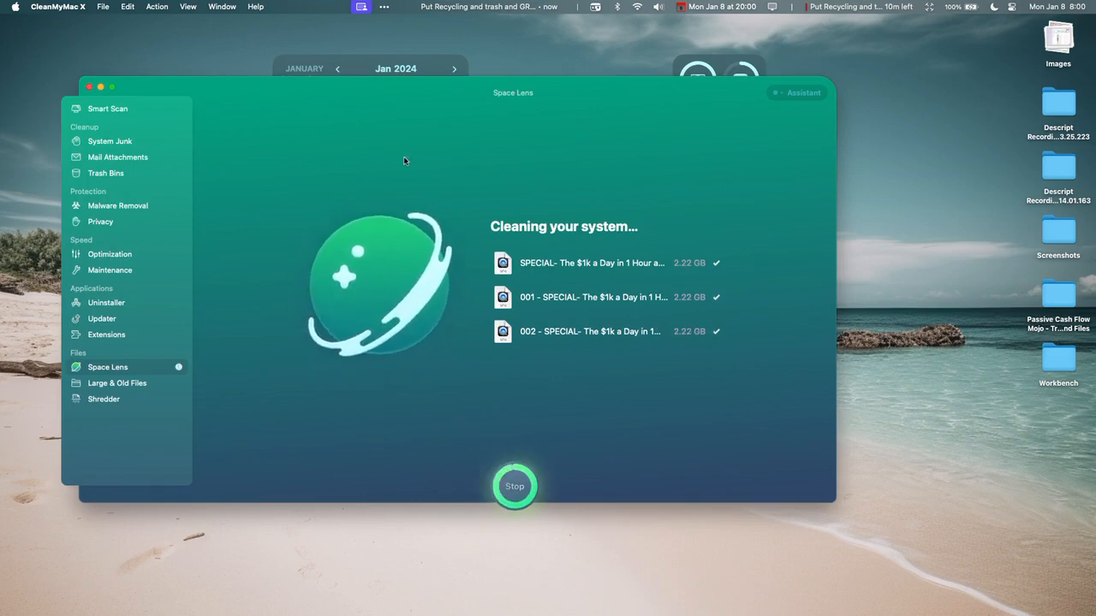
pyautogui.click(117, 384)
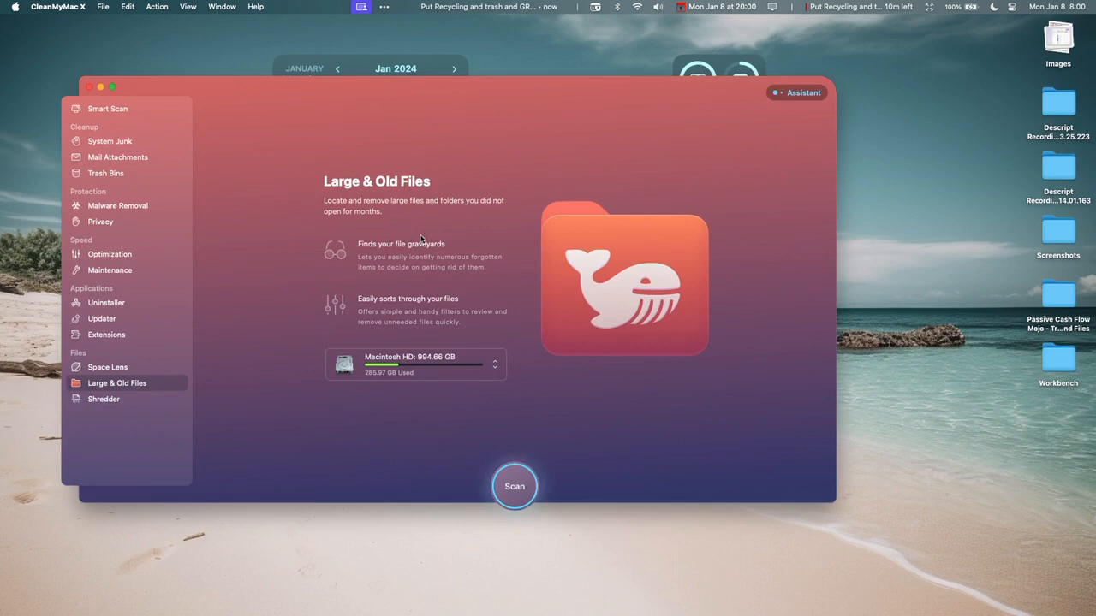
pyautogui.moveTo(373, 271)
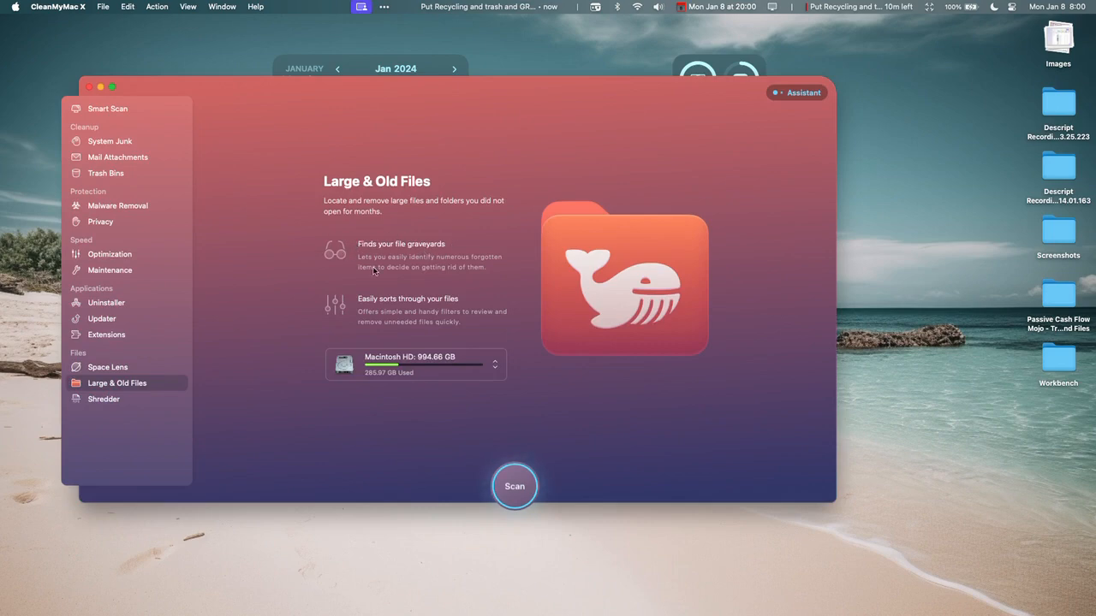
pyautogui.moveTo(486, 267)
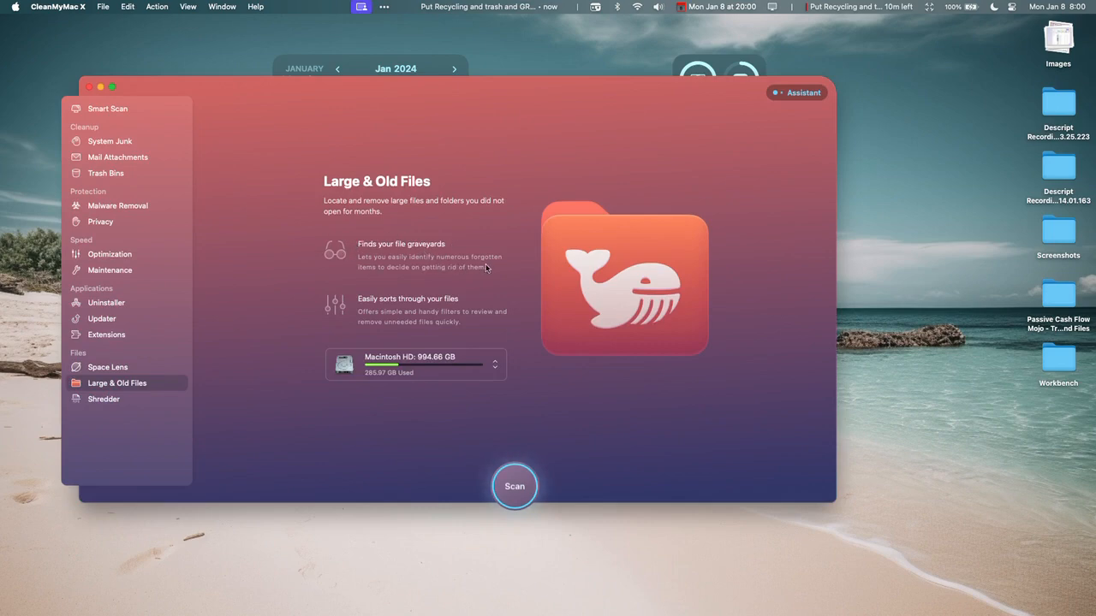
# Step: Shred the 3.2 MB Hookmark folder from Documents via Shredder
pyautogui.click(103, 399)
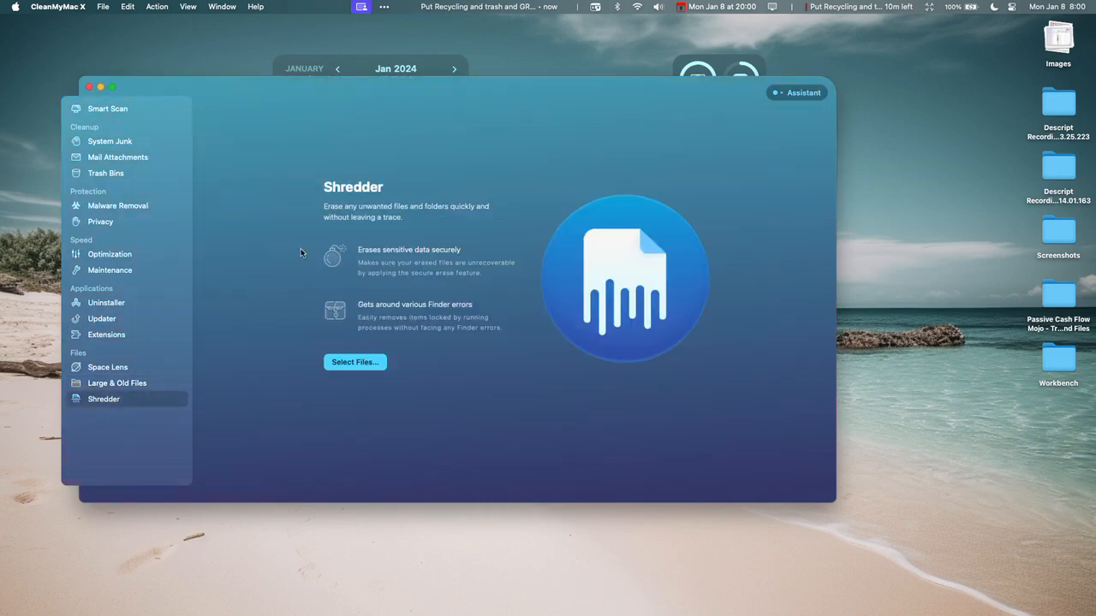
pyautogui.moveTo(342, 228)
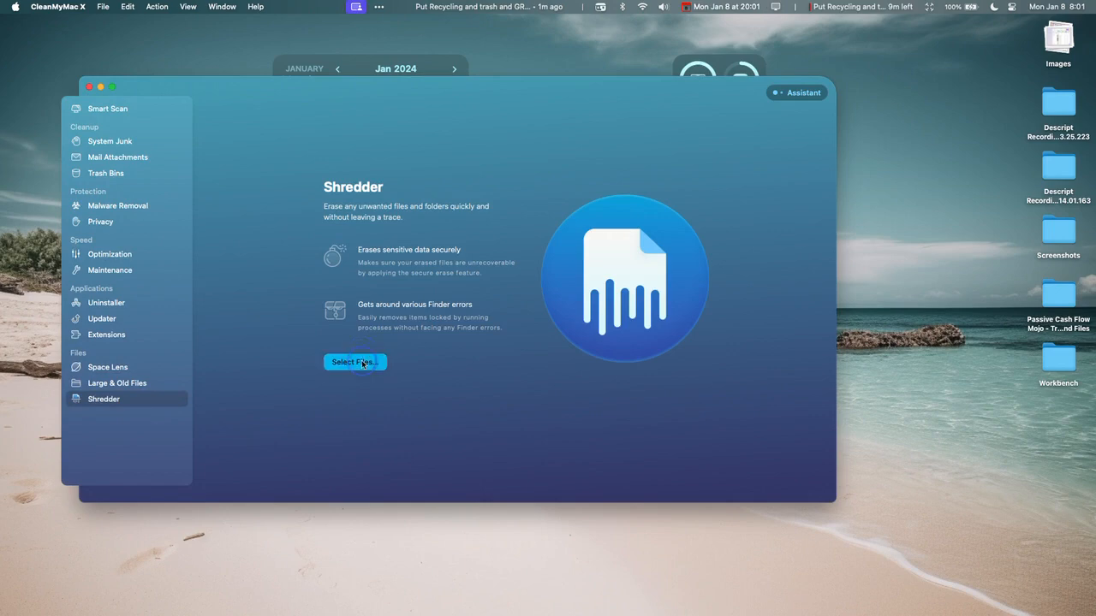
pyautogui.click(355, 363)
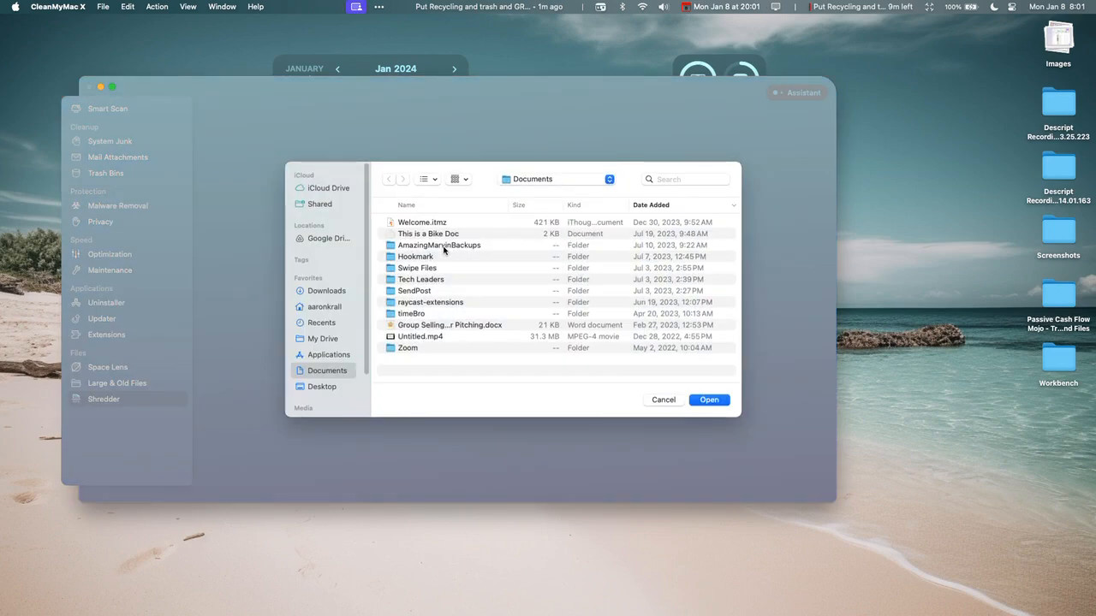
pyautogui.click(708, 400)
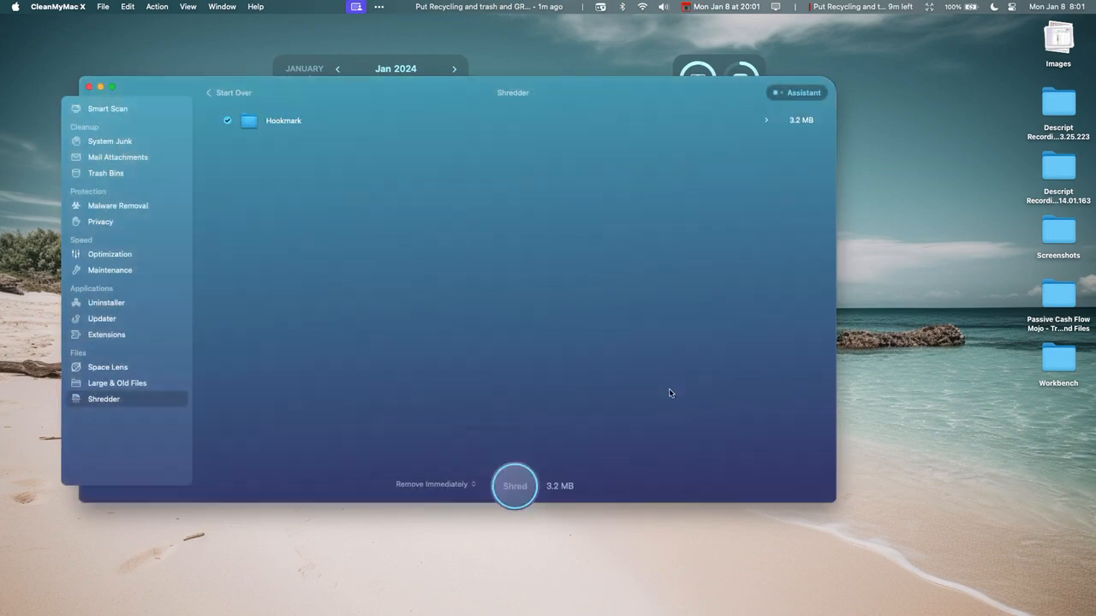
pyautogui.click(513, 486)
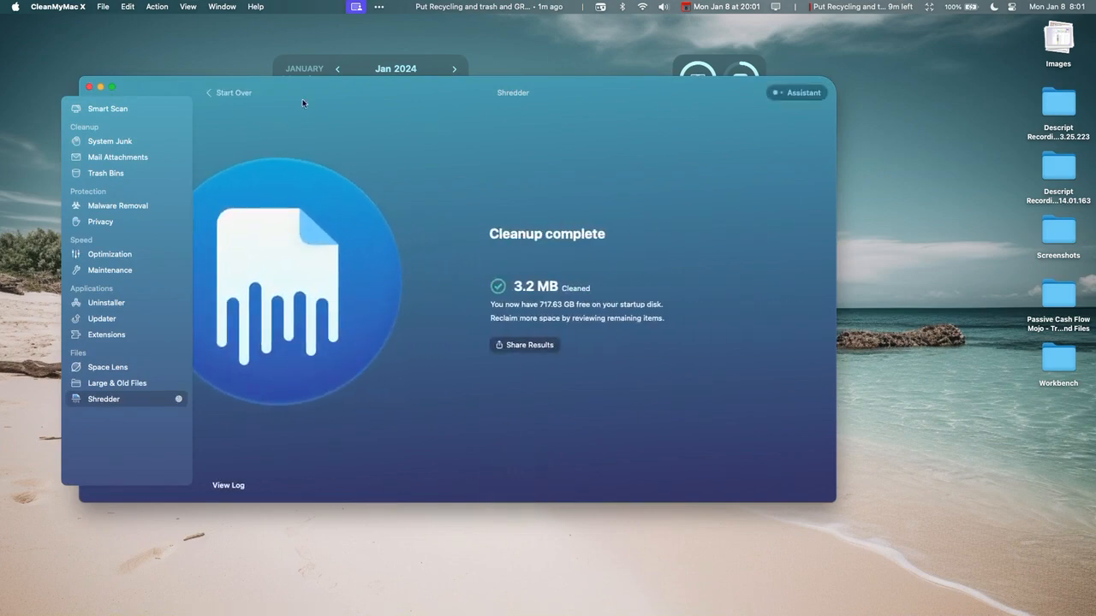
pyautogui.moveTo(558, 165)
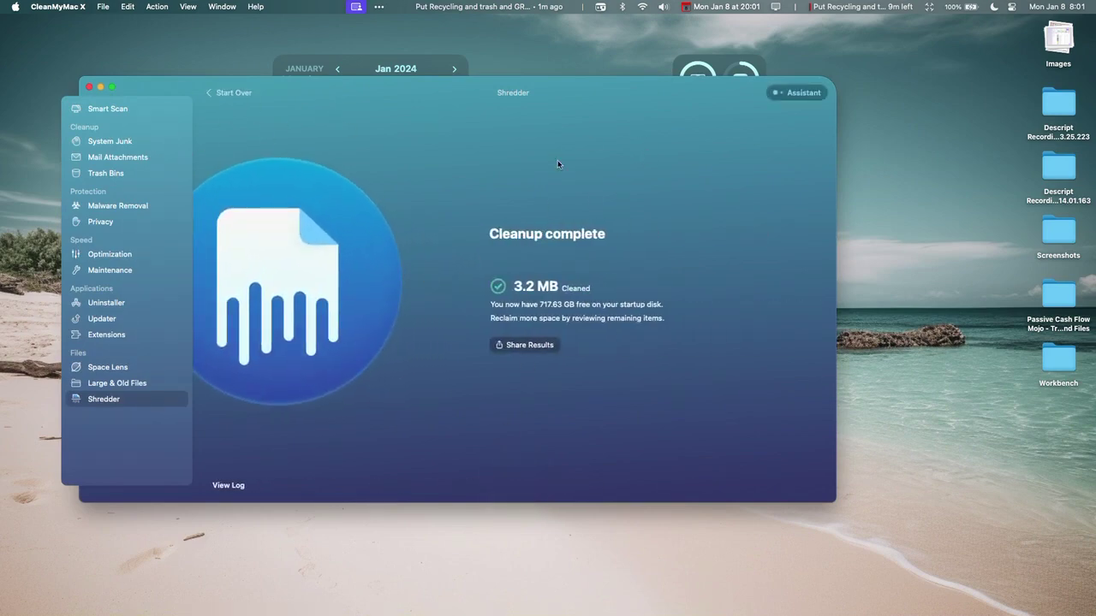
pyautogui.click(101, 319)
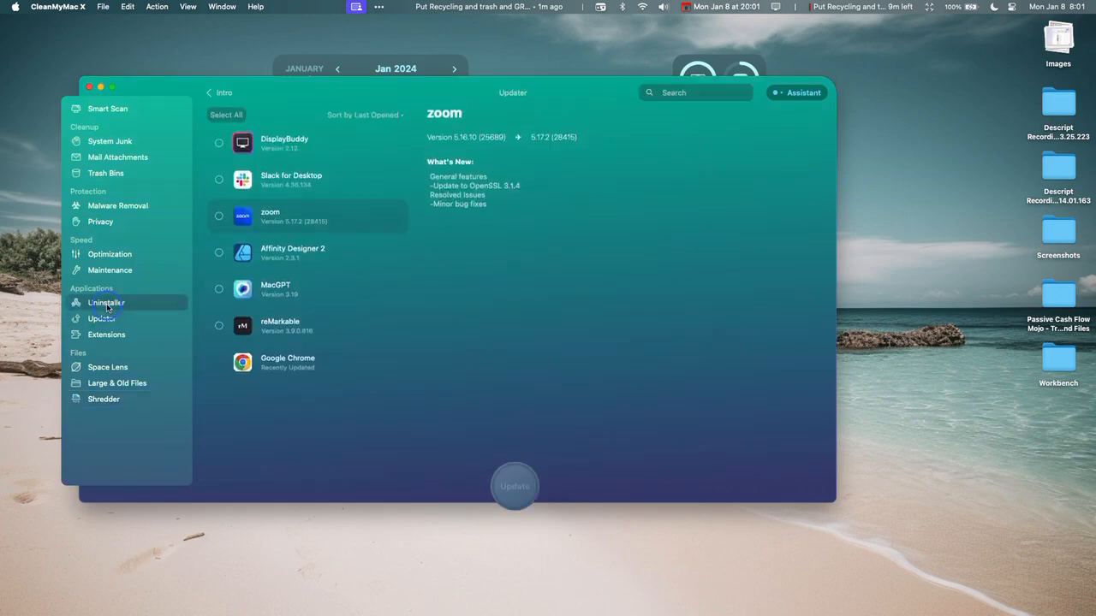
# Step: Run the Privacy scan and view Safari's stored browsing data
pyautogui.click(99, 222)
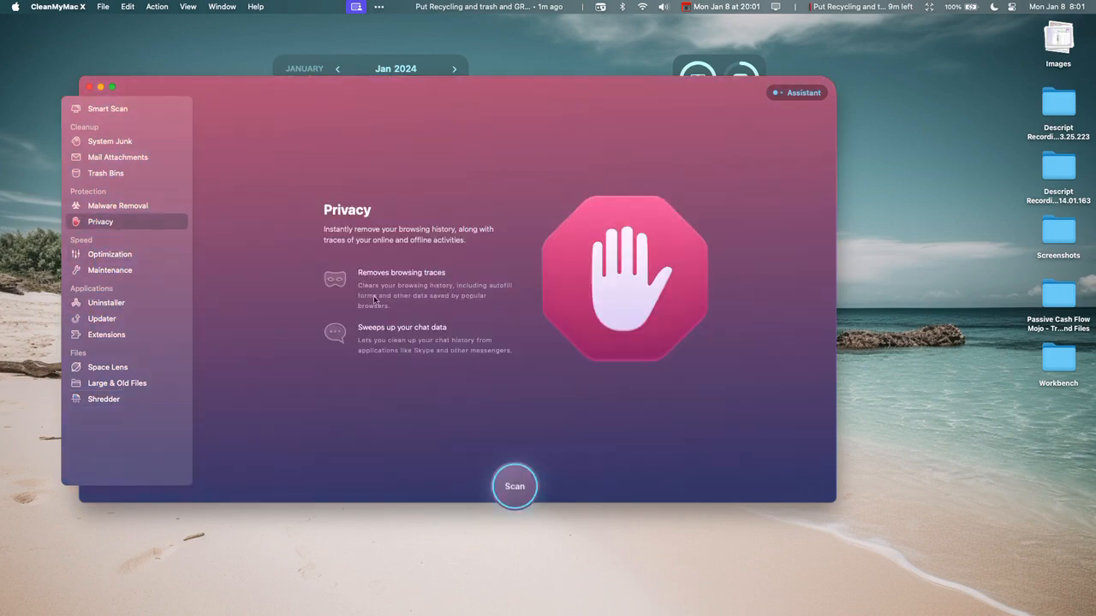
pyautogui.click(514, 486)
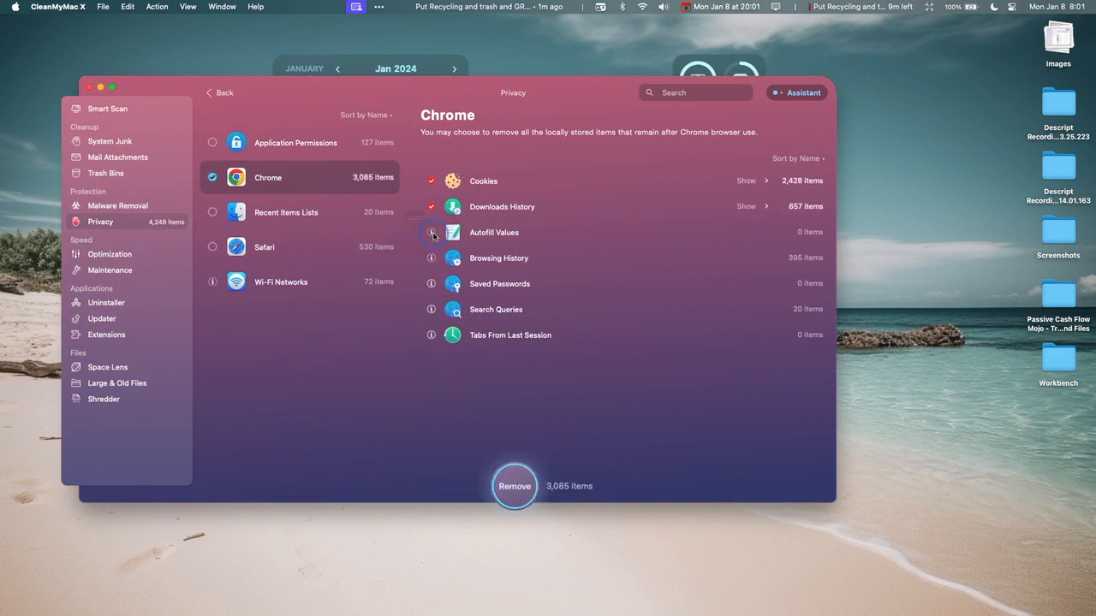
pyautogui.click(513, 486)
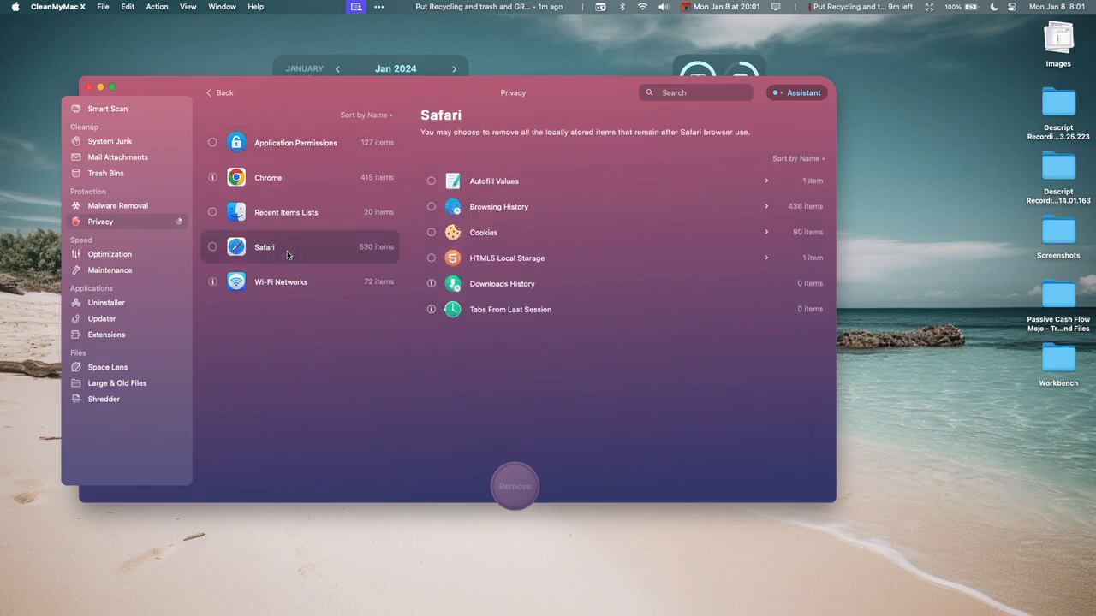
# Step: Remove Safari's Browsing History and Cookies
pyautogui.click(431, 205)
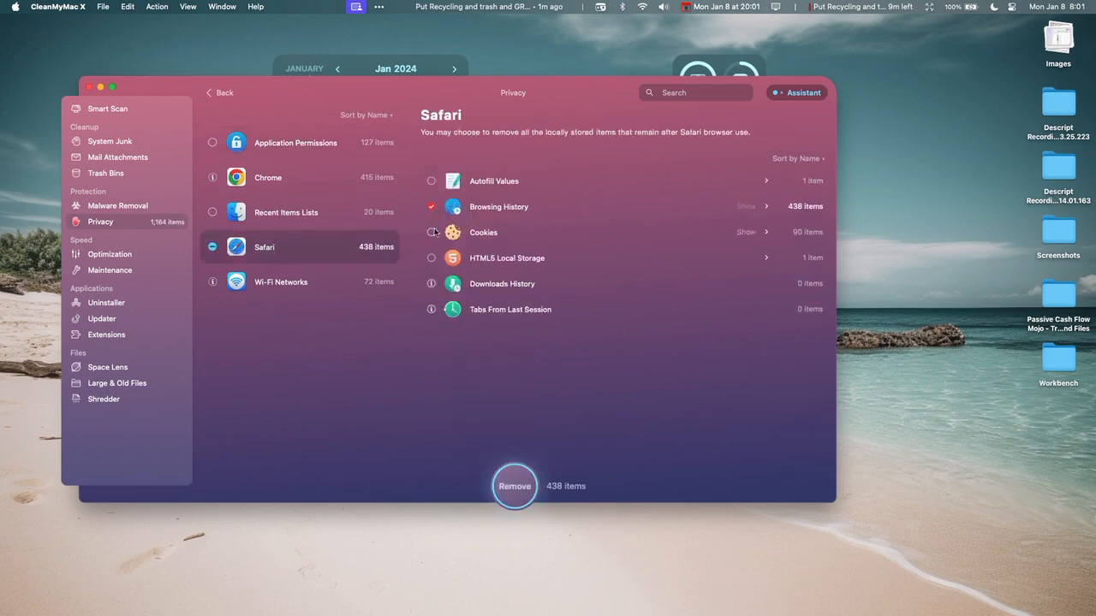
pyautogui.click(432, 232)
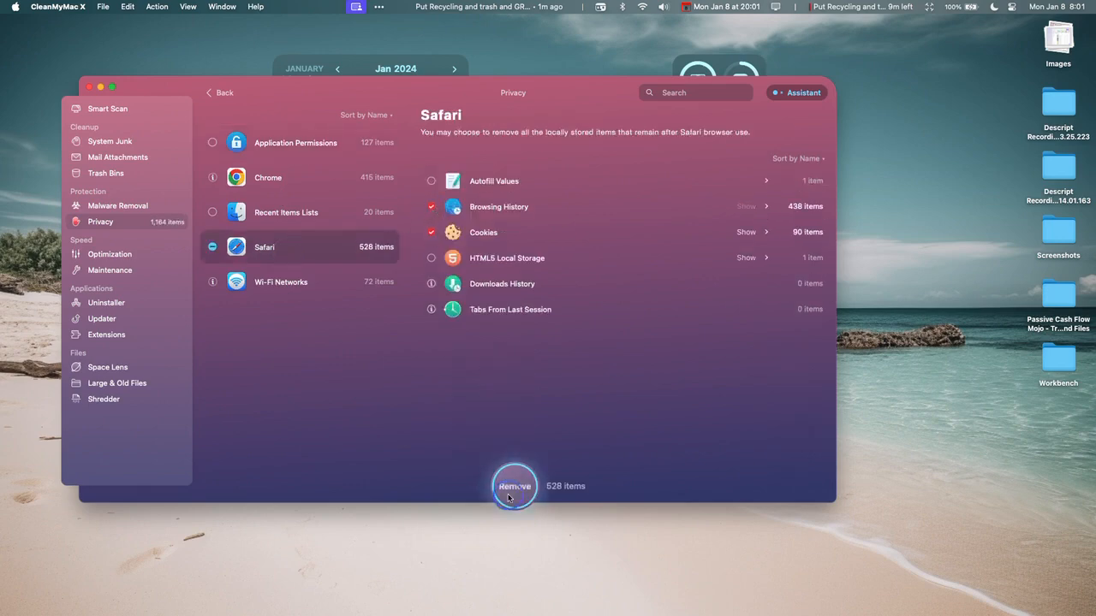
pyautogui.click(514, 486)
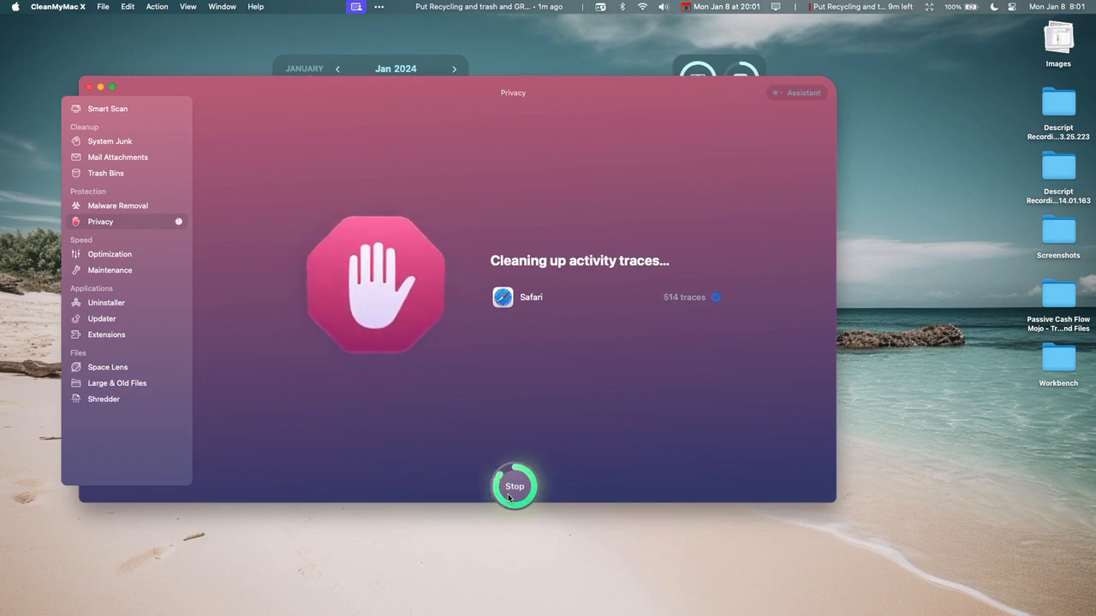
pyautogui.click(514, 487)
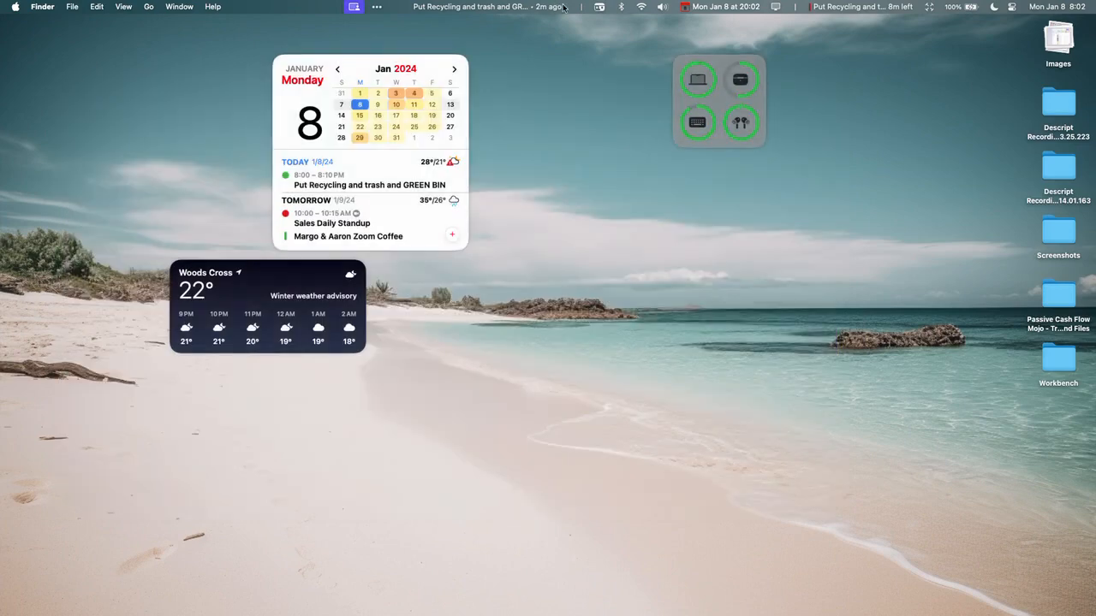
pyautogui.click(801, 7)
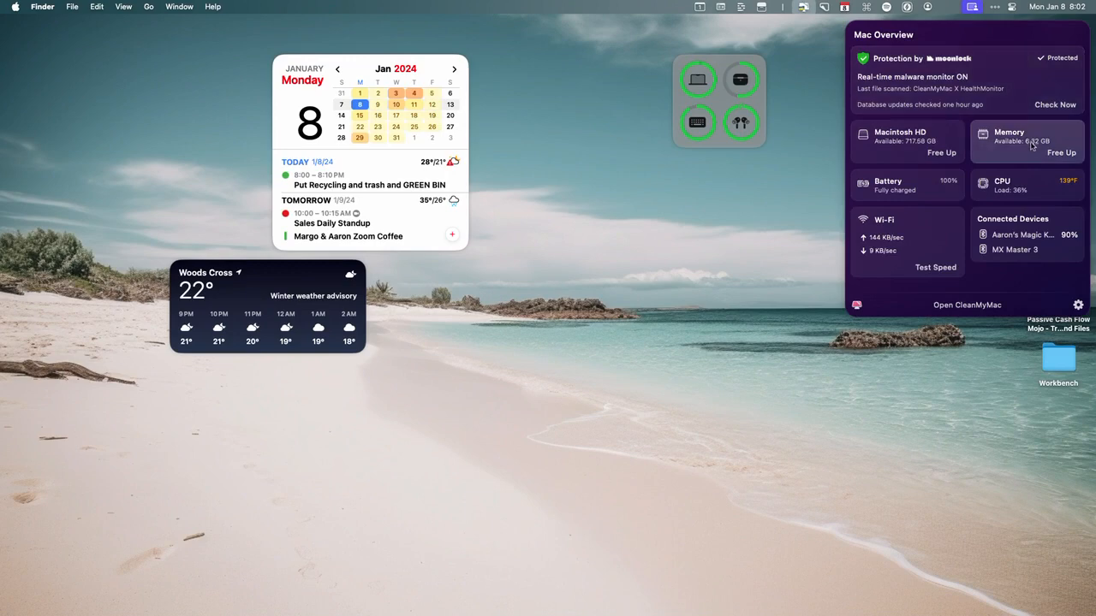
pyautogui.moveTo(923, 151)
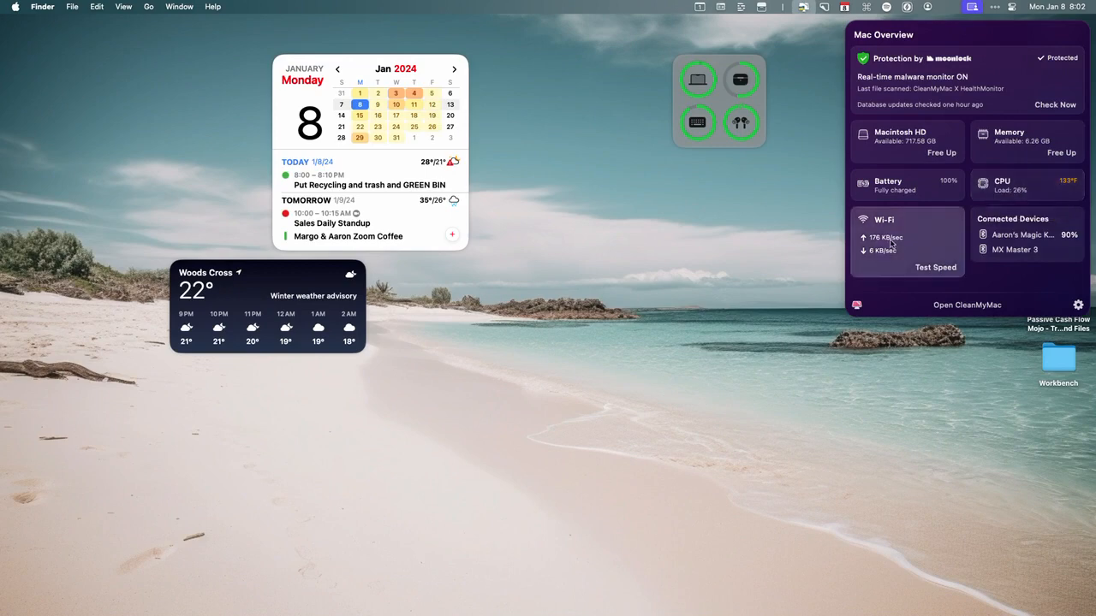
pyautogui.moveTo(887, 241)
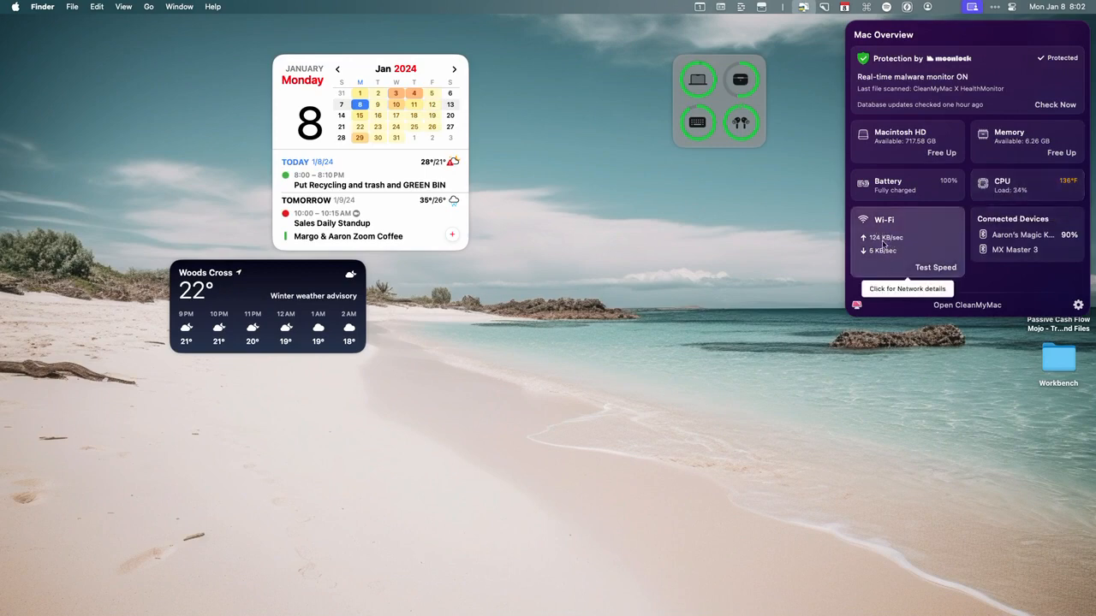
pyautogui.moveTo(1003, 284)
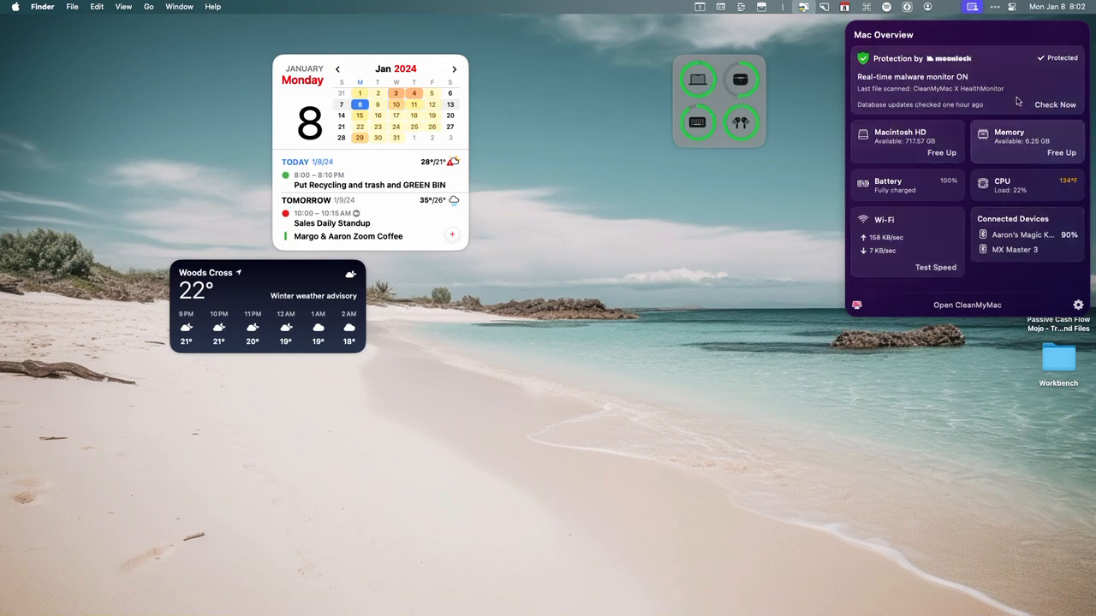
pyautogui.moveTo(907, 154)
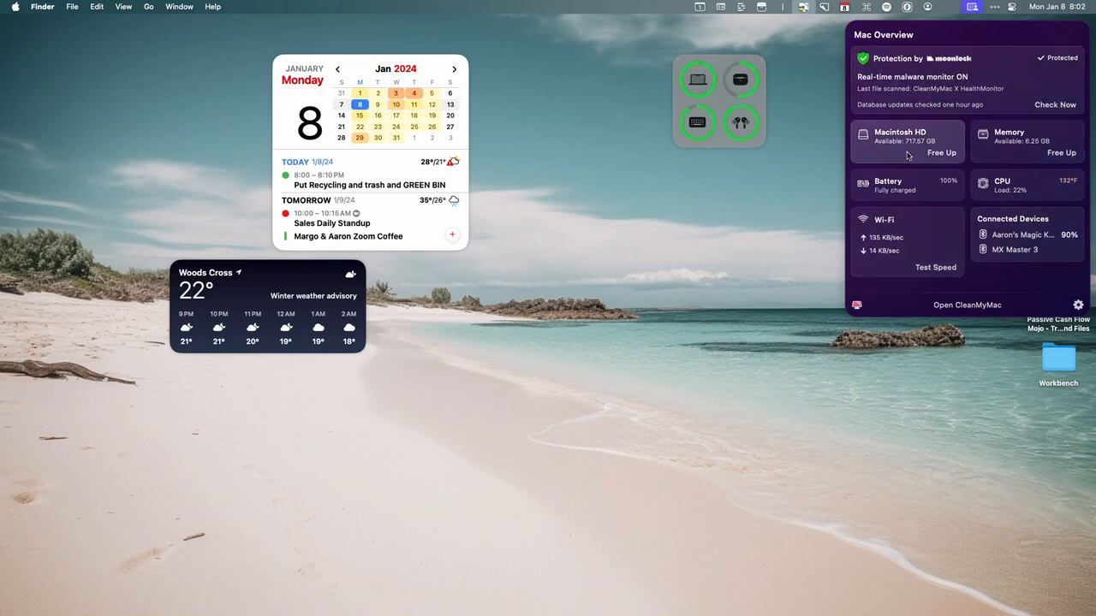
pyautogui.click(1027, 140)
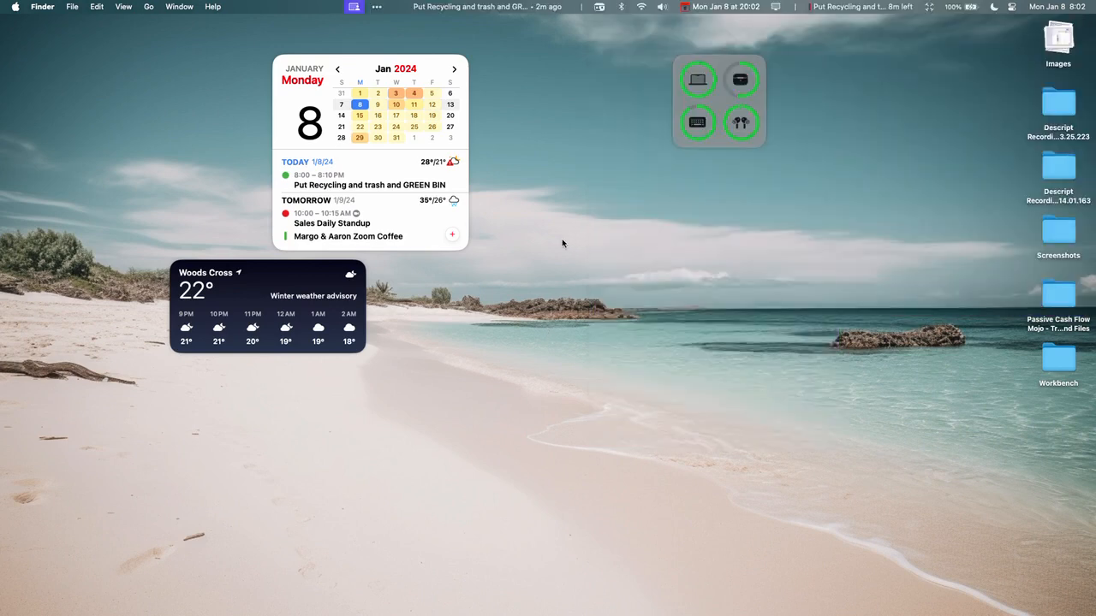
pyautogui.moveTo(553, 239)
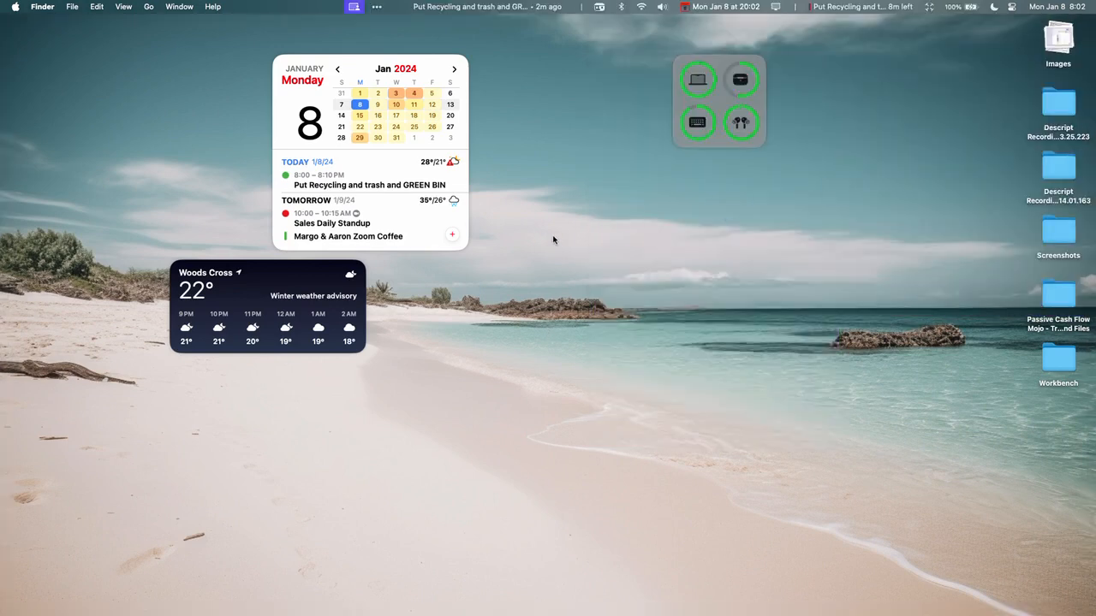
pyautogui.moveTo(165, 72)
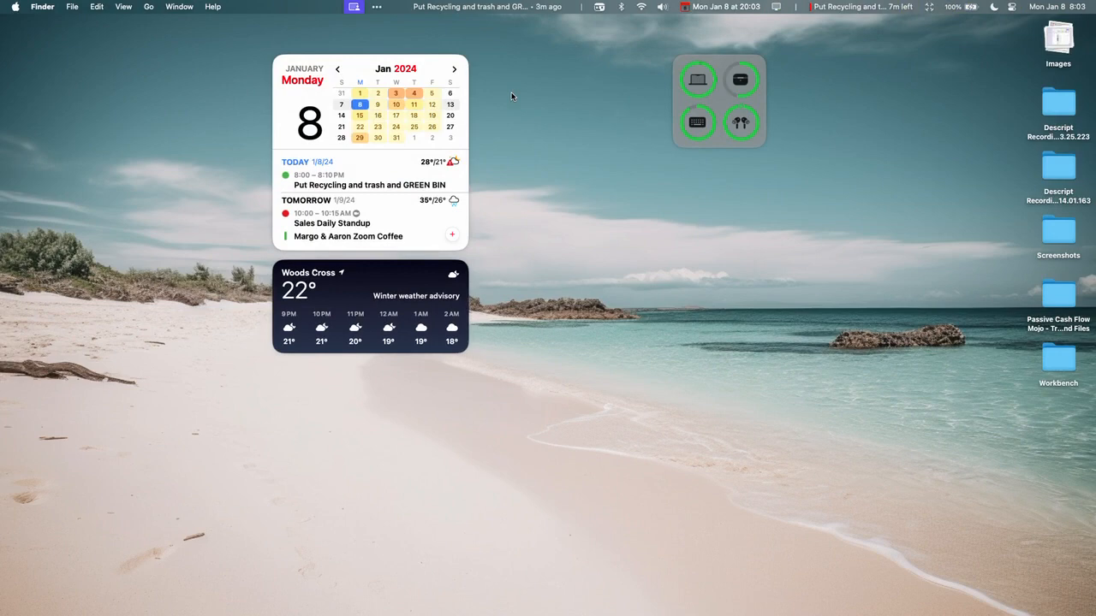
pyautogui.moveTo(558, 90)
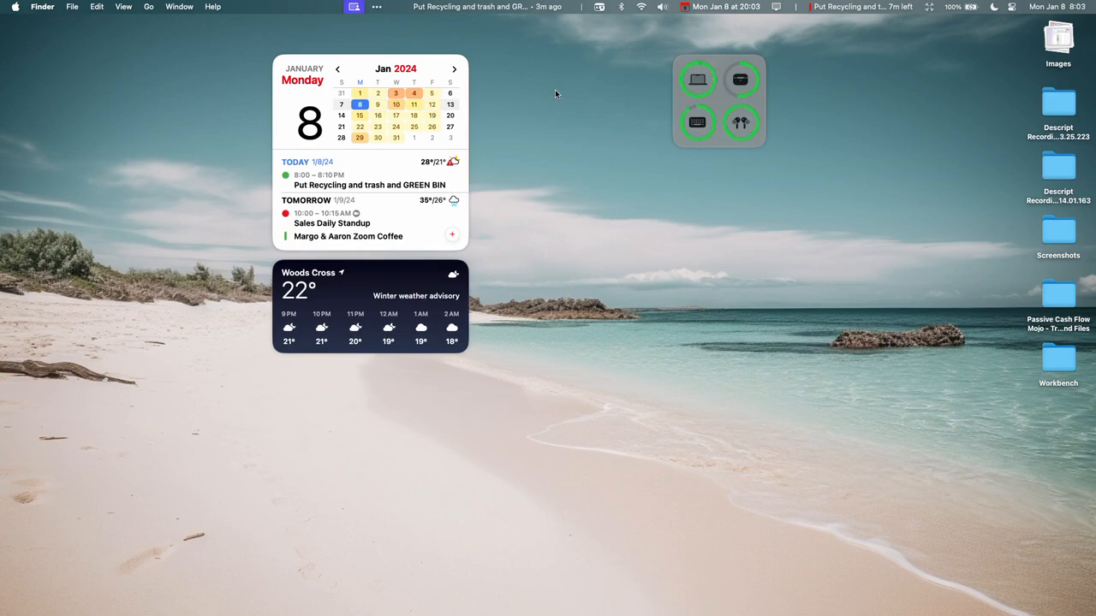
pyautogui.moveTo(570, 78)
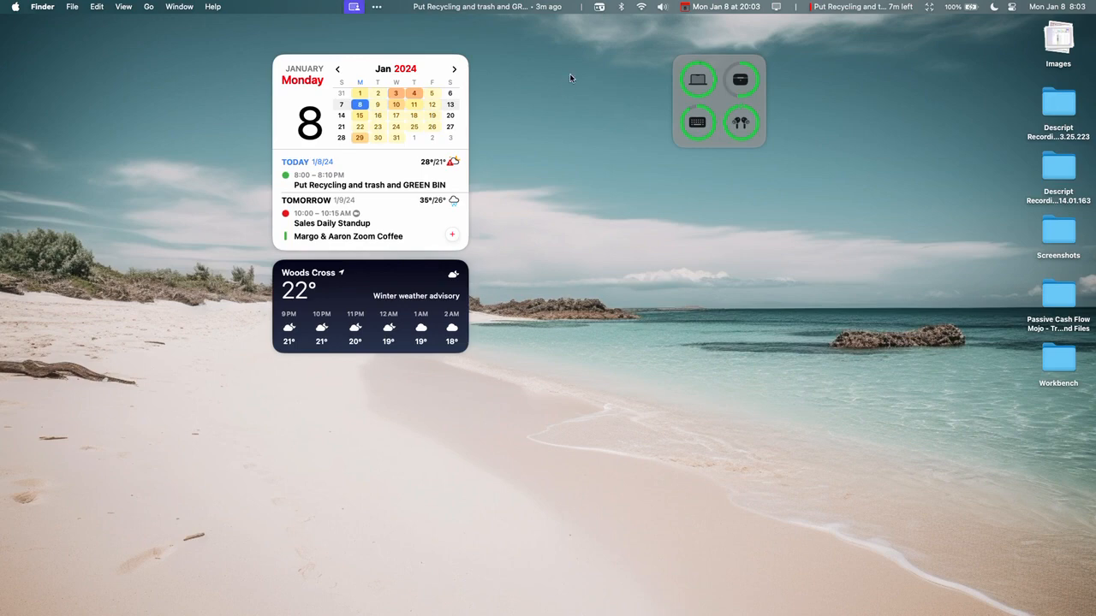